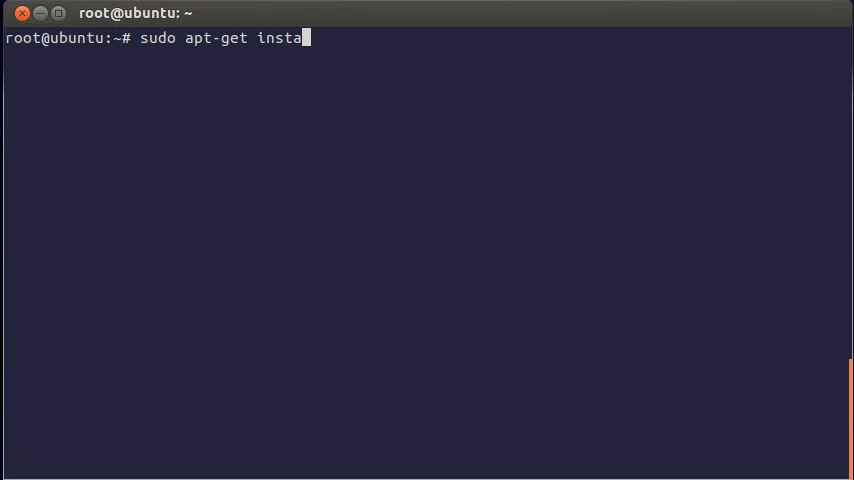
Install the bacula-director-pgsql package with apt-get, confirming with y.
type("ll bacu")
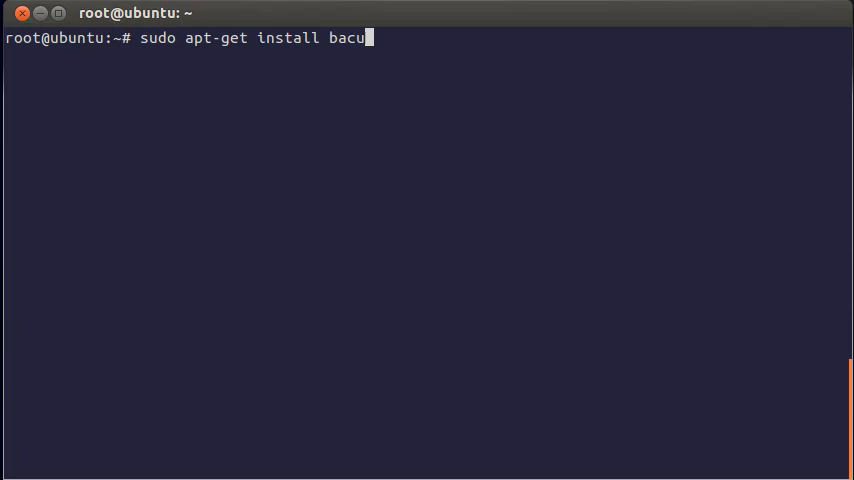
type("la-director-")
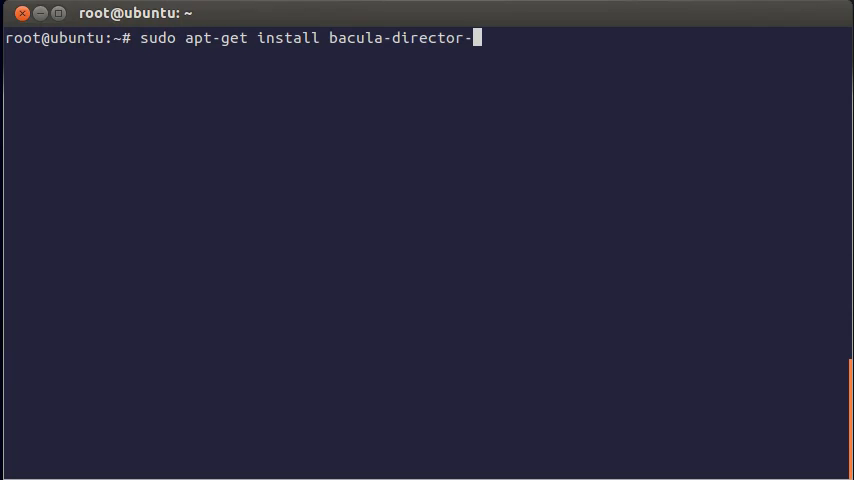
key("Tab")
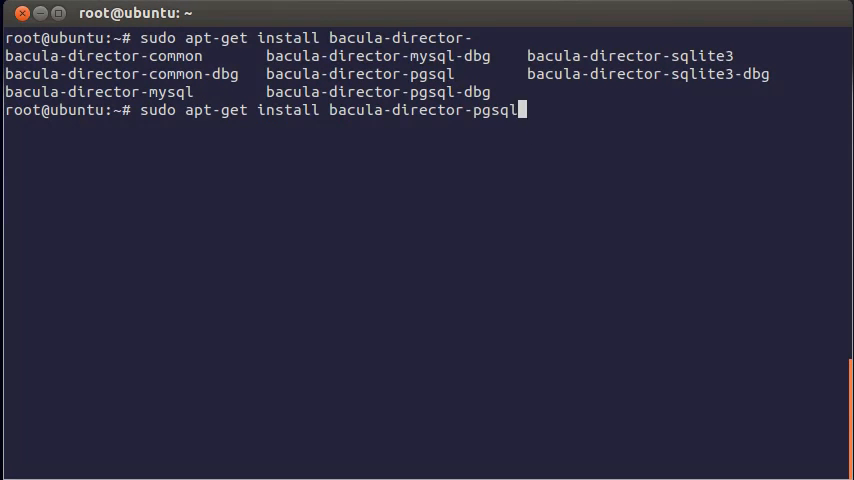
key("Return")
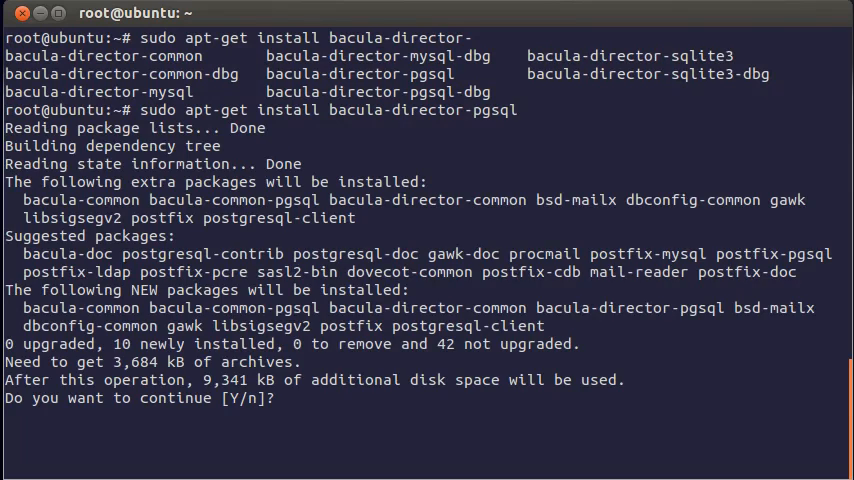
type("y")
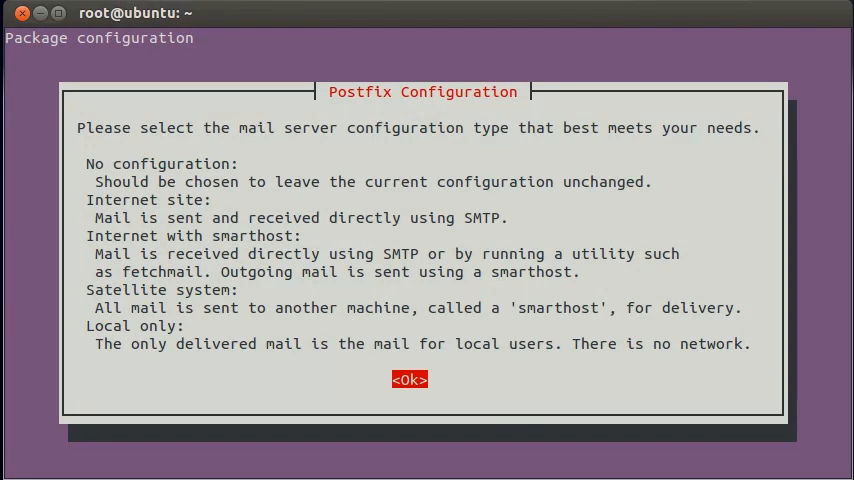
Configure Postfix as Internet Site with mail name ubuntu, leaving the database password blank.
left_click(409, 379)
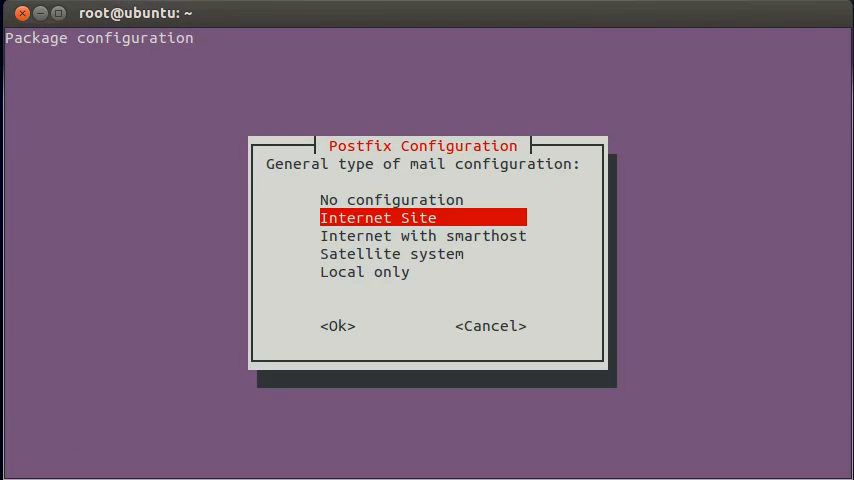
left_click(336, 325)
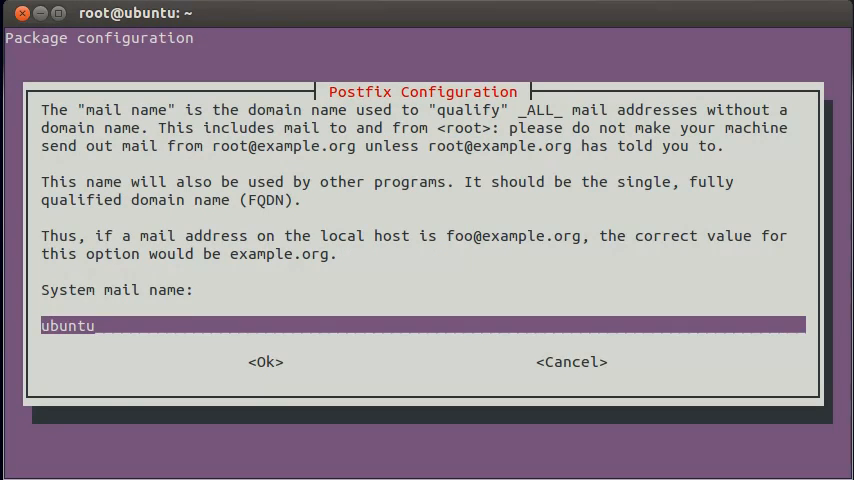
left_click(266, 361)
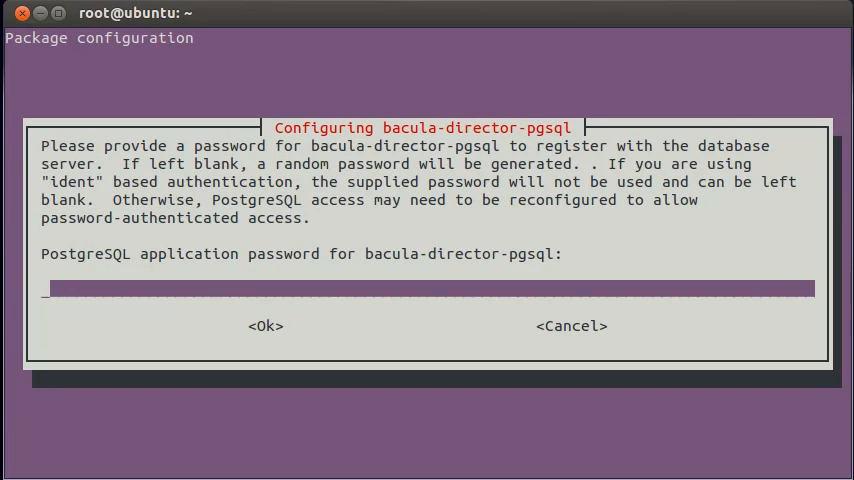
left_click(265, 325)
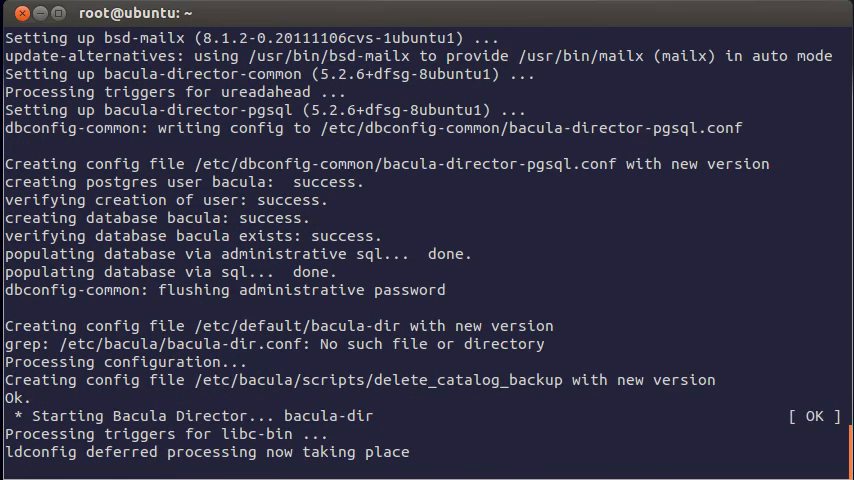
Check bacula-director service status and verify via netstat that bacula-dir listens on 127.0.0.1:9101.
type("service bacula-director")
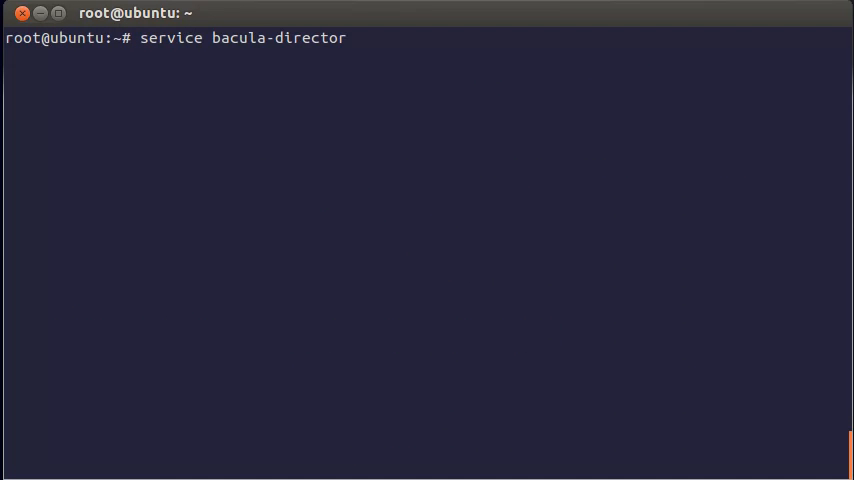
key("Tab")
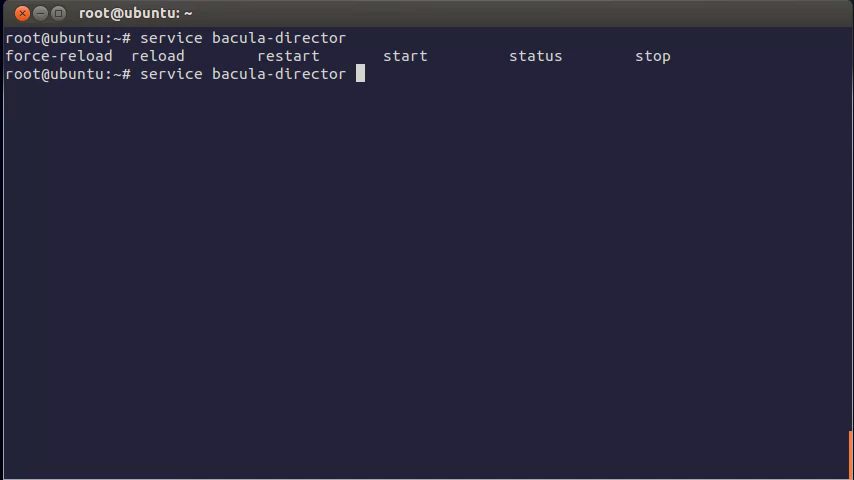
type("status")
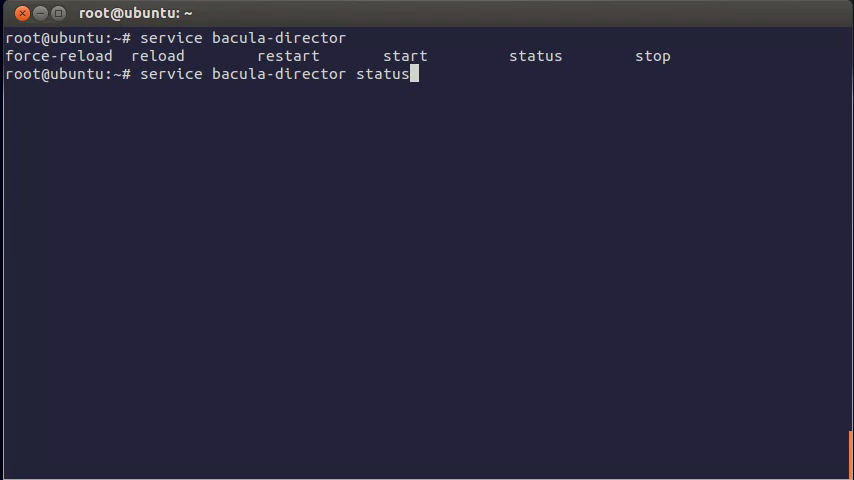
key("Return")
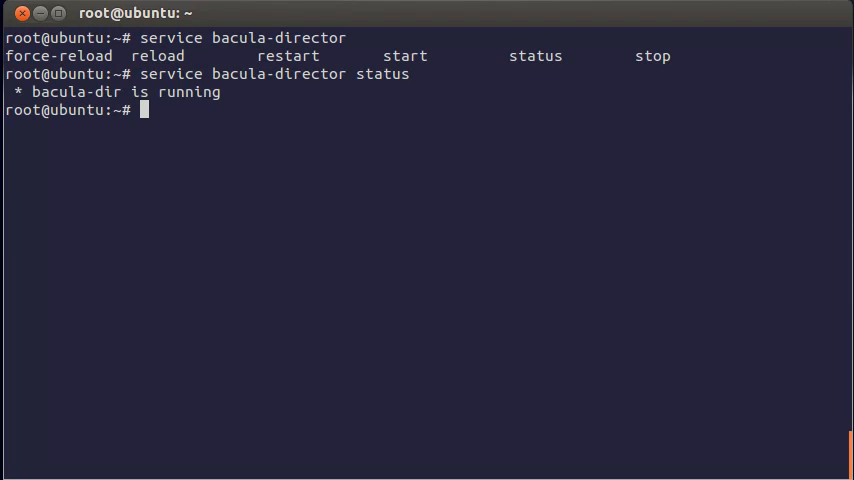
type("netstat -anp | grep LISTEN | grep bacula-dir")
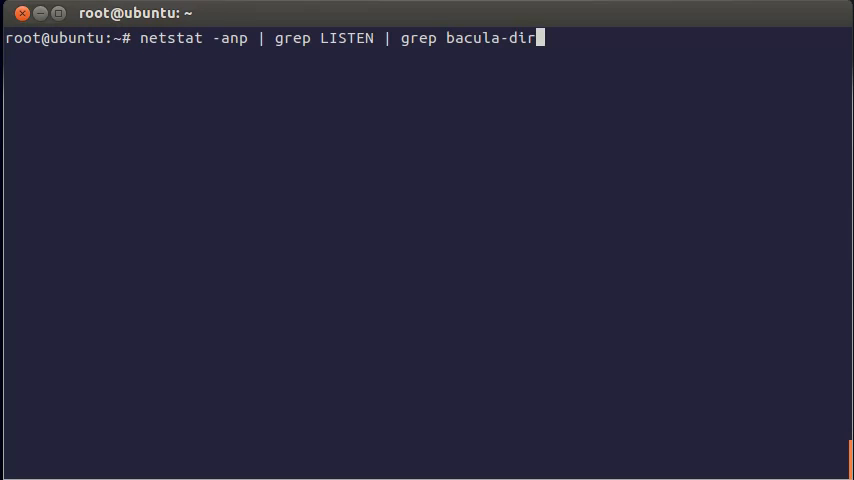
key("Return")
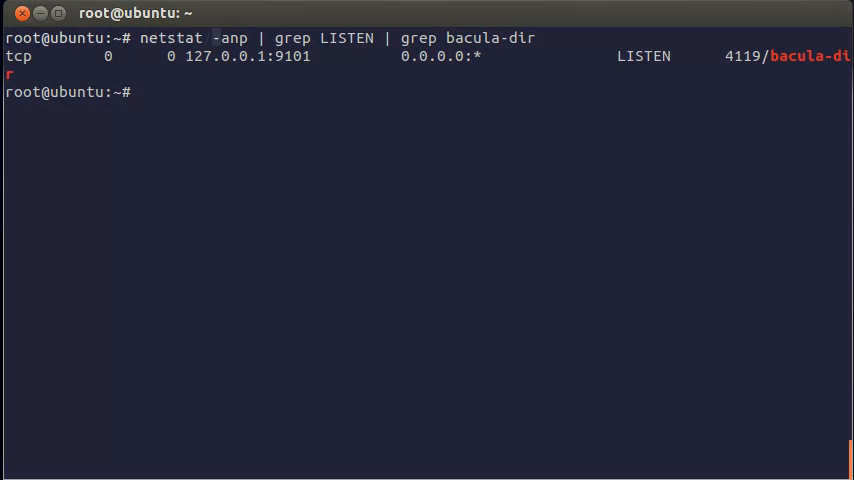
type("cd /usr/share/")
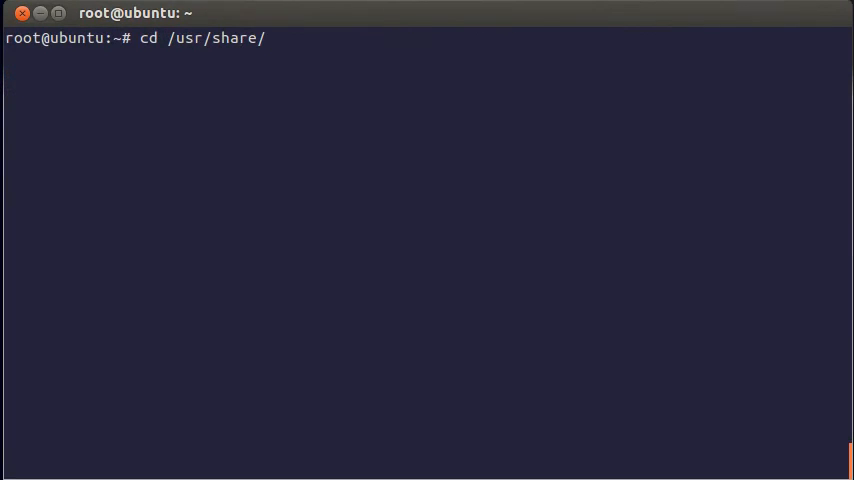
Move into /usr/share/bacula-director, list its scripts, and connect to the bacula database in psql.
type("b")
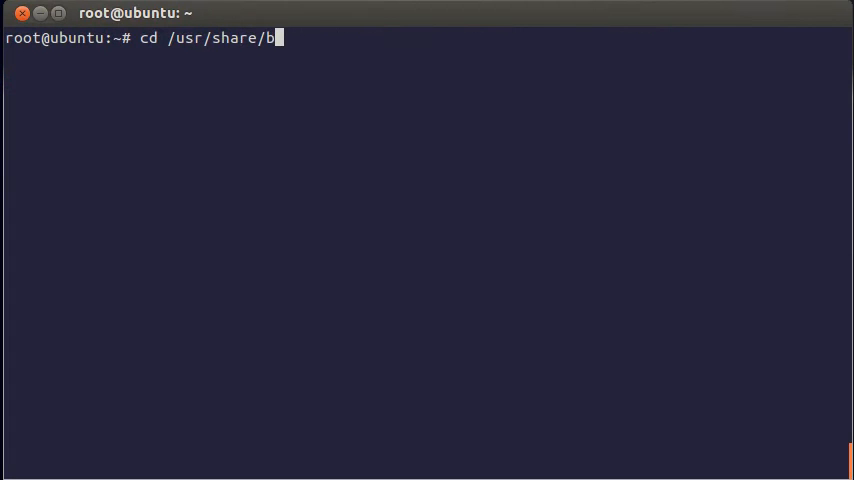
type("acula-director/")
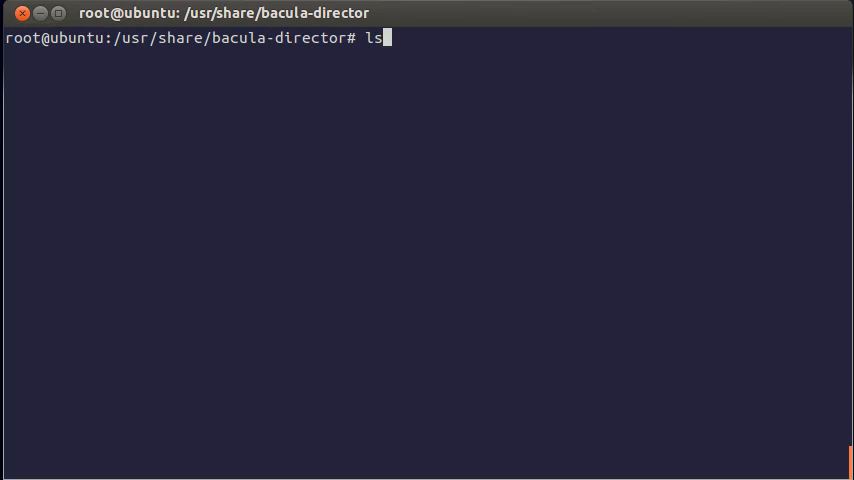
key("Return")
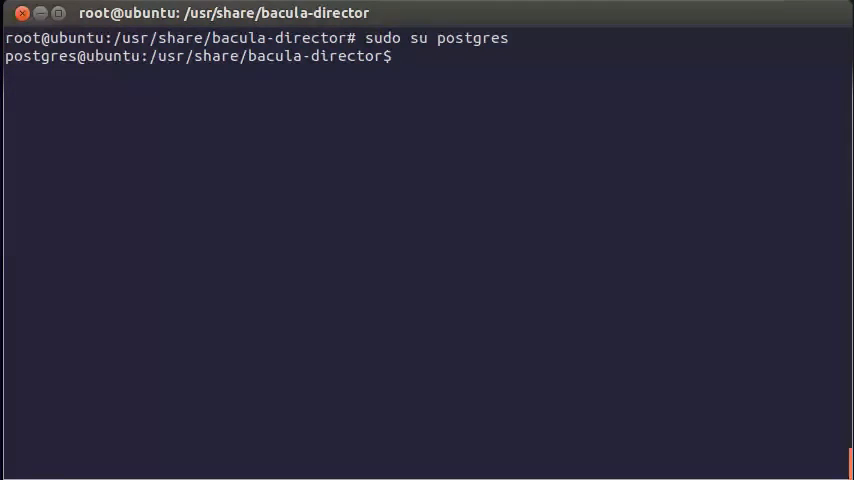
type("psql")
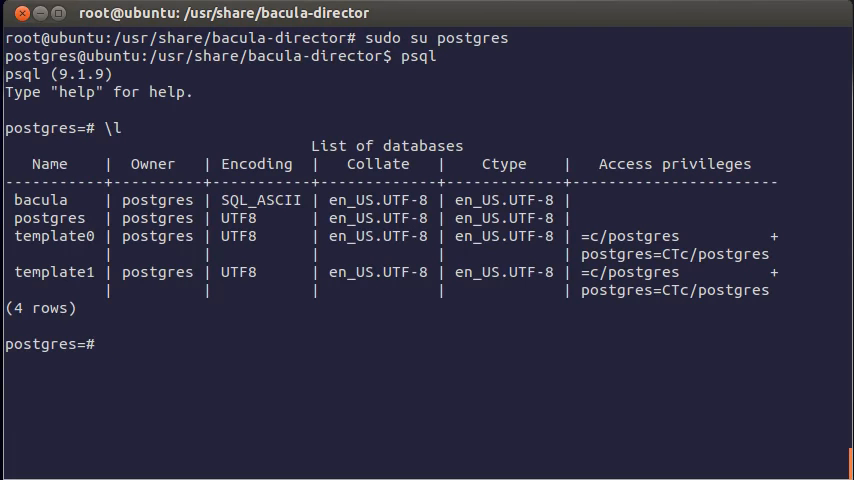
type("\\c ba")
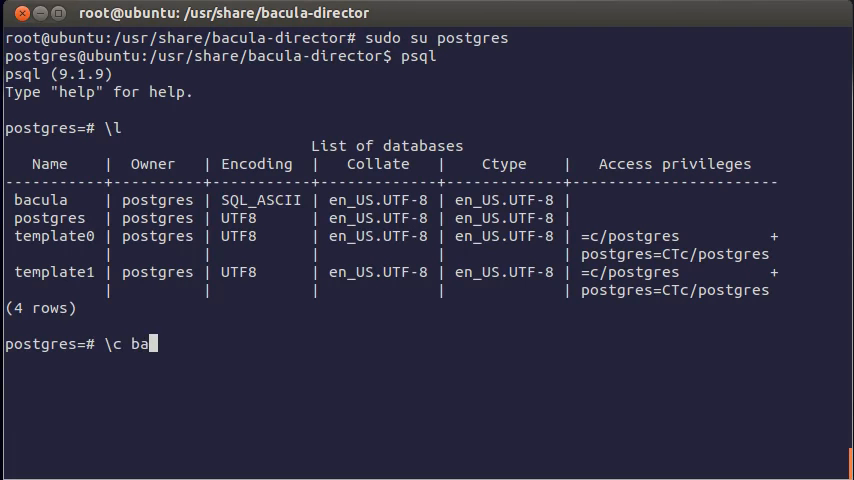
key("Return")
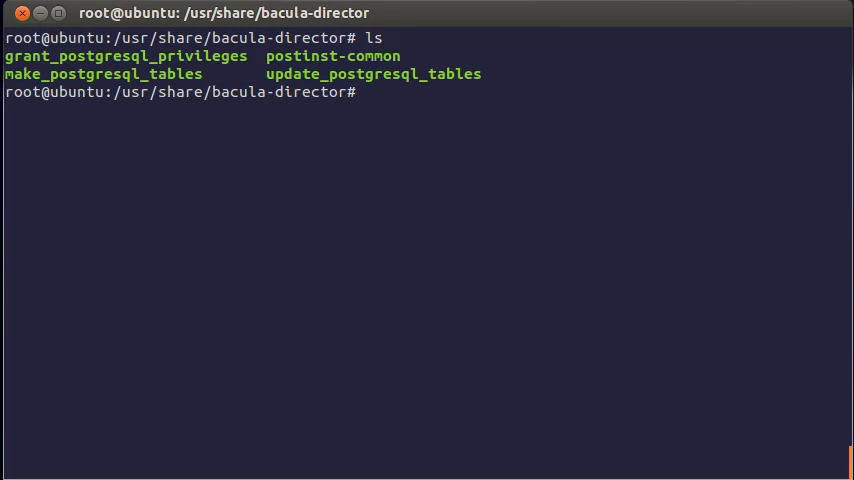
Run make_postgresql_tables as user bacula with db_name="bacula".
type("sudo -u bacula ./ma")
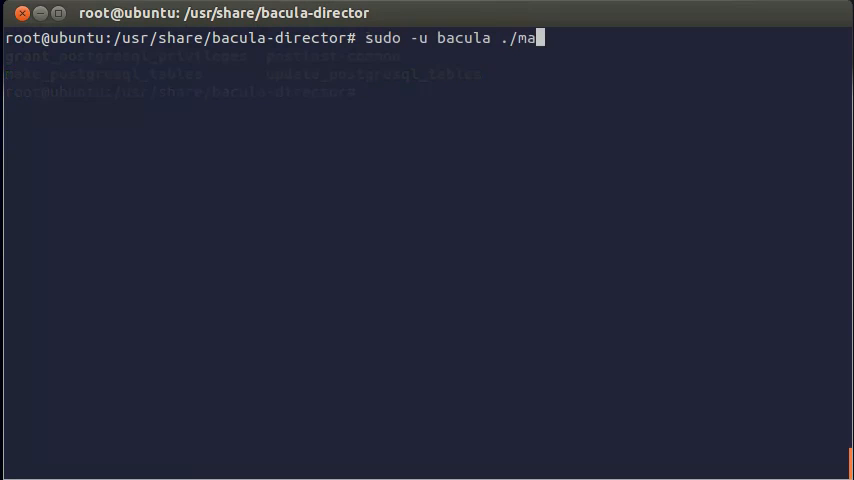
key("Return")
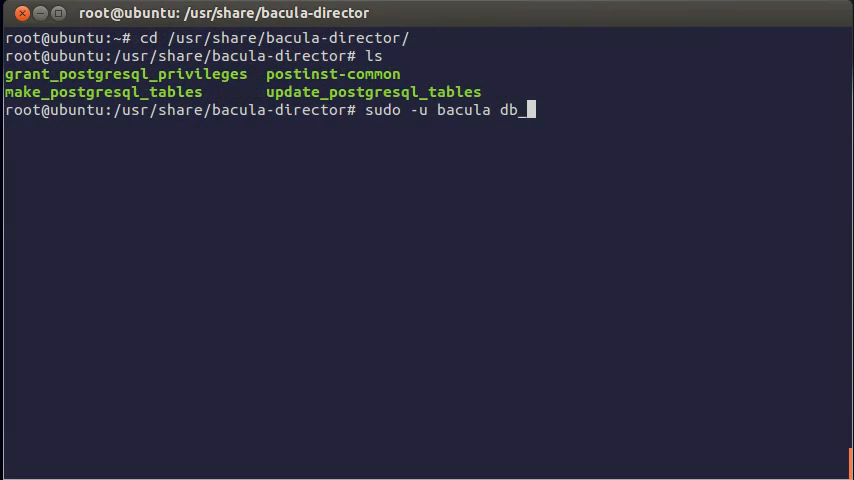
type("name=")
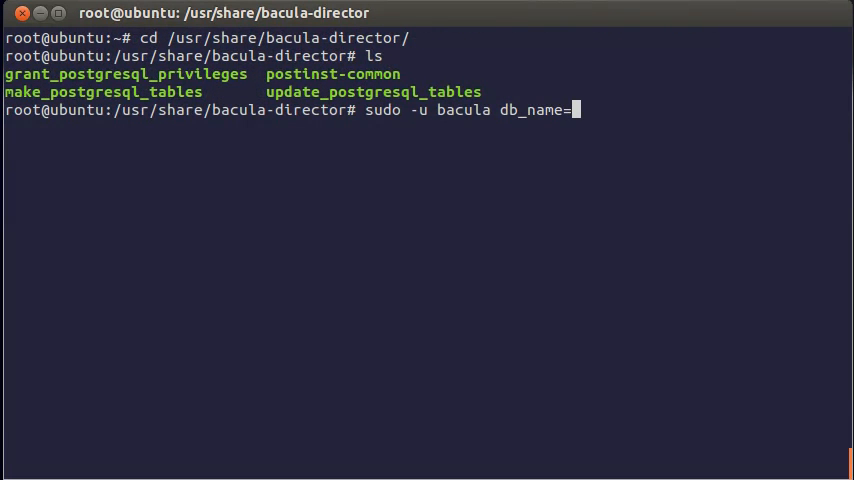
type("\"bacula\"")
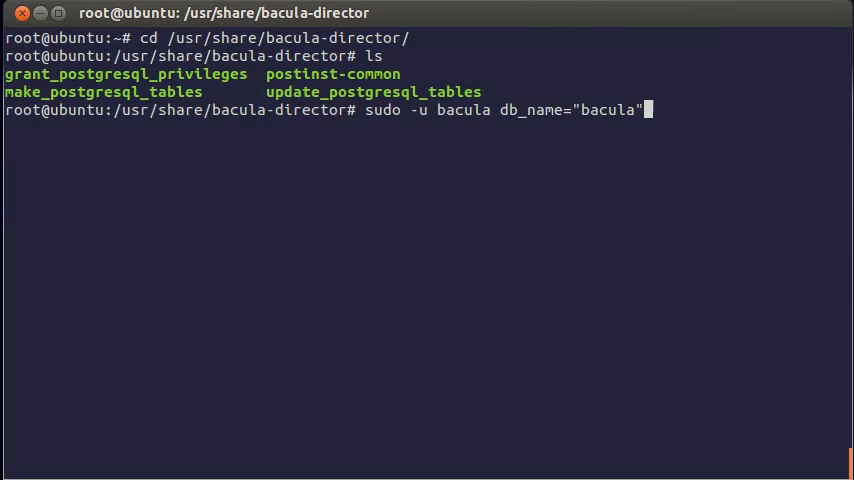
key("Return")
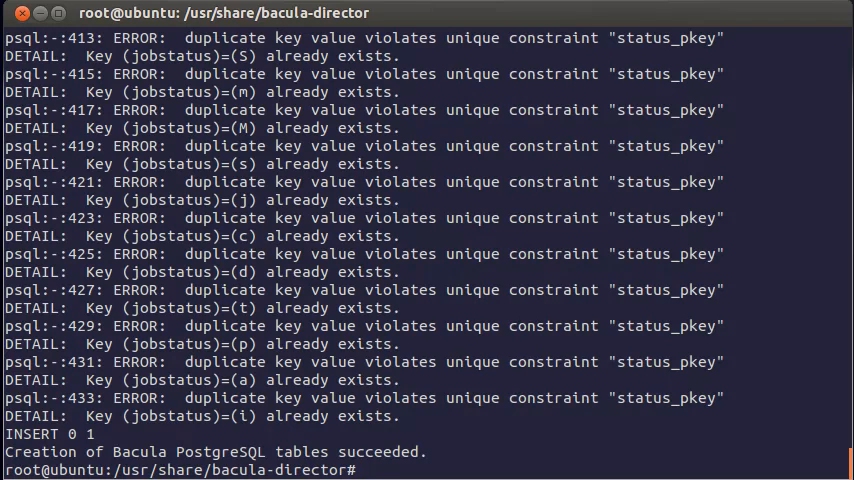
Reconfigure the bacula-director-pgsql package with dpkg-reconfigure.
type("dpkg-reconfigure ba")
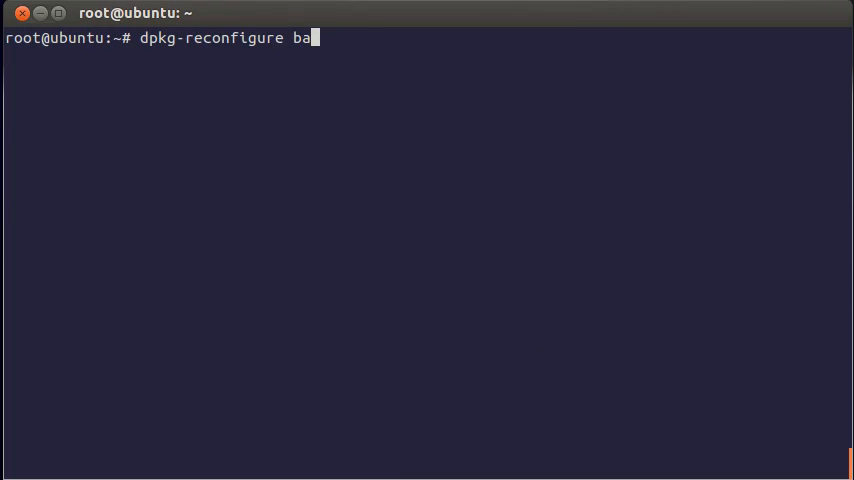
type("cula-di")
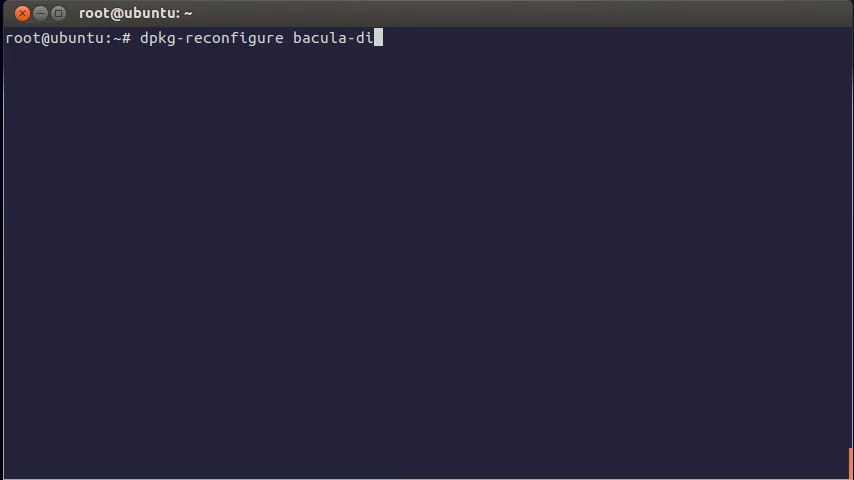
type("rector-pgsql")
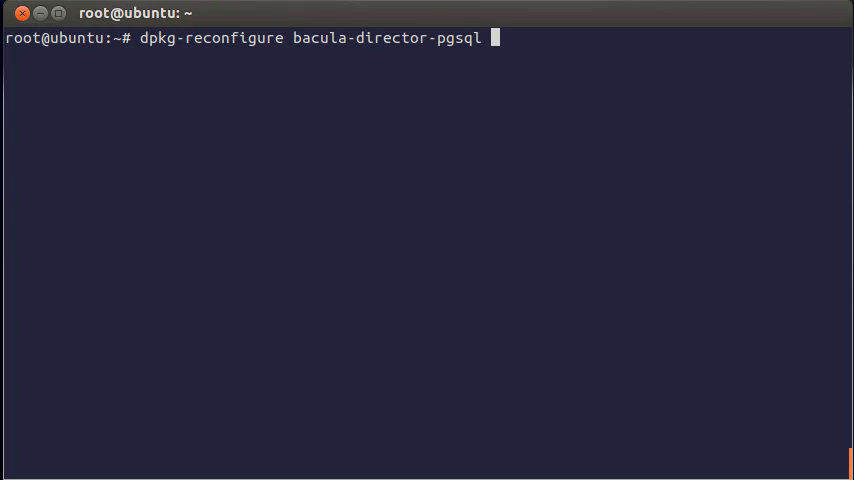
key("Return")
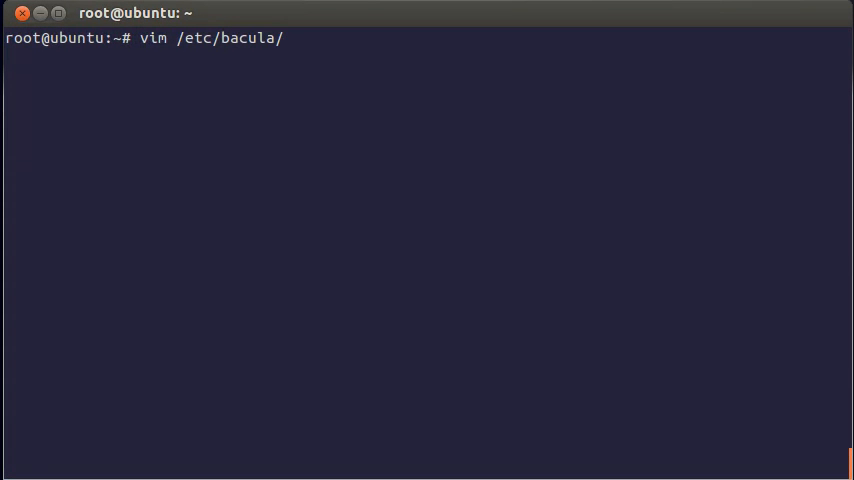
Open /etc/bacula/bacula-dir.conf in vim, scroll through it, and return to the top.
type("bacula-dir.conf")
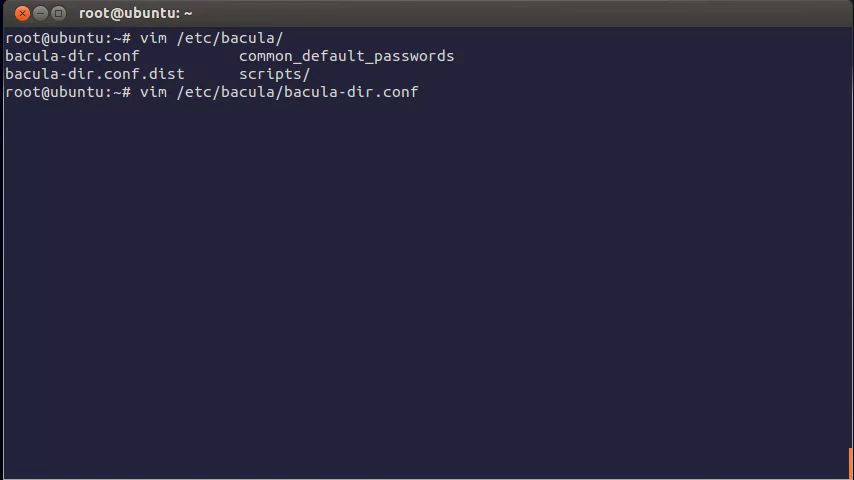
key("Return")
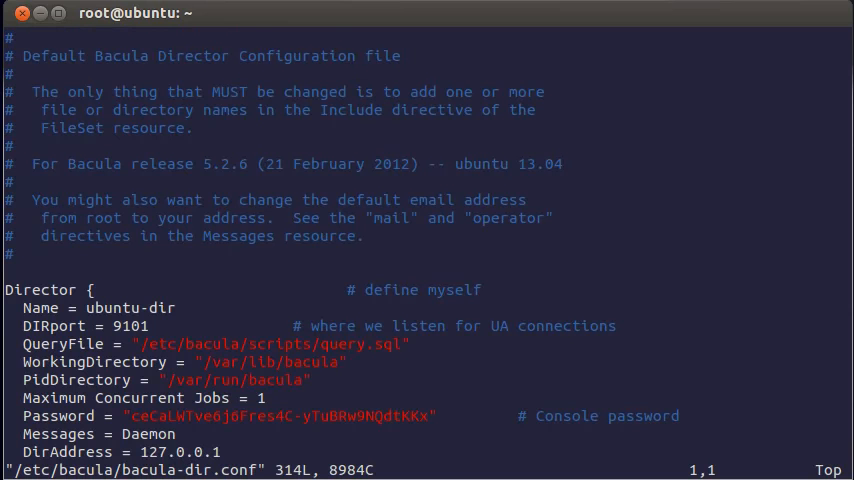
scroll("down", 3)
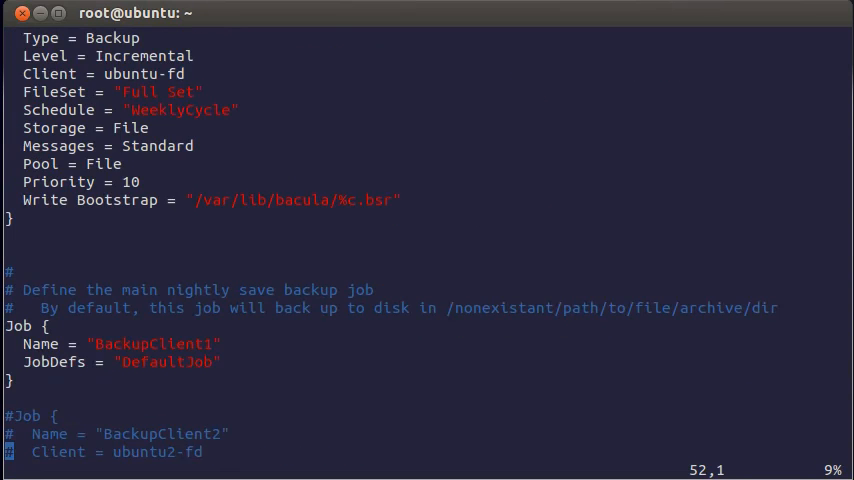
scroll("down", 3)
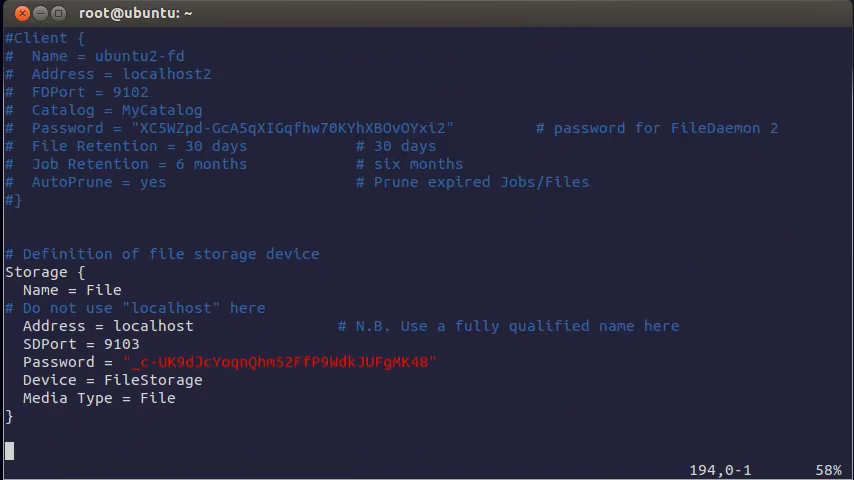
scroll("down", 3)
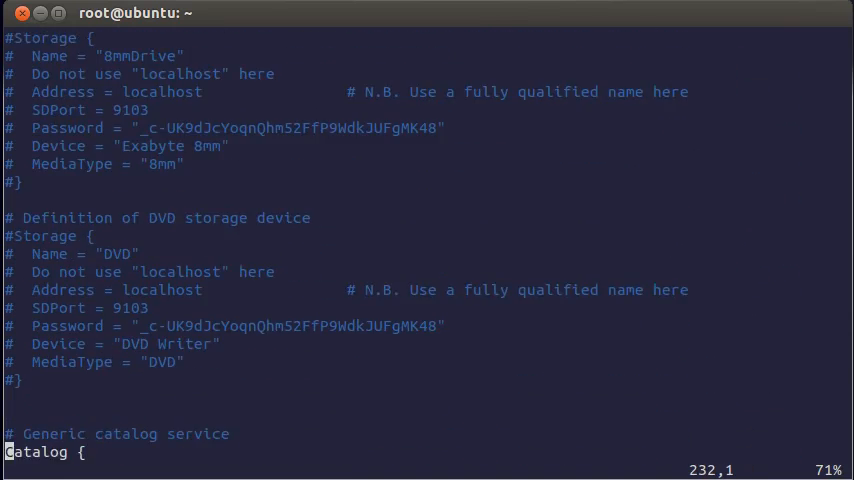
key("gg")
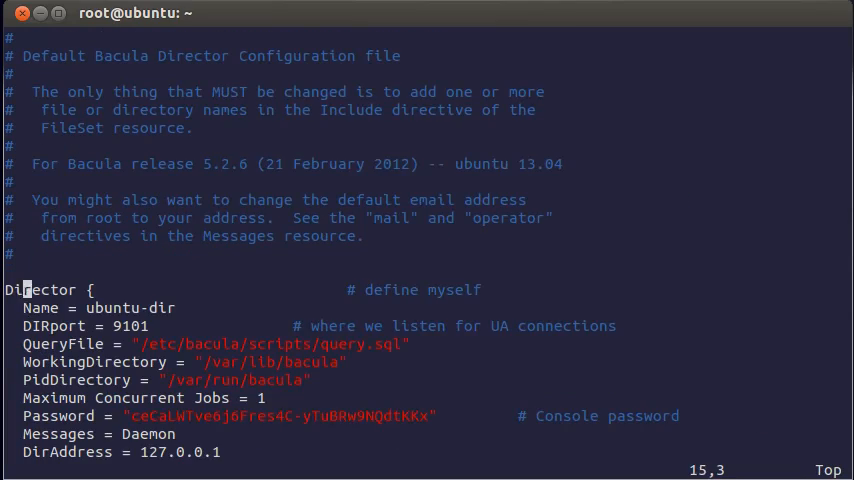
Add a DirAddresses block for 127.0.0.1 port 9101 and begin a second 10.0.5.71 address.
scroll("down", 3)
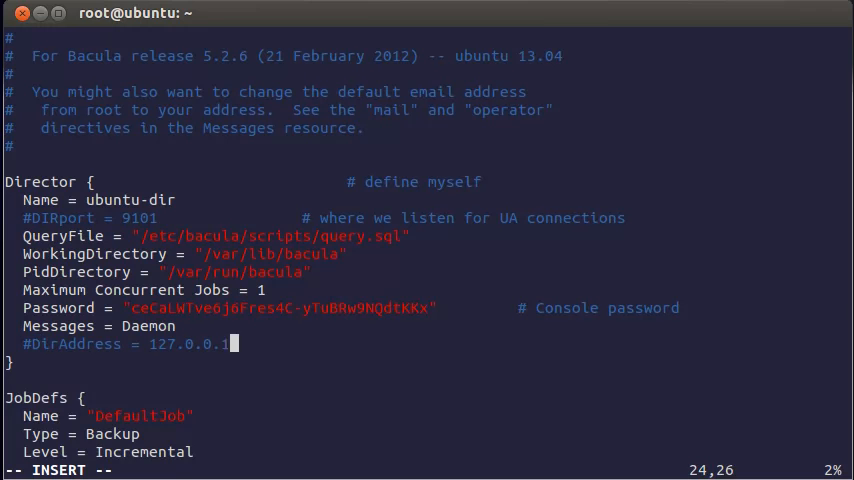
type("DirAddresses = {")
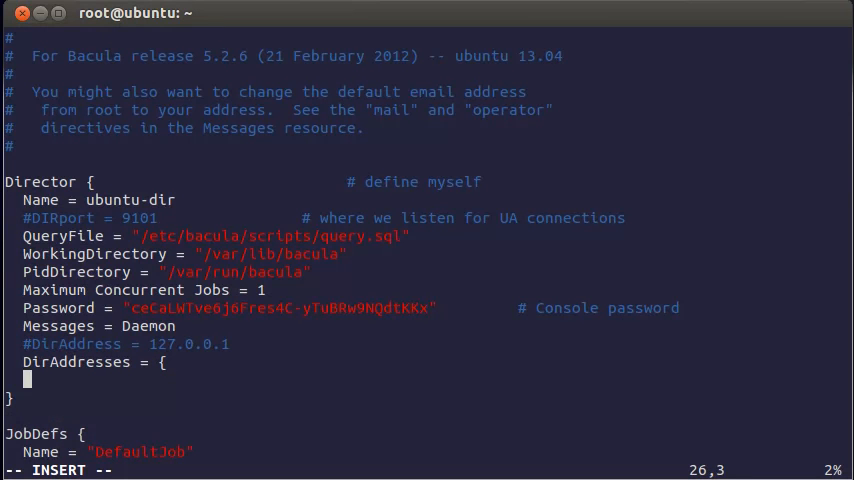
type("ip")
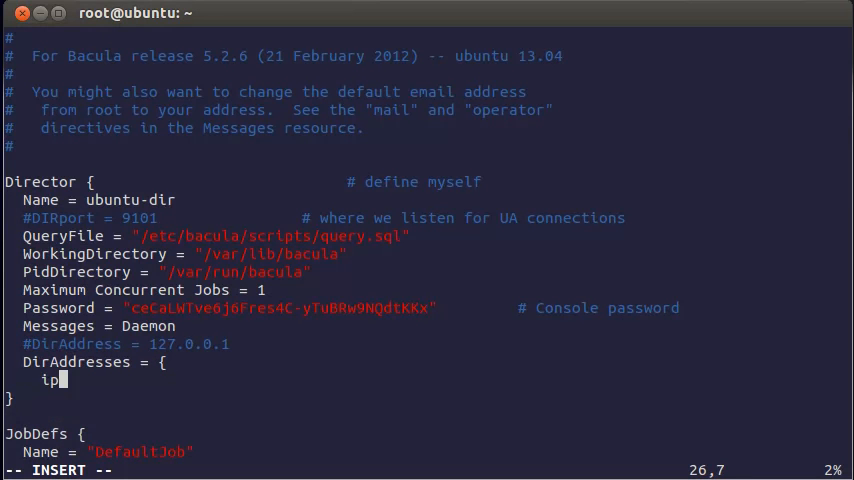
type("=")
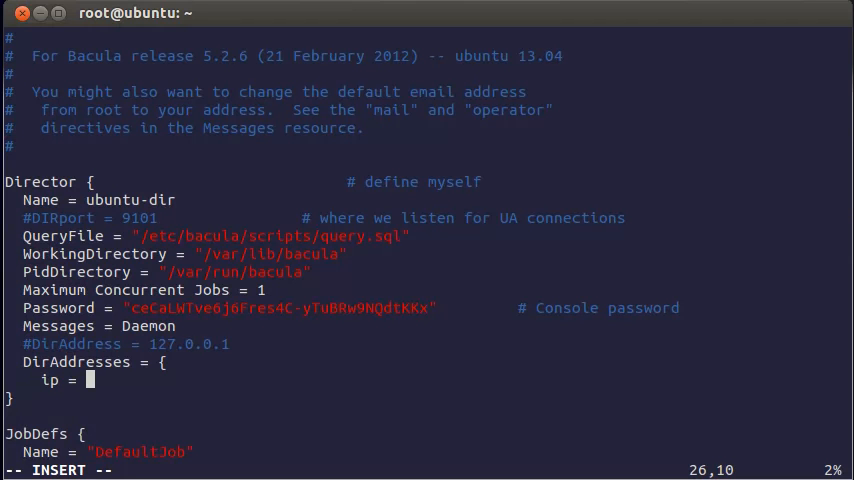
type("{ addr = 127.0.0.1; port=9101; }")
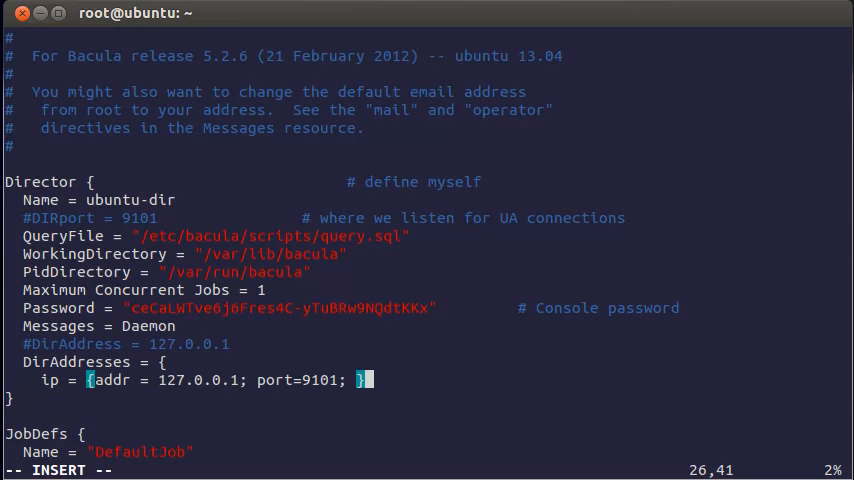
key("Return")
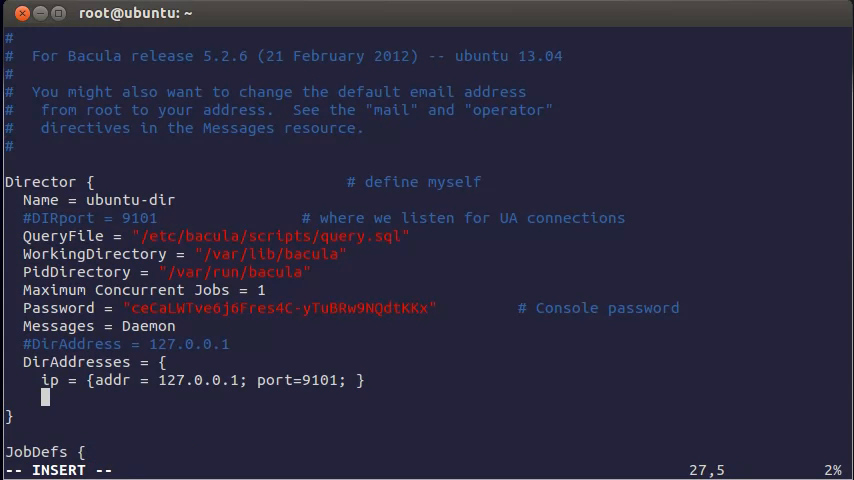
type("ip = { addr = 10.0.5.71;")
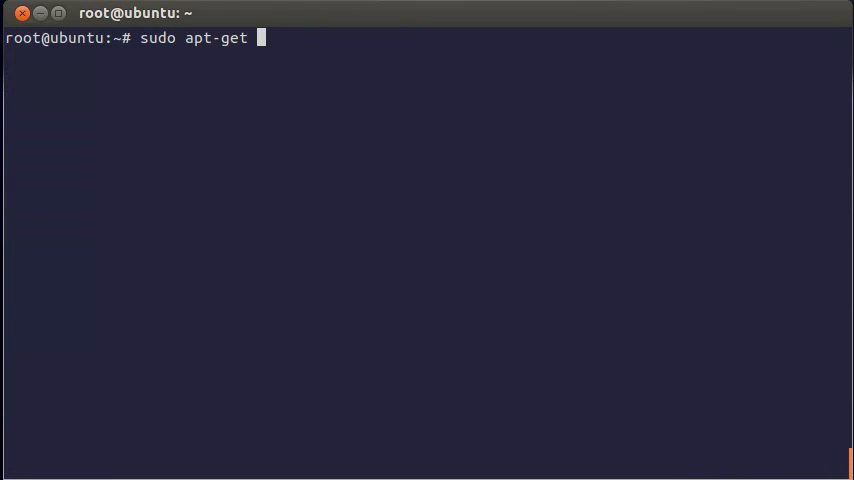
Install bacula-sd-pgsql and check that the bacula-sd service is running.
type("install bac")
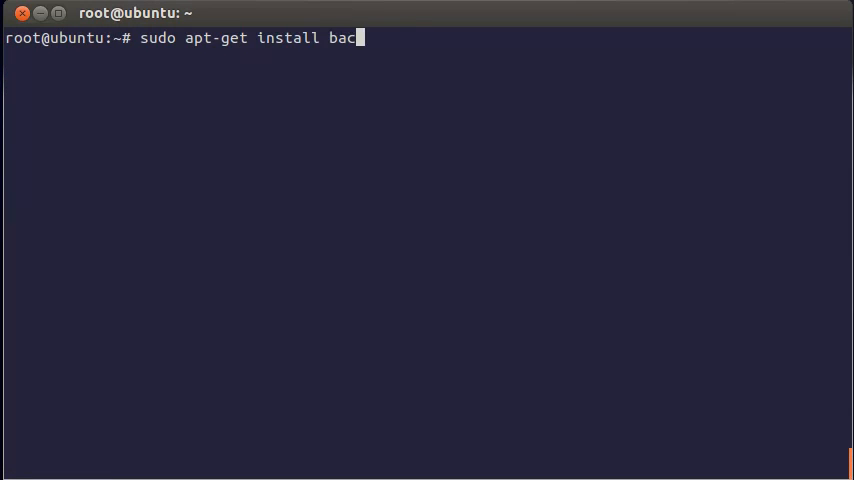
type("ula-sd-pgsql")
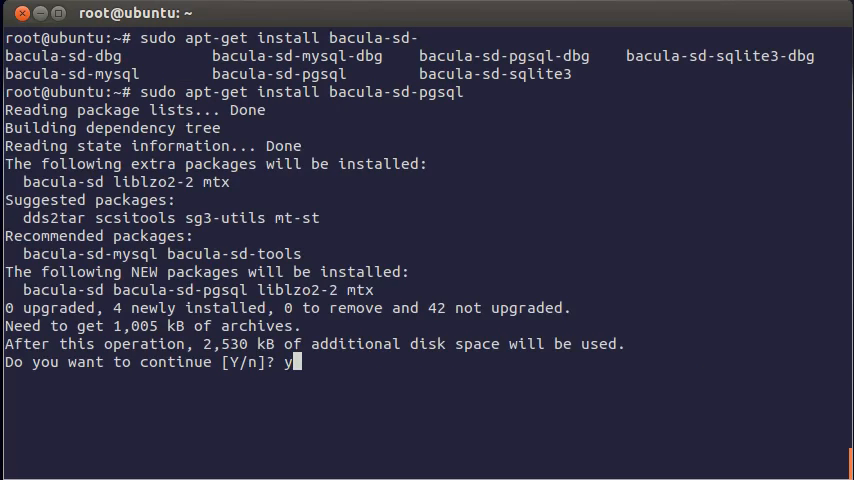
key("Return")
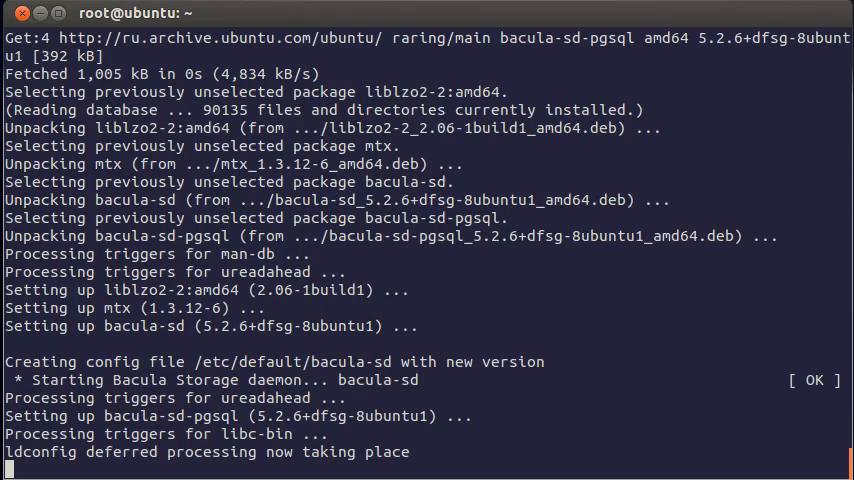
type("service bacula-sd statu")
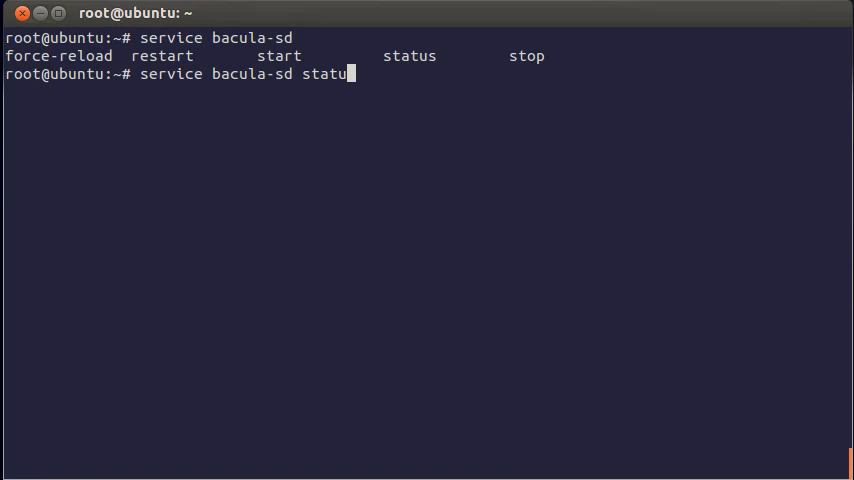
key("Return")
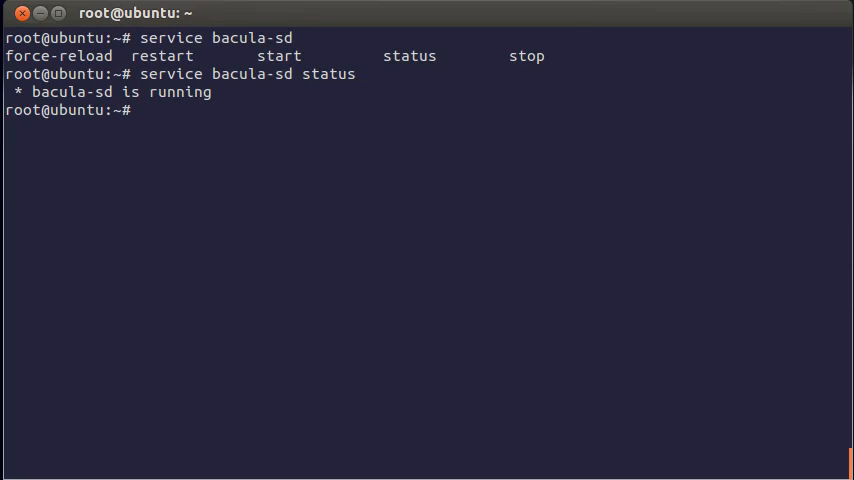
Open /etc/bacula/bacula-sd.conf in vim and start an SDAddresses = { block.
type("vim /etc/bacula/")
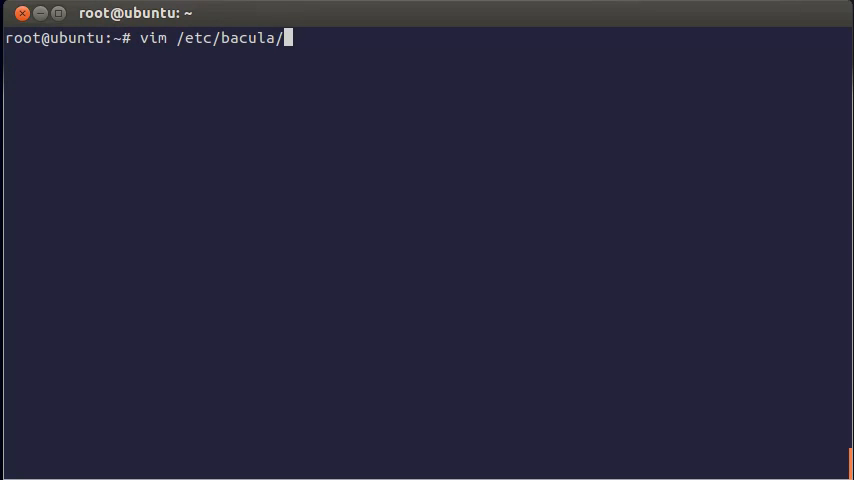
type("bac")
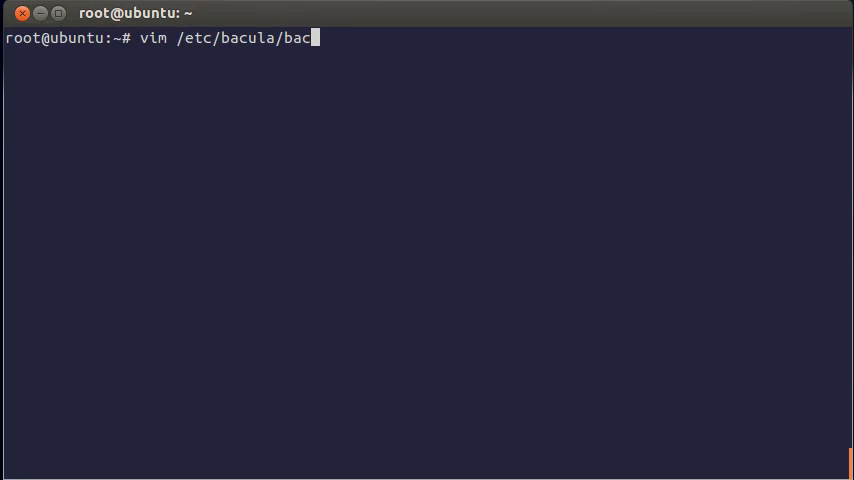
key("Tab")
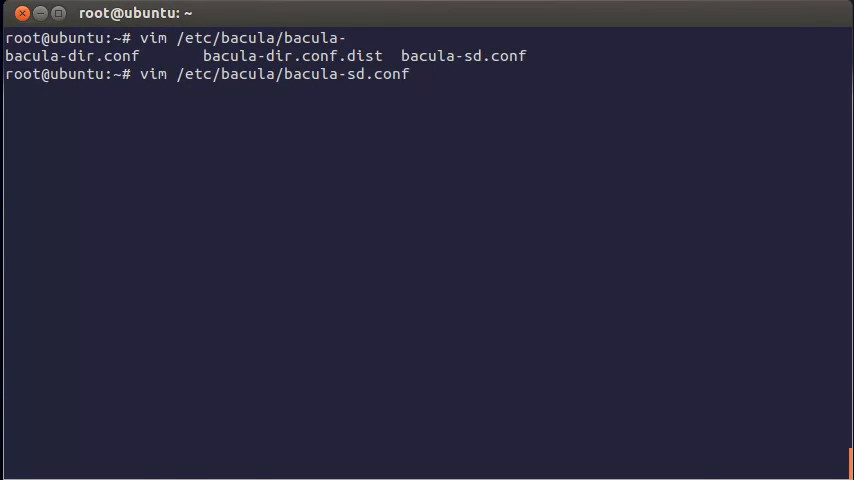
key("Return")
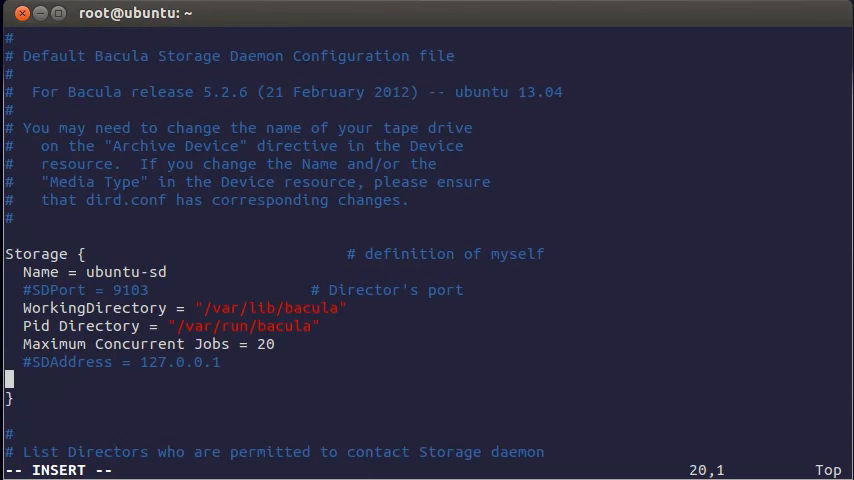
type("SDAddresses = {")
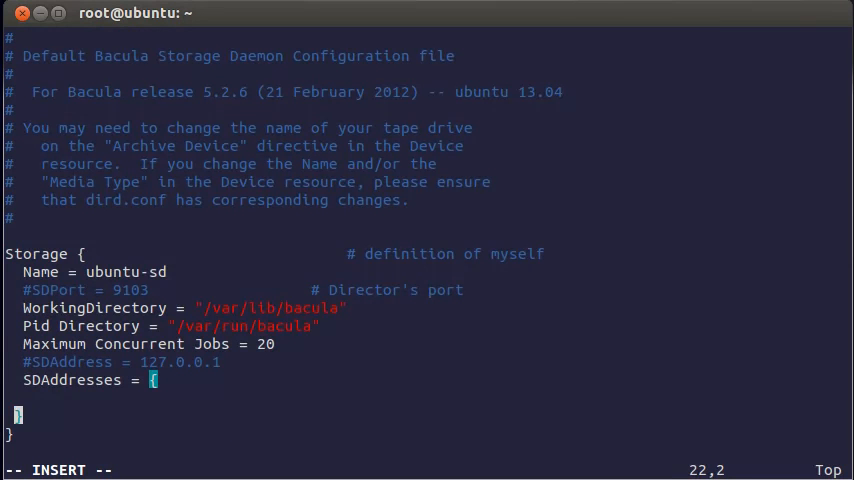
type("i")
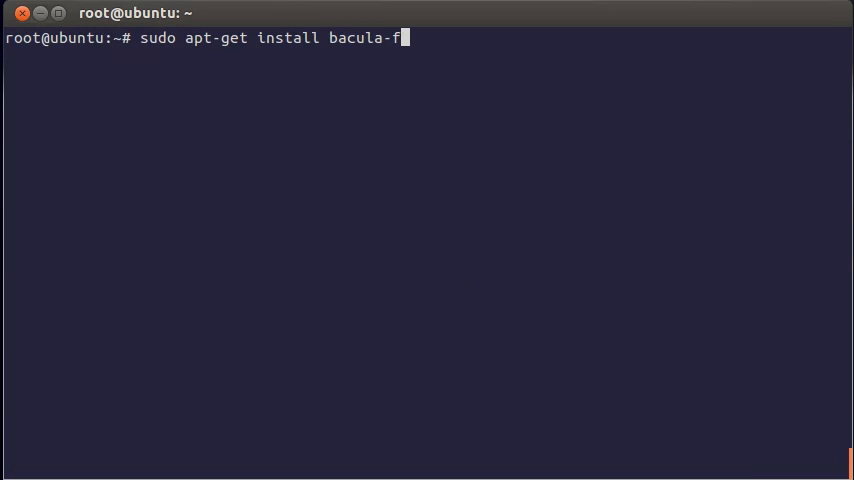
Check that the Bacula File daemon is running with 'service bacula-fd status'.
key("Return")
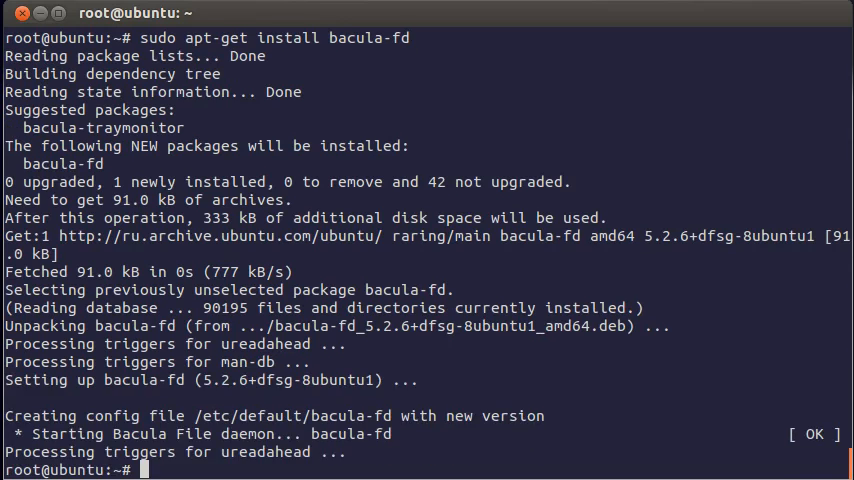
type("service bacula-fd")
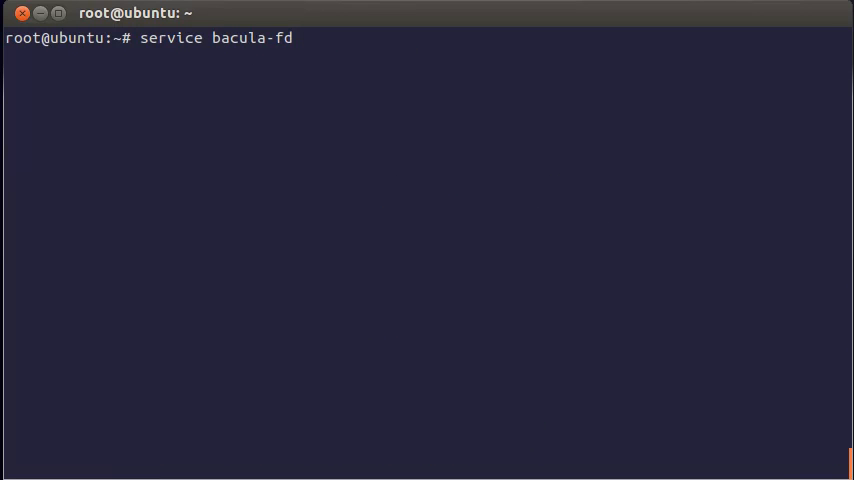
key("Tab")
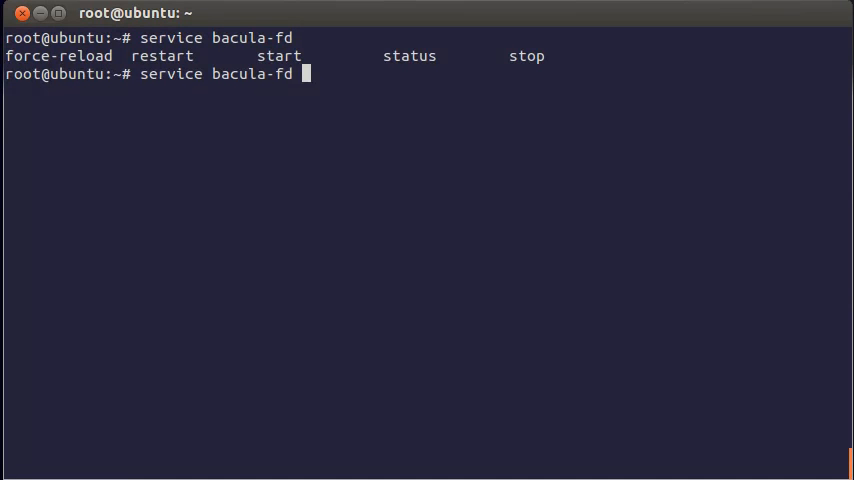
type("status")
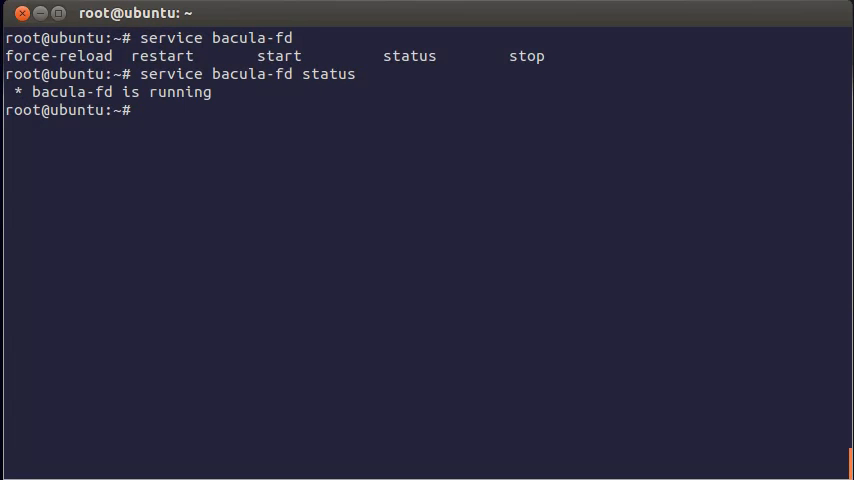
Review /etc/bacula/bacula-fd.conf in vim, restart bacula-fd, and check it with netstat.
type("vim /etc/bacula/bacula-")
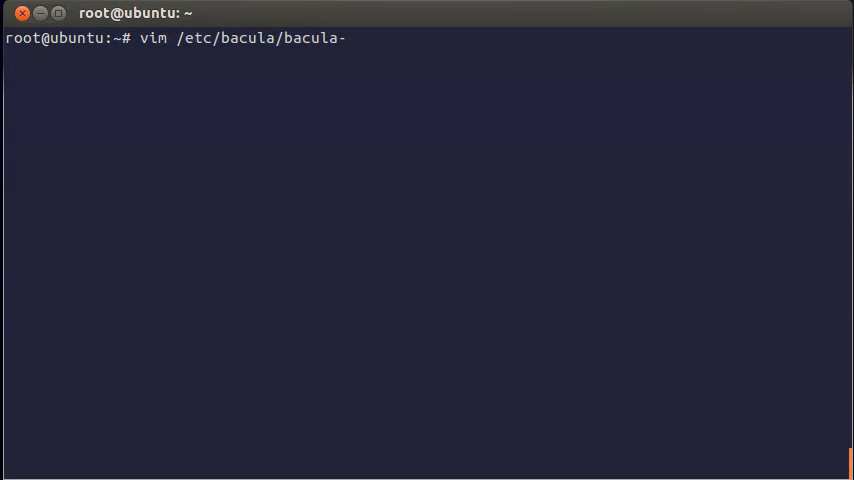
type("fd.conf")
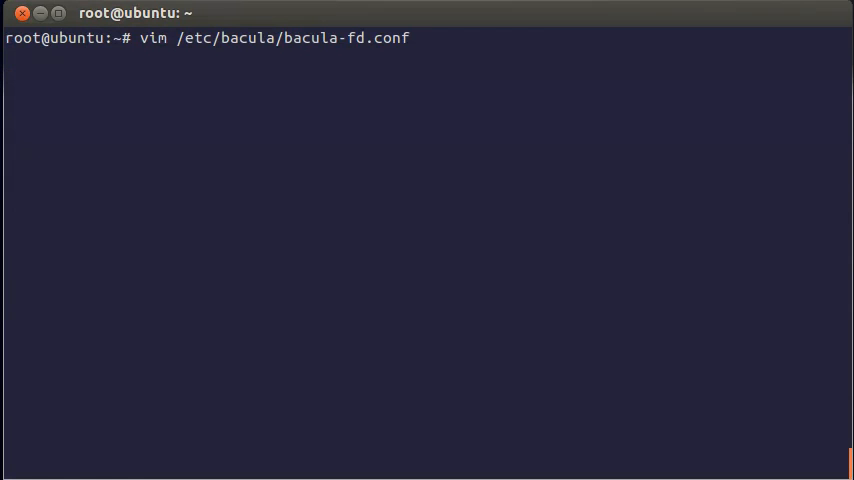
key("Return")
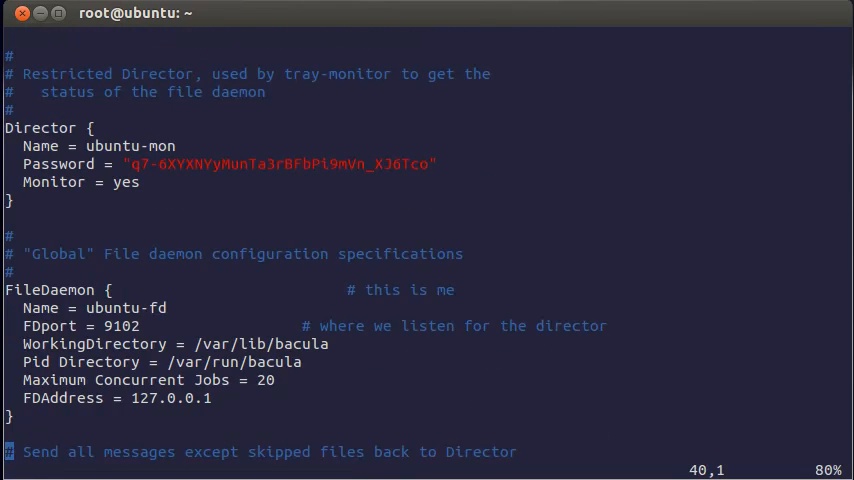
scroll("down", 3)
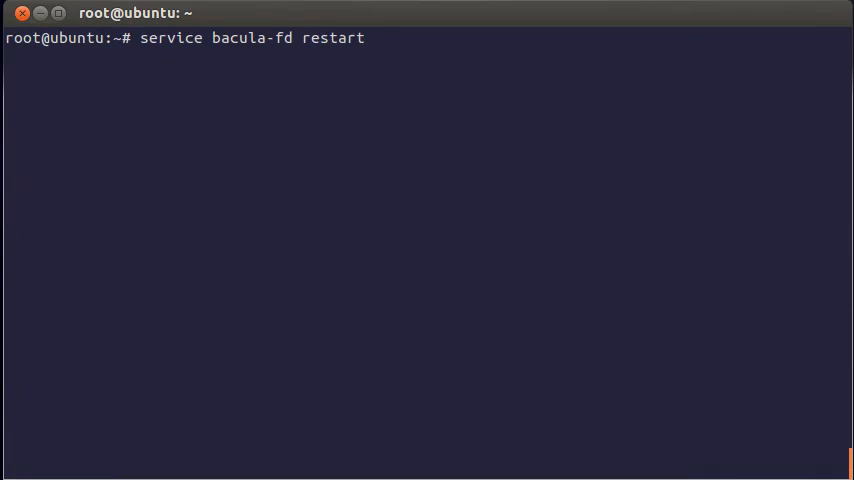
key("Return")
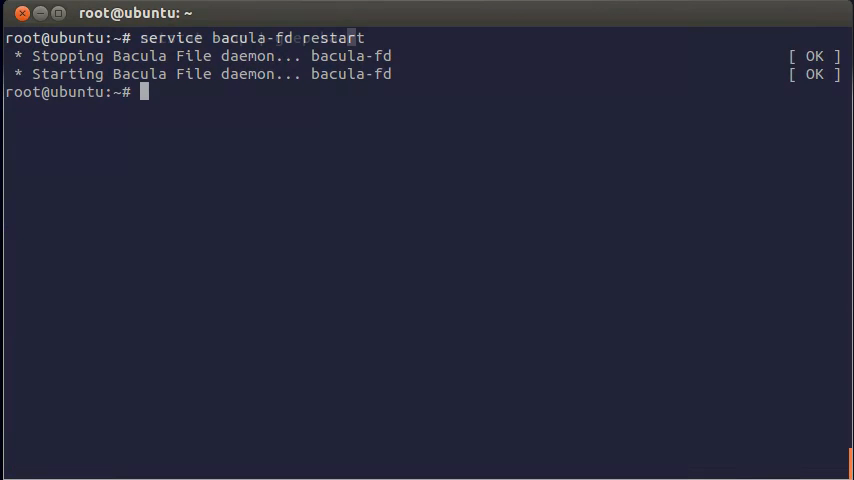
type("netstat -anp | grep bacula-fd")
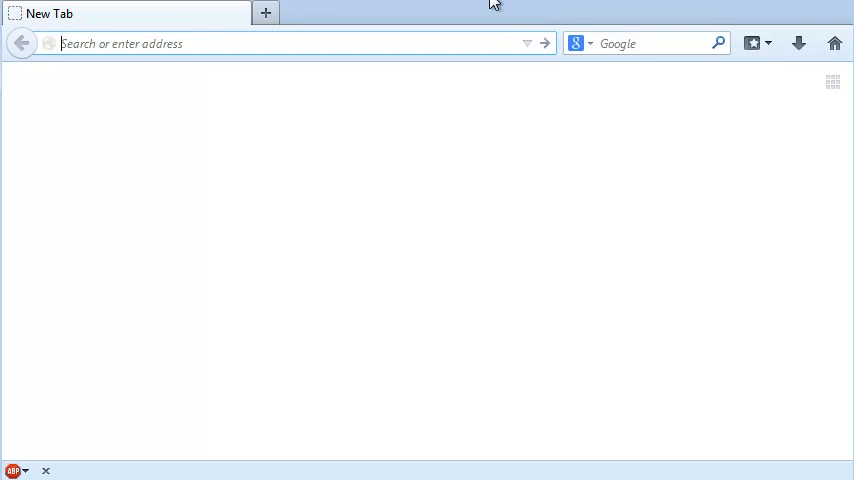
Browse SourceForge's Bacula files to the Win32_64 > 5.2.10 folder.
type("sourceforge.net/projects/bacula")
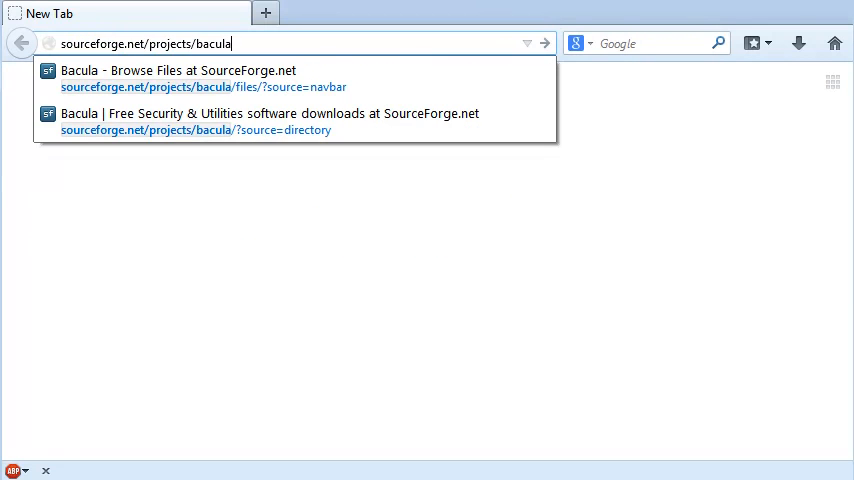
type("/files/")
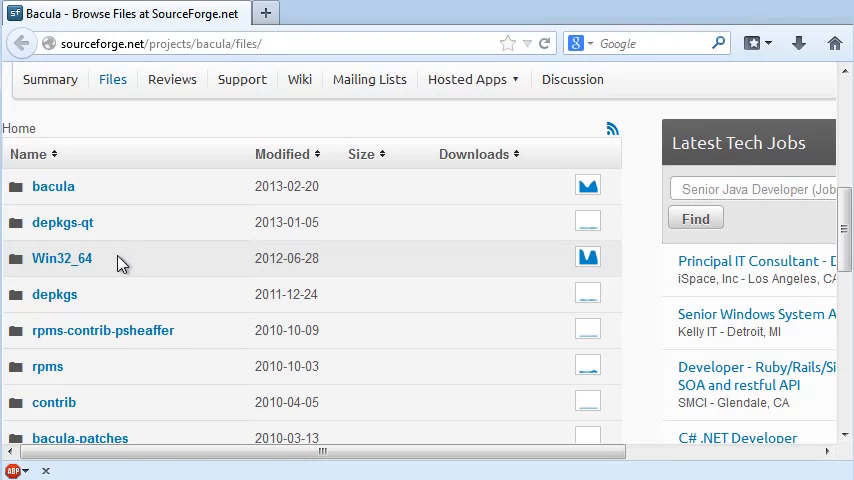
mouse_move(61, 258)
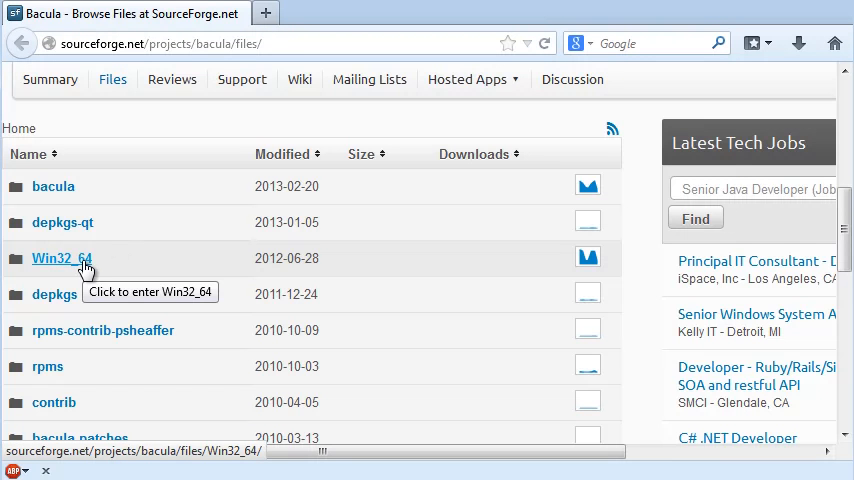
left_click(62, 258)
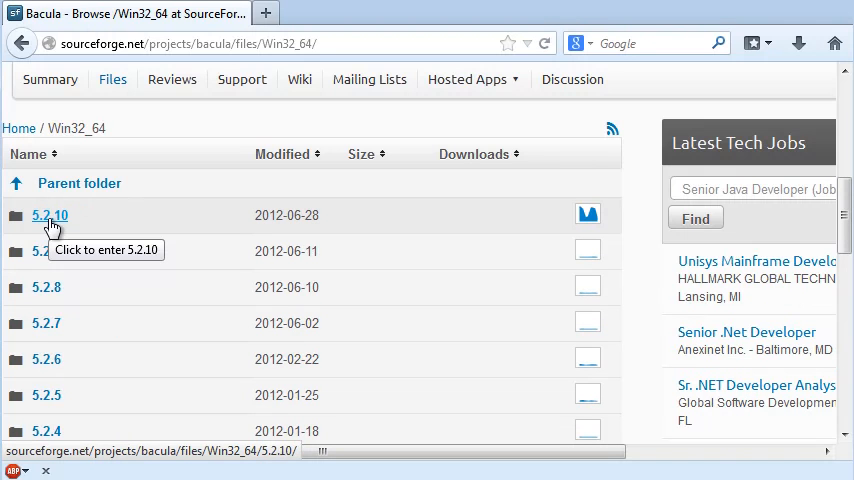
left_click(50, 215)
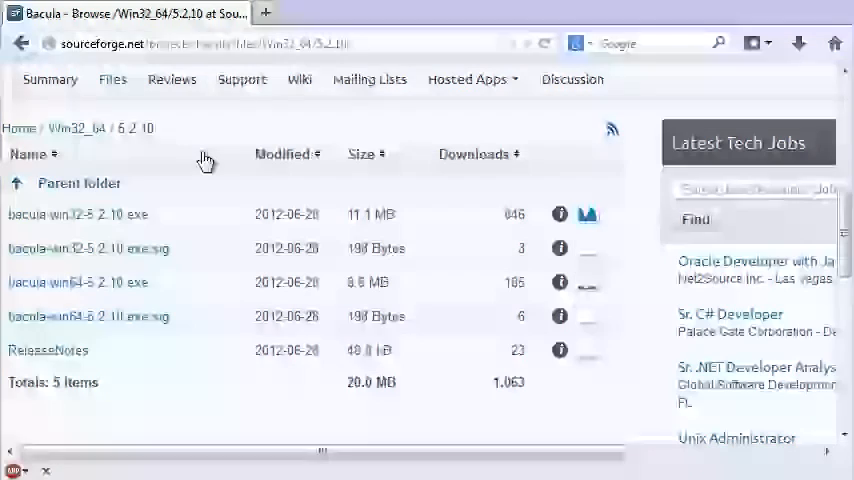
mouse_move(205, 155)
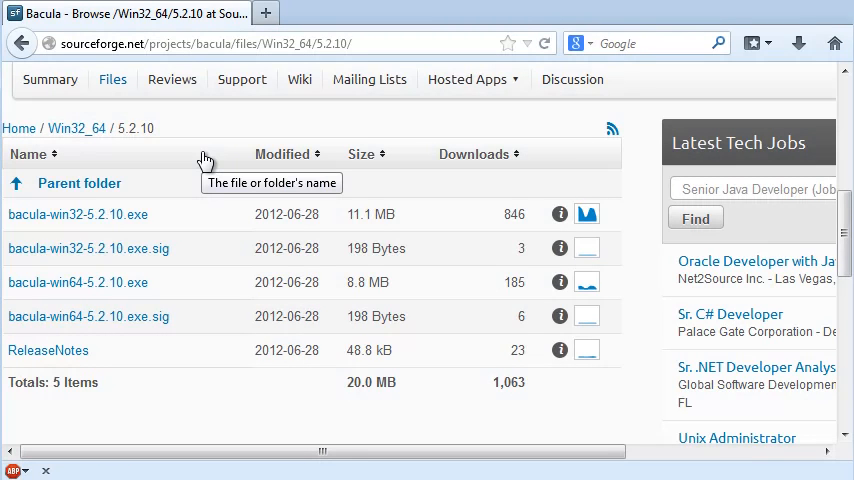
mouse_move(98, 215)
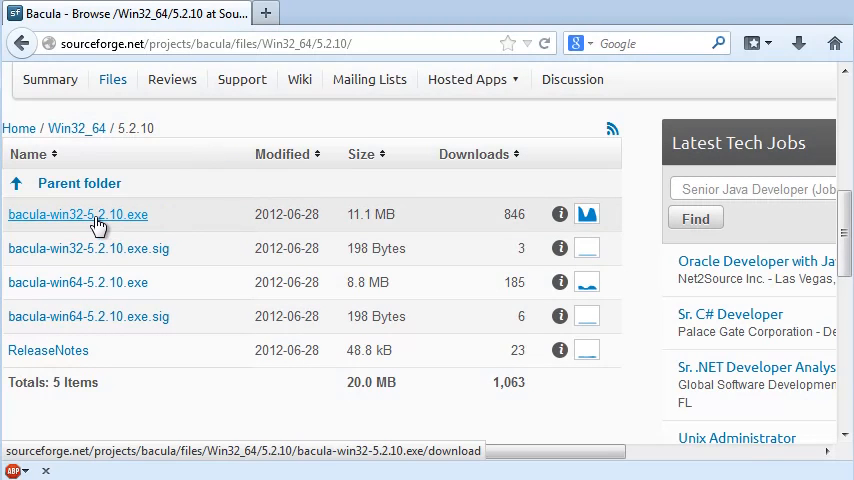
Download and save the bacula-win32-5.2.10.exe installer.
left_click(78, 214)
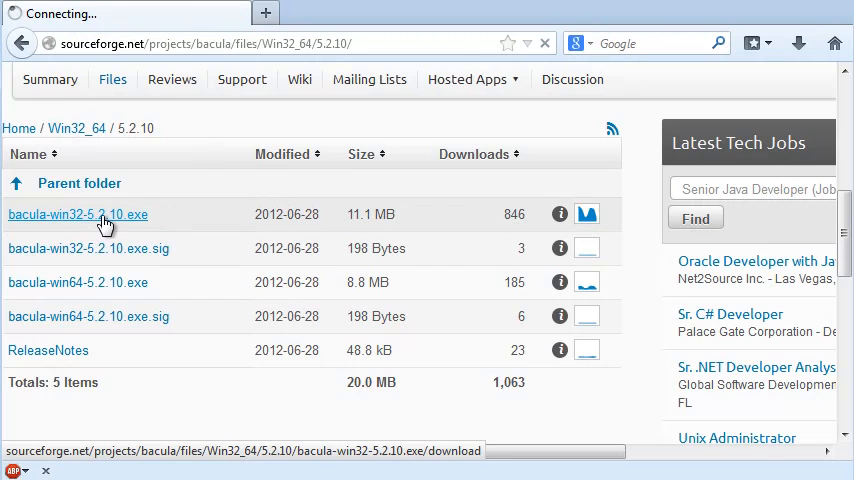
left_click(77, 214)
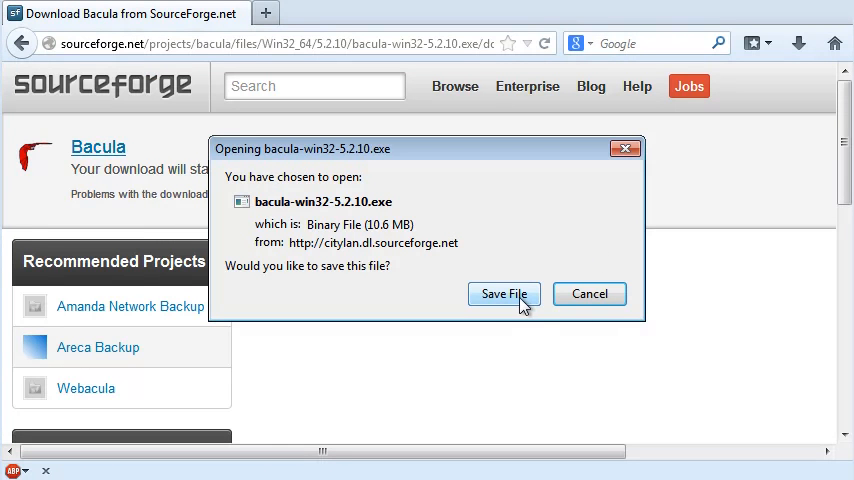
left_click(504, 293)
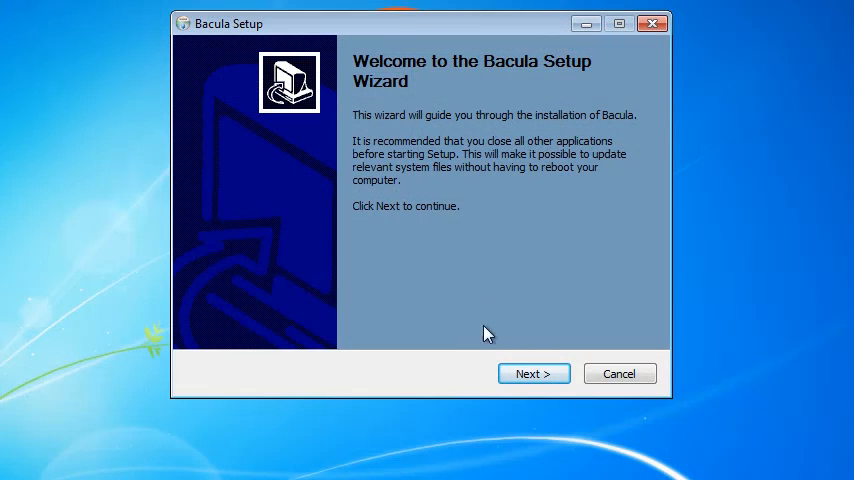
Pass the welcome page and accept the Client install type with Client and Consoles.
left_click(533, 373)
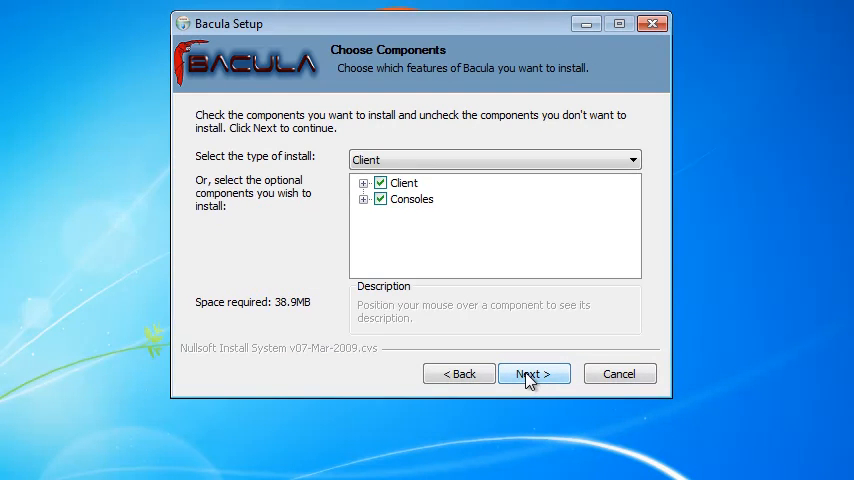
left_click(533, 373)
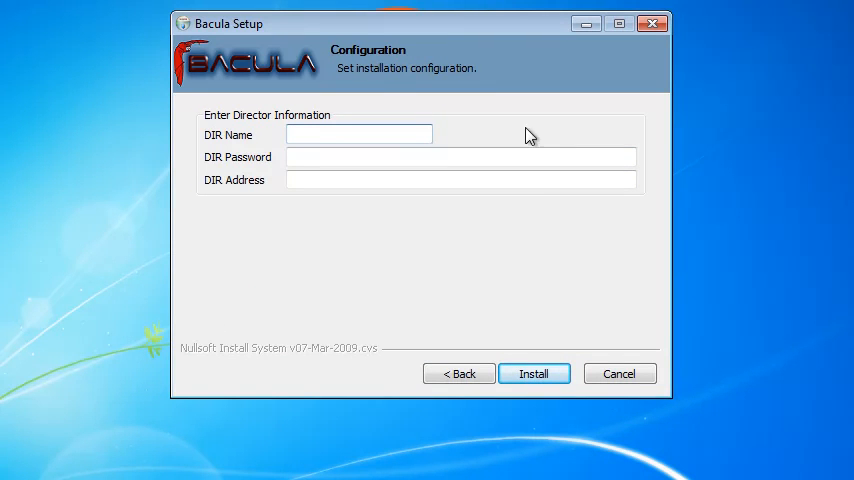
type("ubuntu-dir")
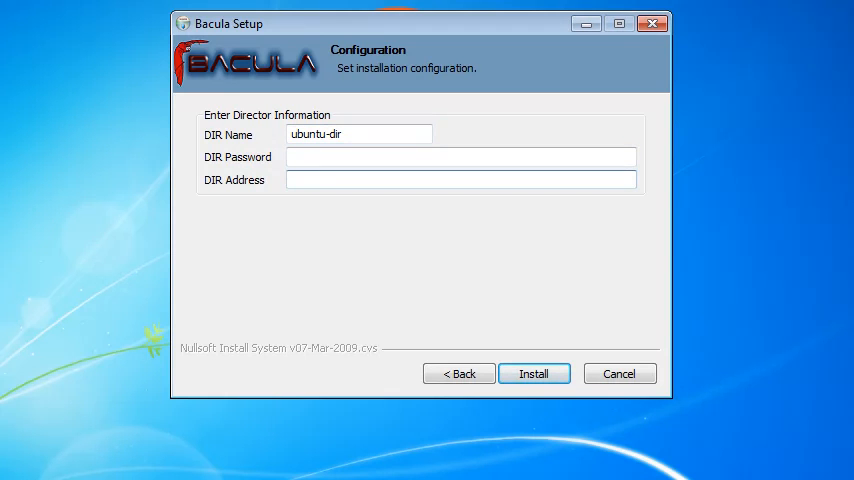
type("192.168.100.152")
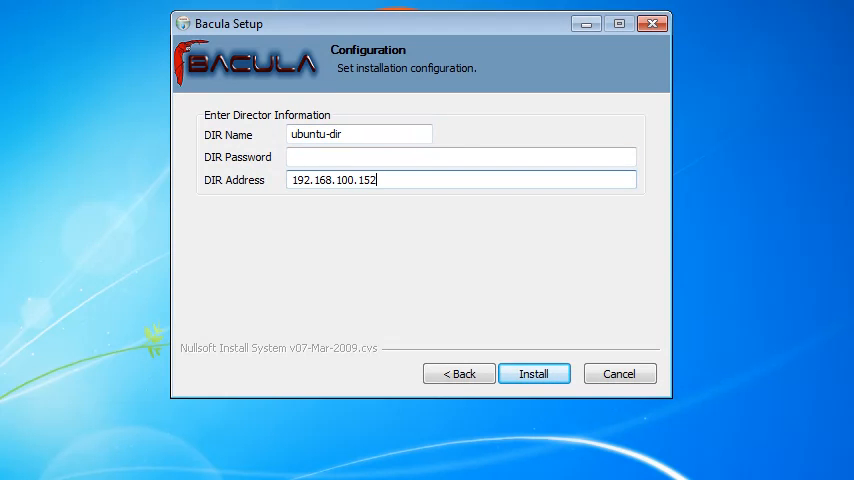
left_click(460, 157)
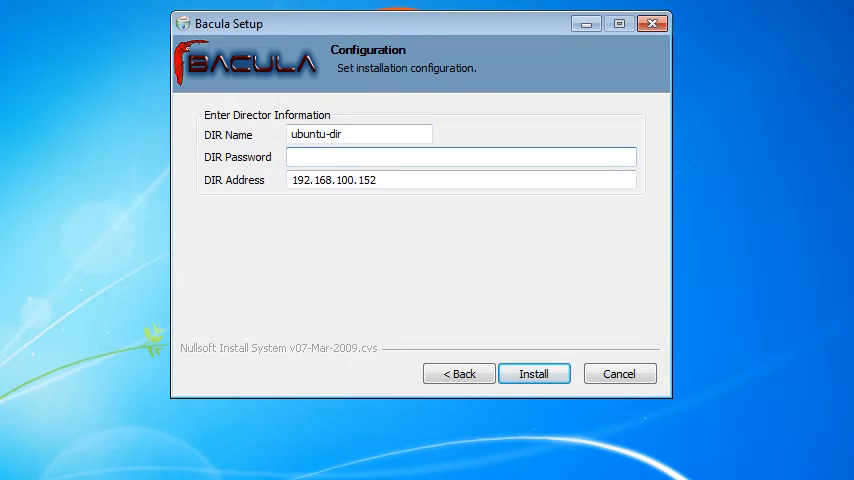
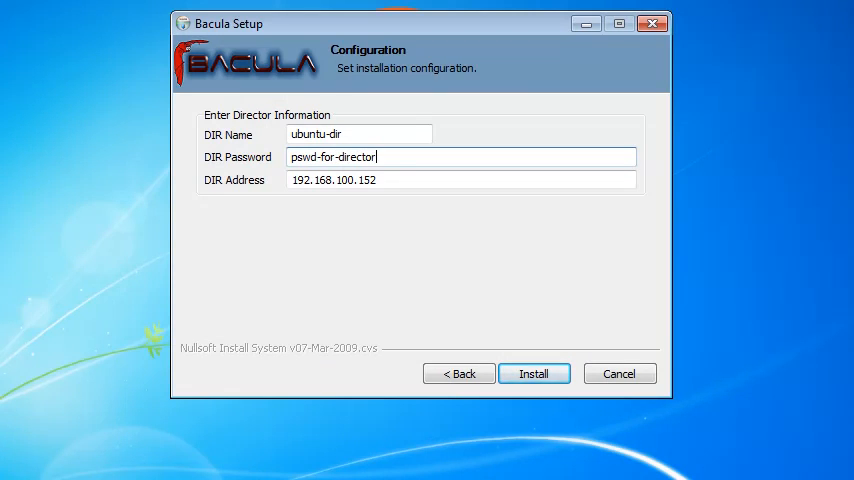
left_click(534, 373)
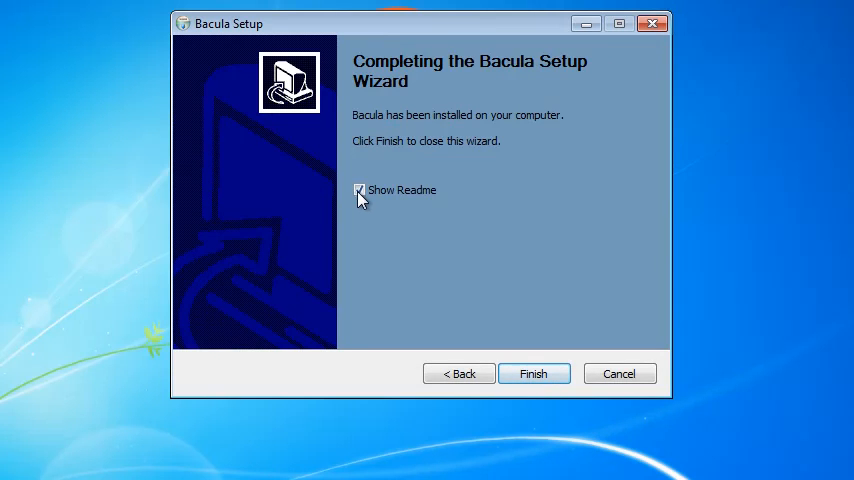
Uncheck Show Readme, finish Bacula Setup, and open Local Disk (C:) in Explorer.
left_click(533, 373)
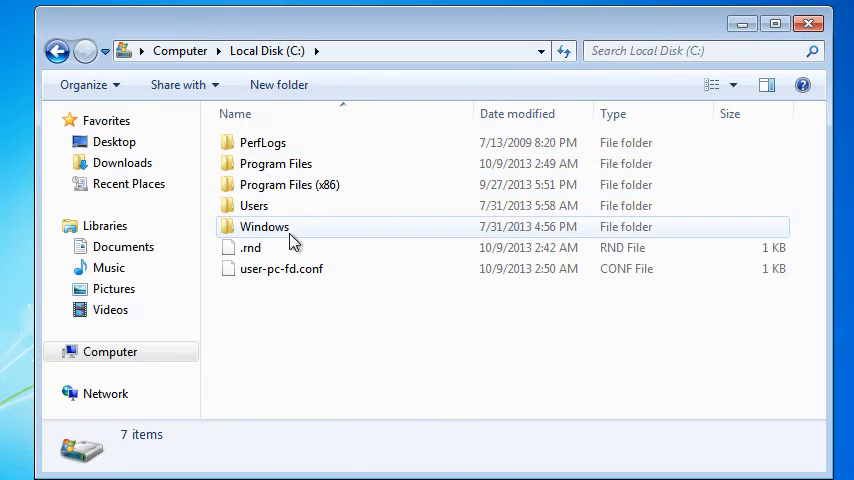
double_click(282, 268)
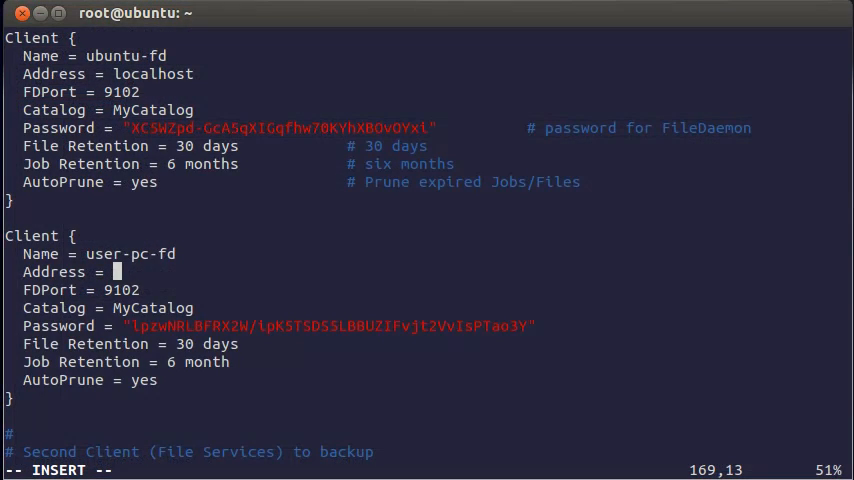
Enter 192.168.100.238 as user-pc-fd's Address in bacula-dir.conf and save with :wq.
type("192.168.")
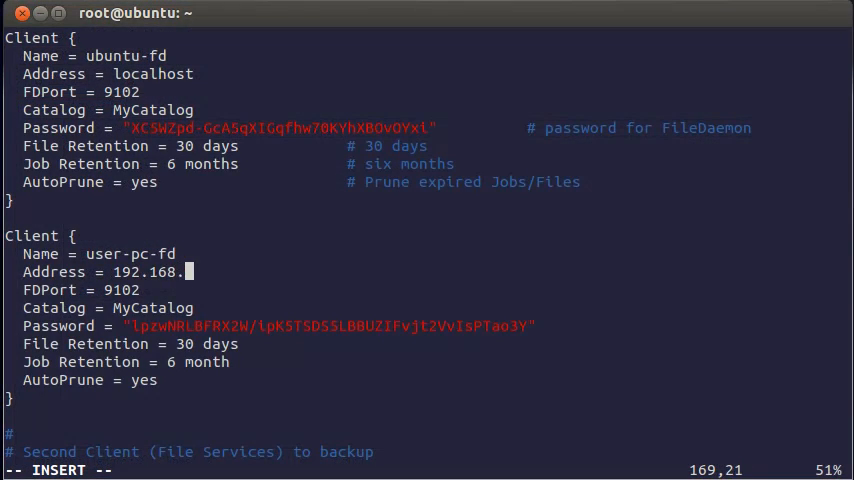
type("100.238")
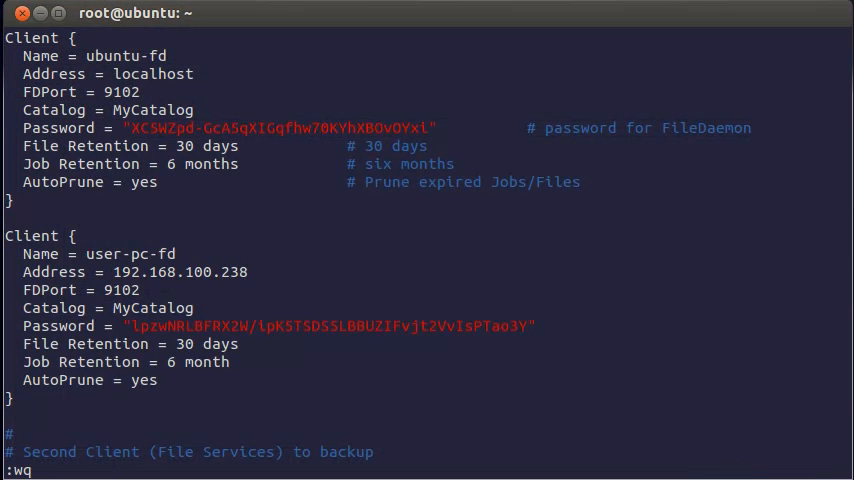
key("Return")
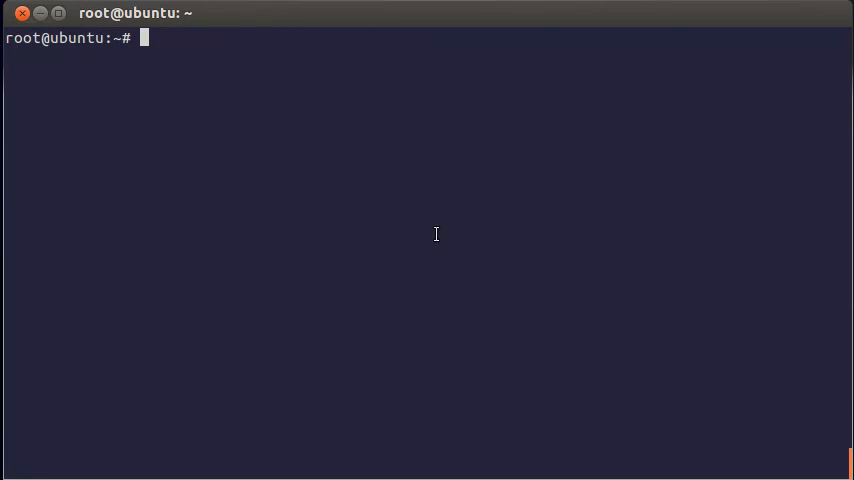
Try bconsole, install bacula-console via apt-get, then connect bconsole to ubuntu-dir.
type("bconsole")
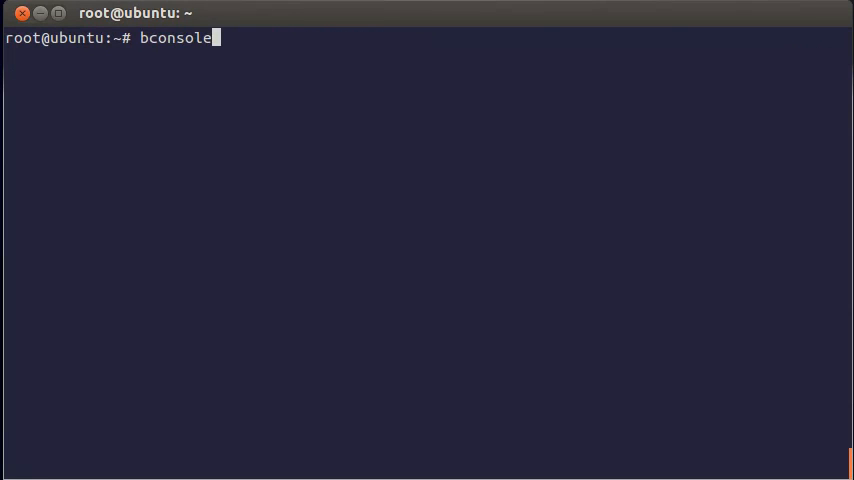
key("Return")
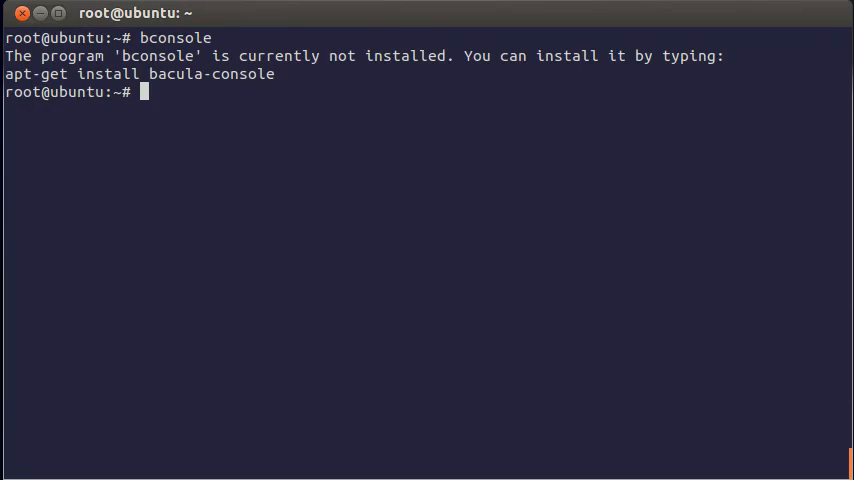
type("sudo apt-get install bacula-c")
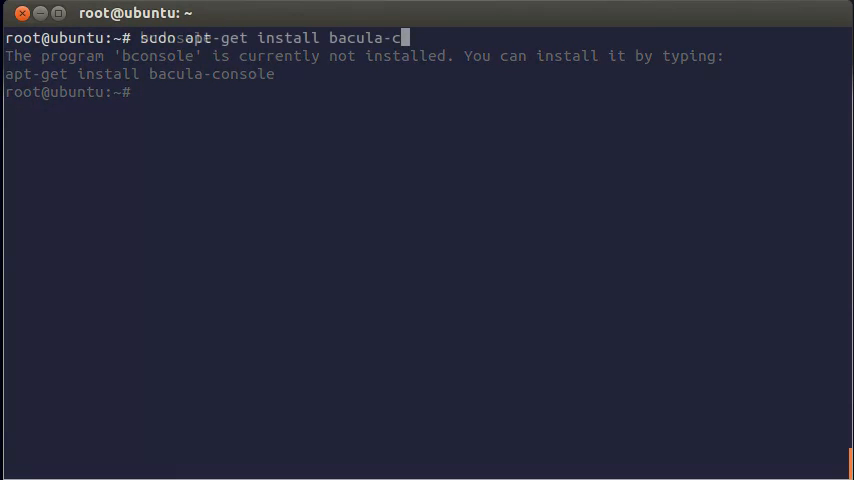
key("Return")
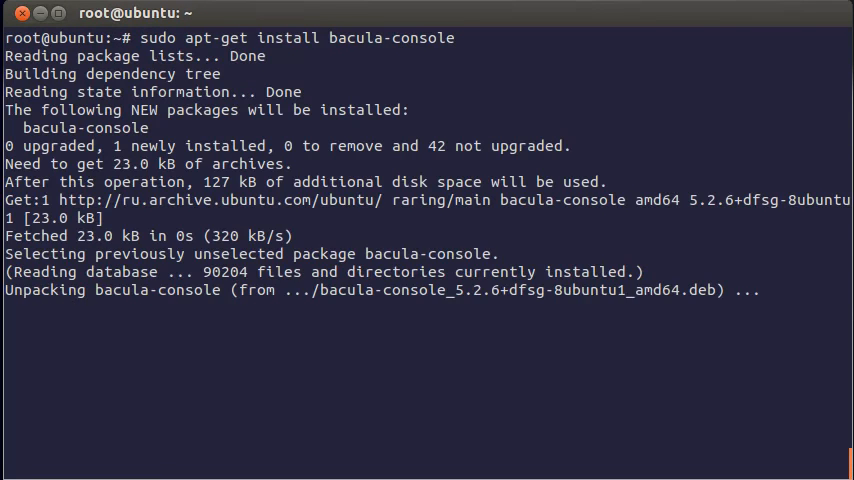
type("bconsole")
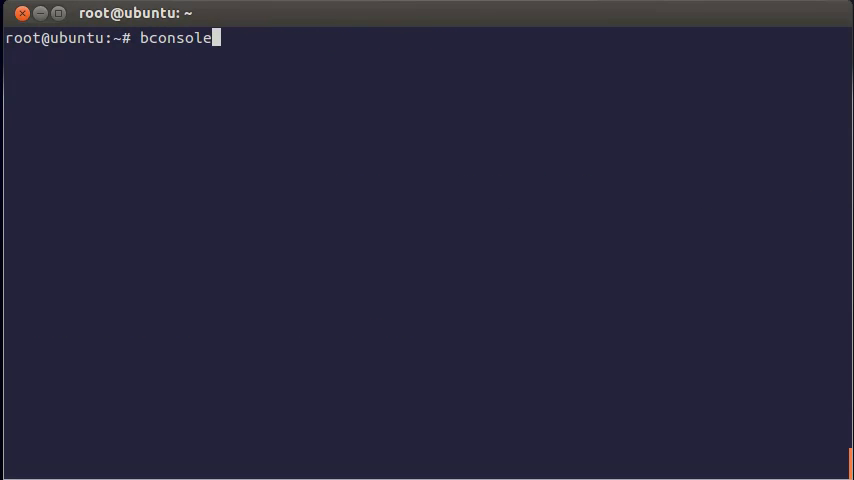
key("Return")
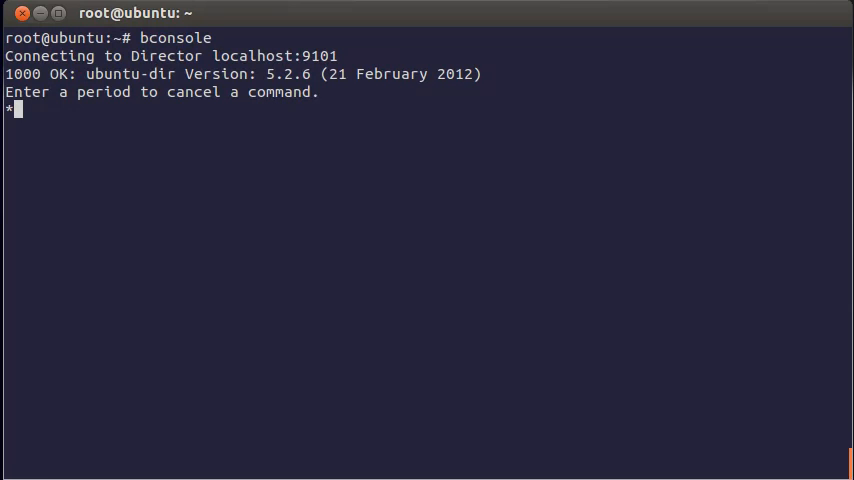
In bconsole, show clients (ubuntu-fd, user-pc-fd) and query status of client user-pc-fd.
type("show c")
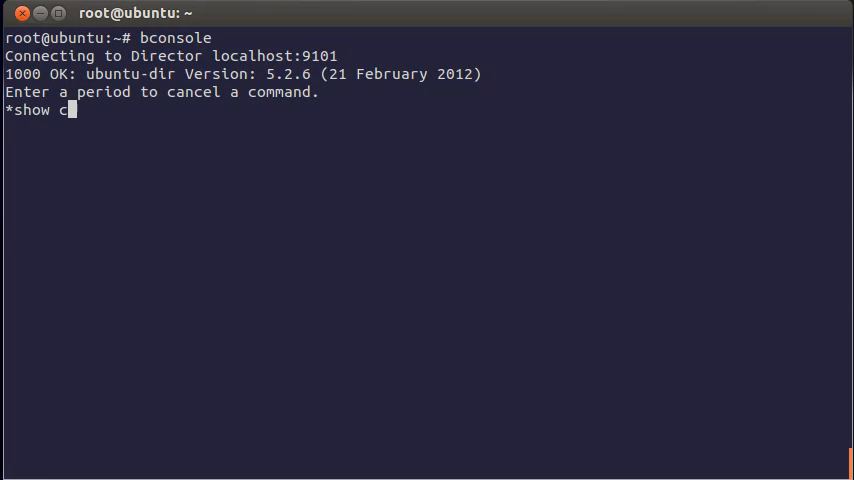
key("Return")
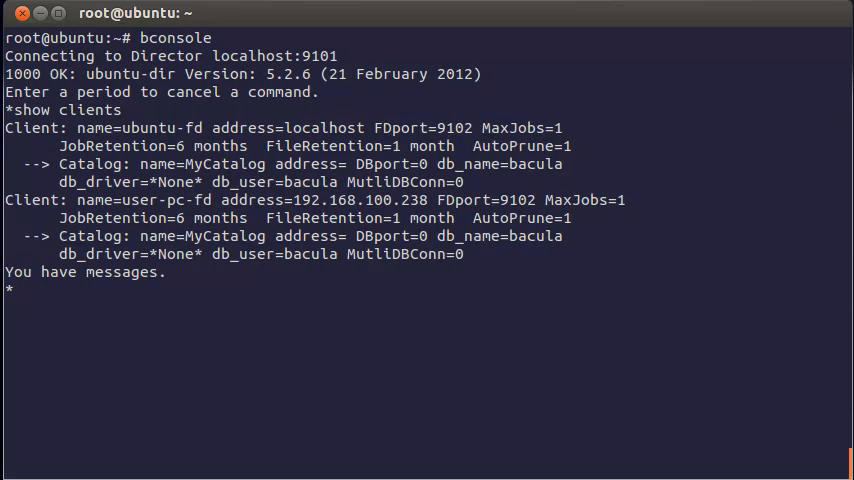
type("sta")
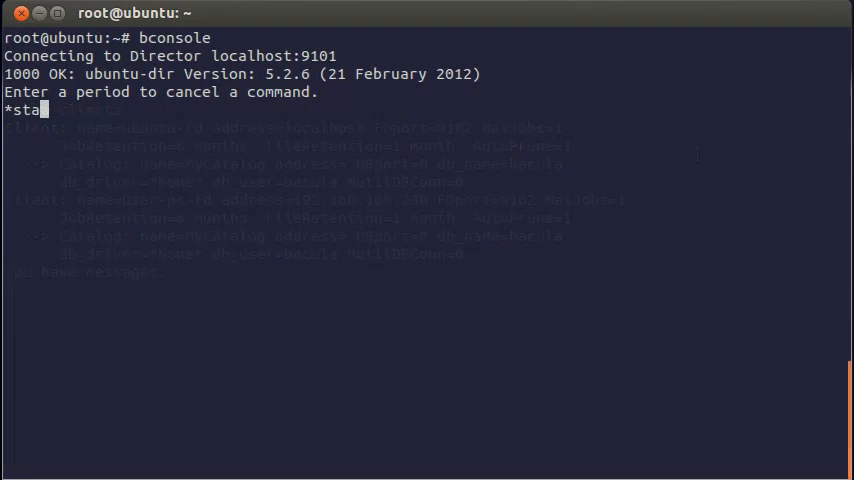
key("Return")
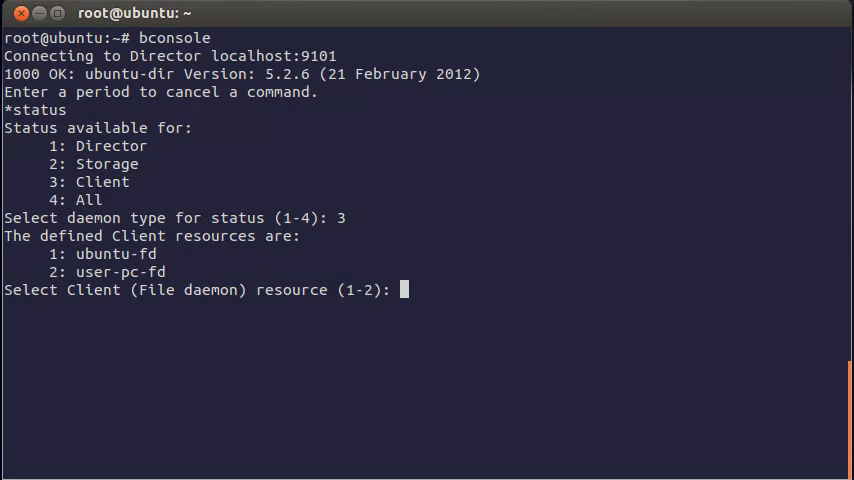
type("2")
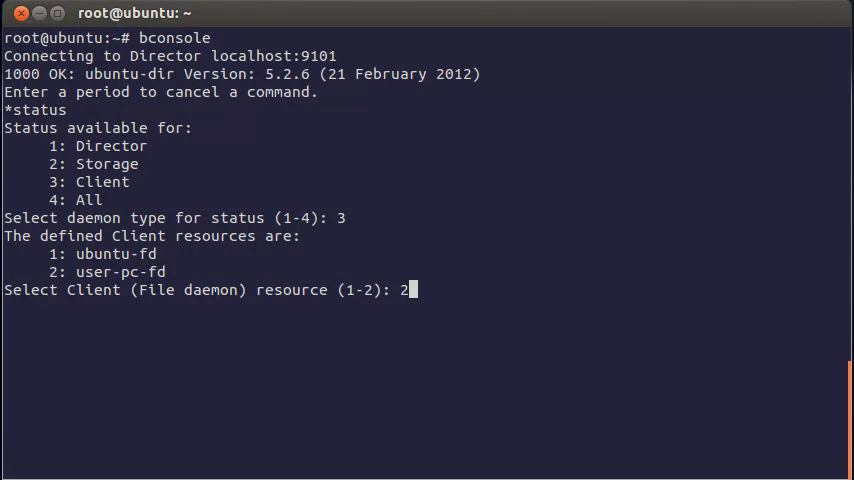
key("Return")
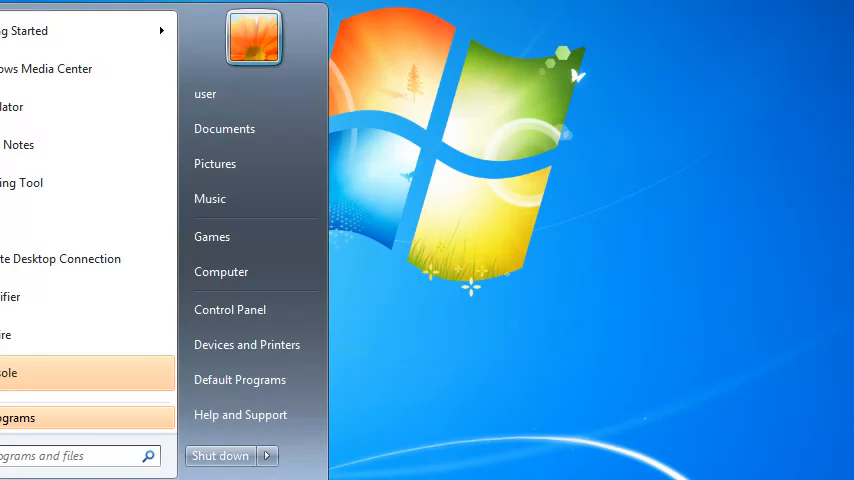
Turn Windows Firewall off for home/work networks via Control Panel's System and Security.
left_click(229, 309)
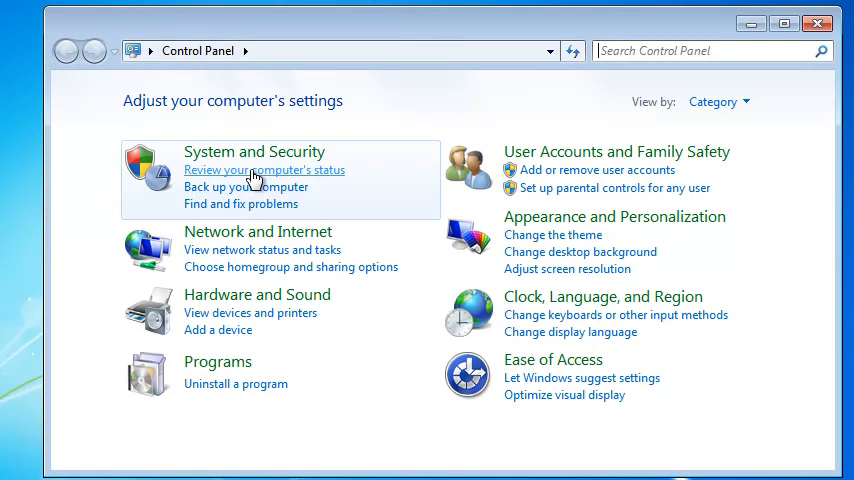
left_click(254, 151)
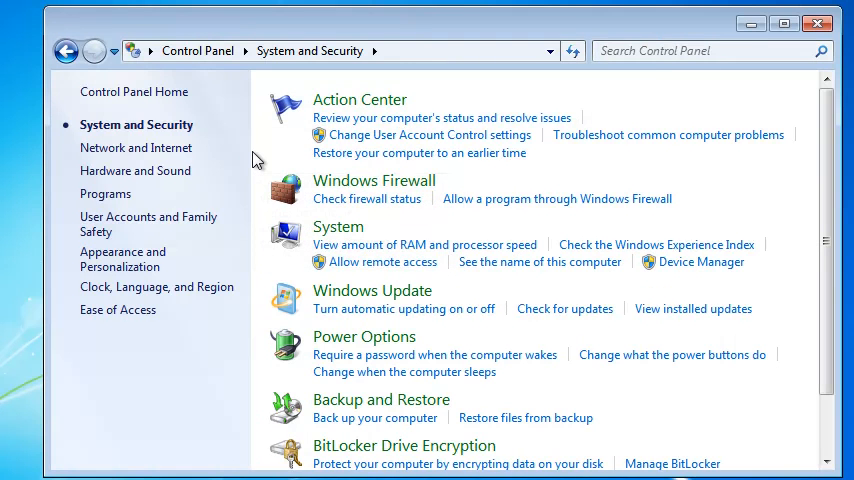
mouse_move(373, 181)
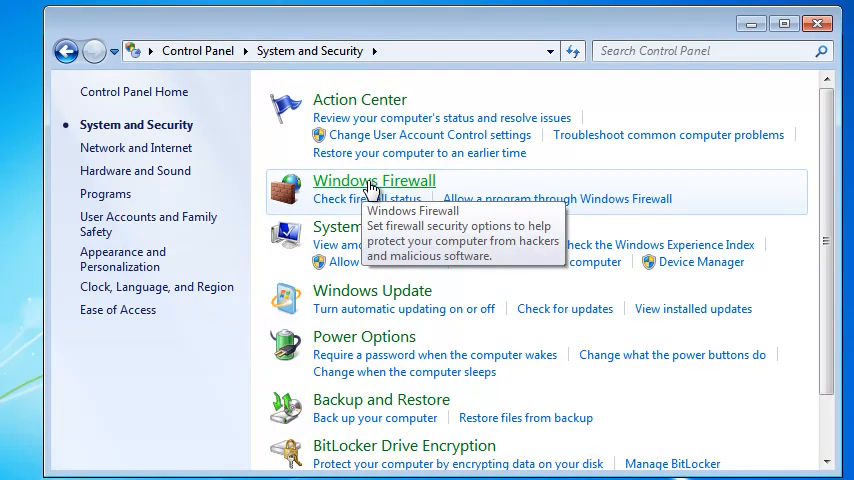
left_click(374, 181)
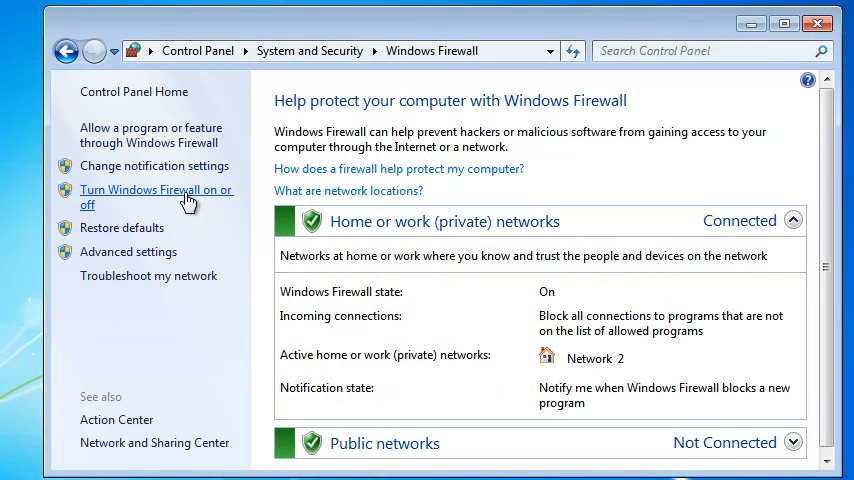
left_click(156, 196)
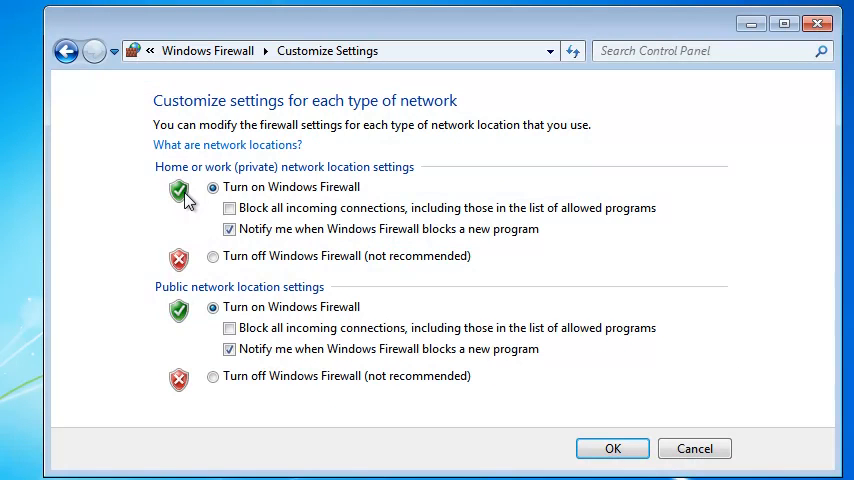
left_click(213, 256)
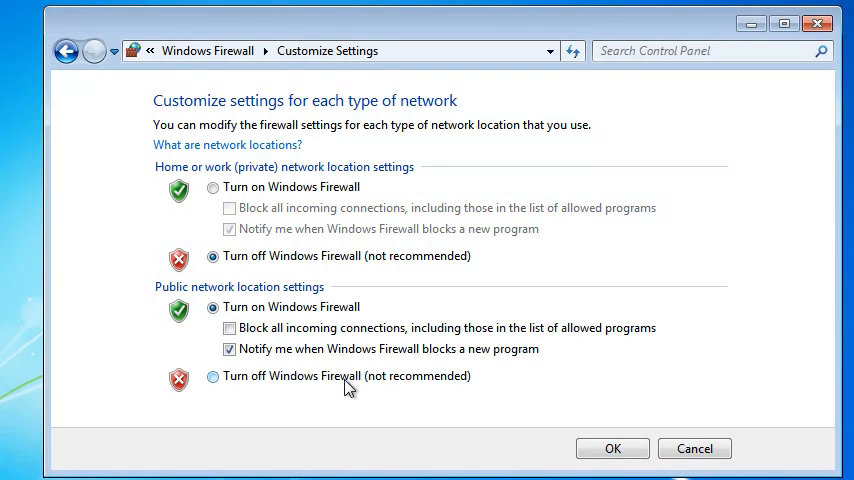
left_click(213, 375)
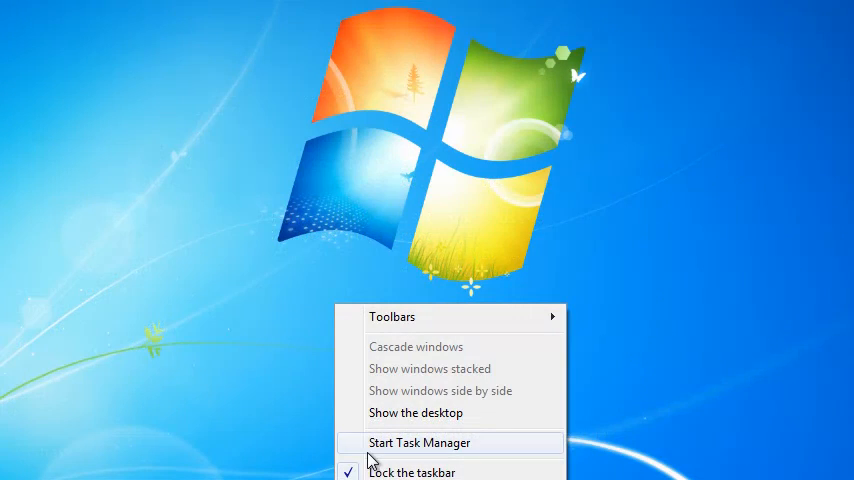
Confirm in Task Manager that bacula-fd.exe runs as SYSTEM, then close Task Manager.
left_click(419, 442)
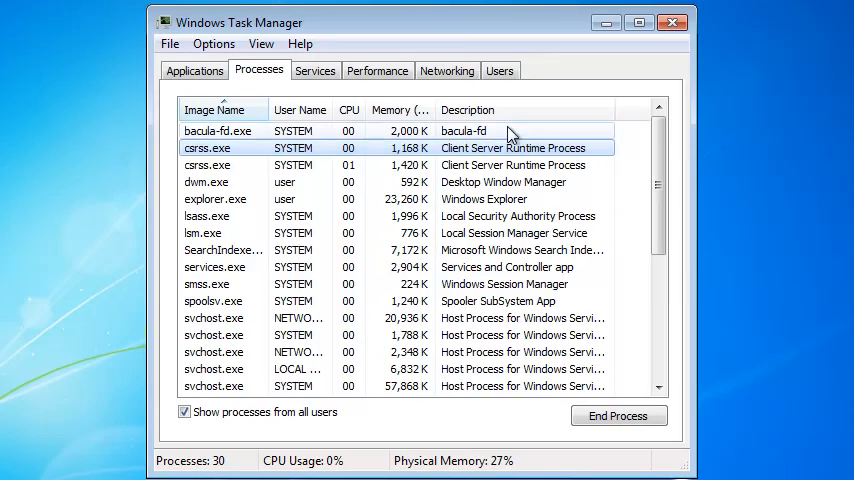
left_click(220, 130)
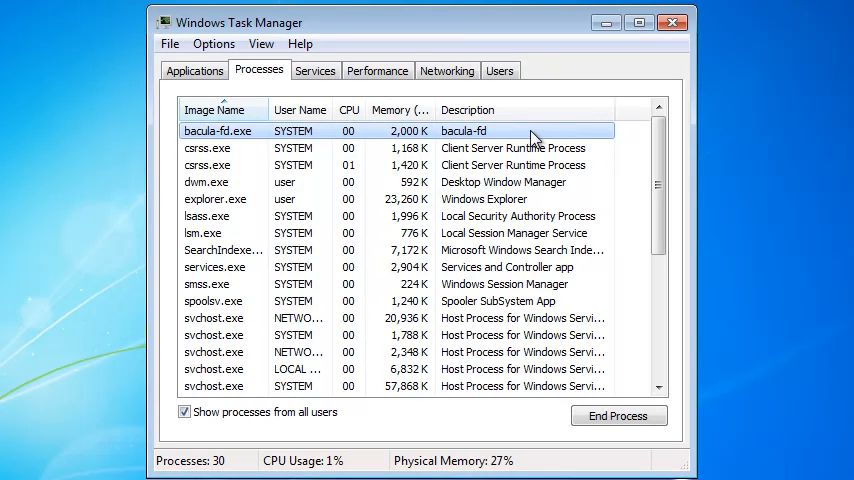
mouse_move(250, 135)
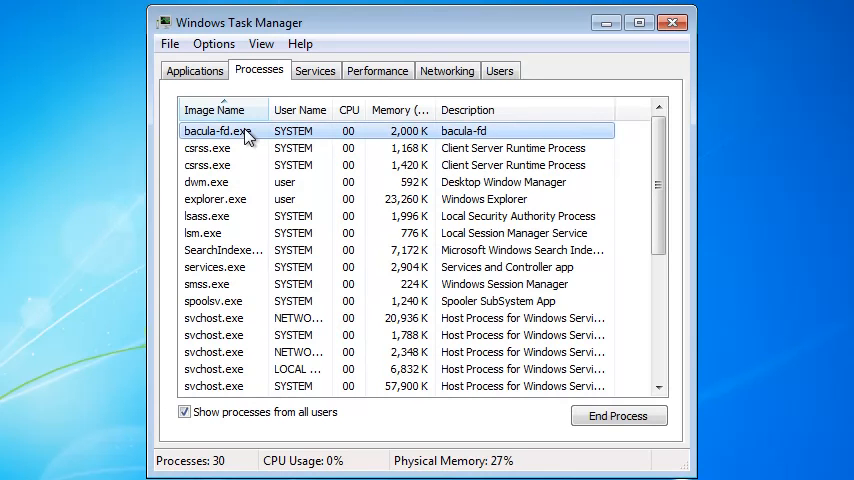
mouse_move(274, 138)
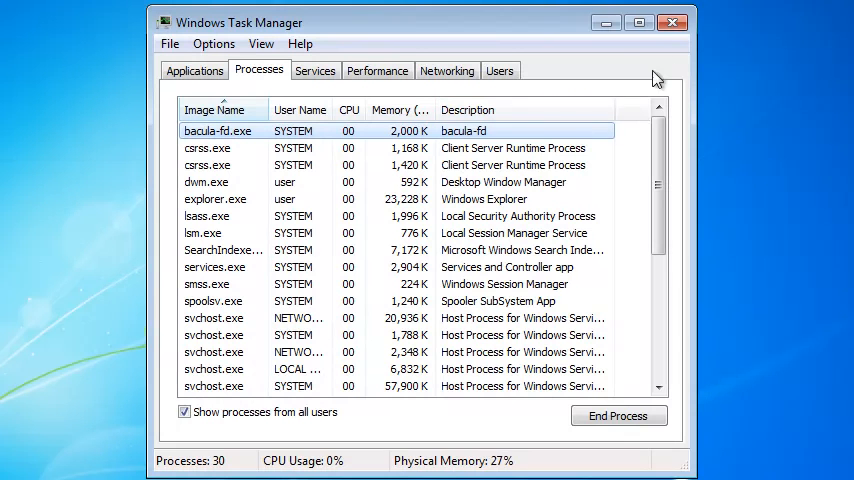
mouse_move(672, 47)
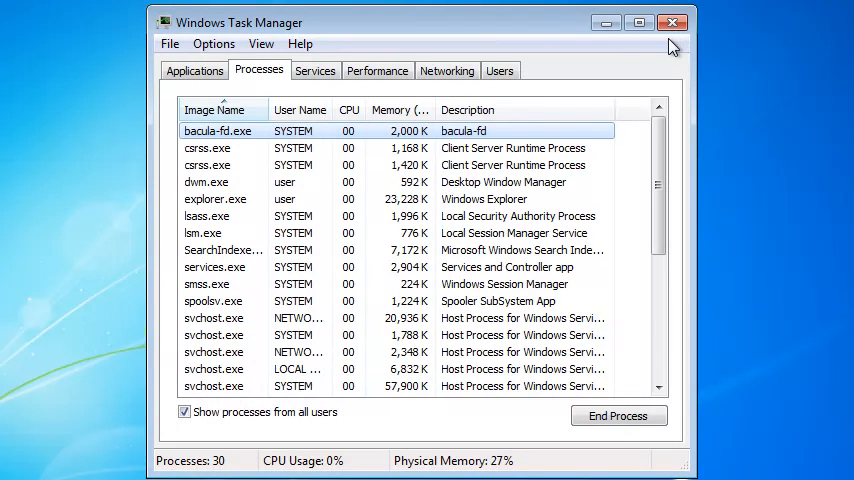
left_click(672, 22)
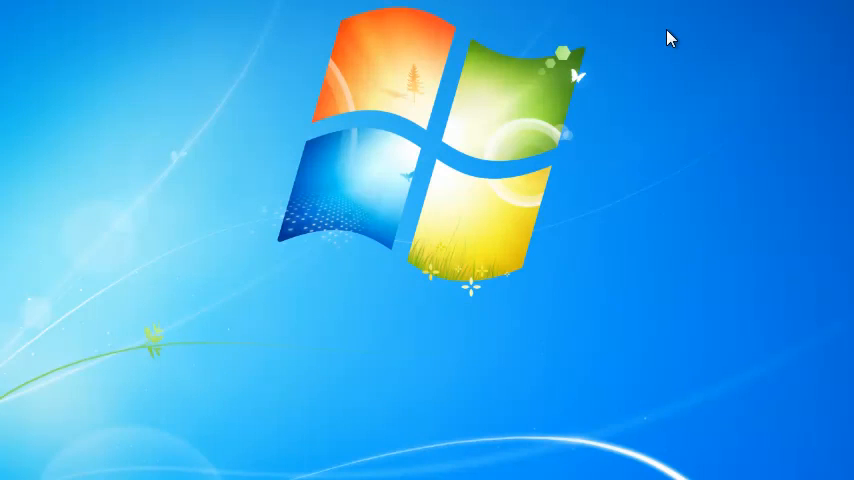
mouse_move(668, 37)
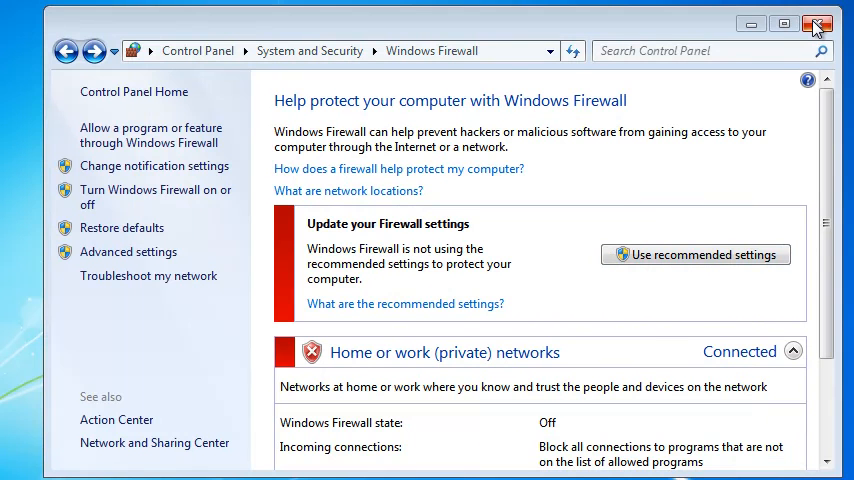
mouse_move(817, 23)
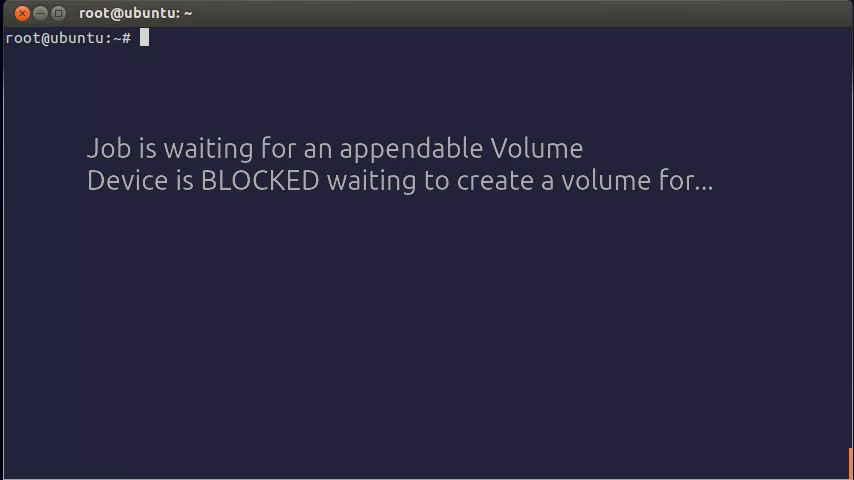
Give the Default pool in bacula-dir.conf a dated Label Format and restart bacula-director.
type("vim /etc/bacula/bacula-d")
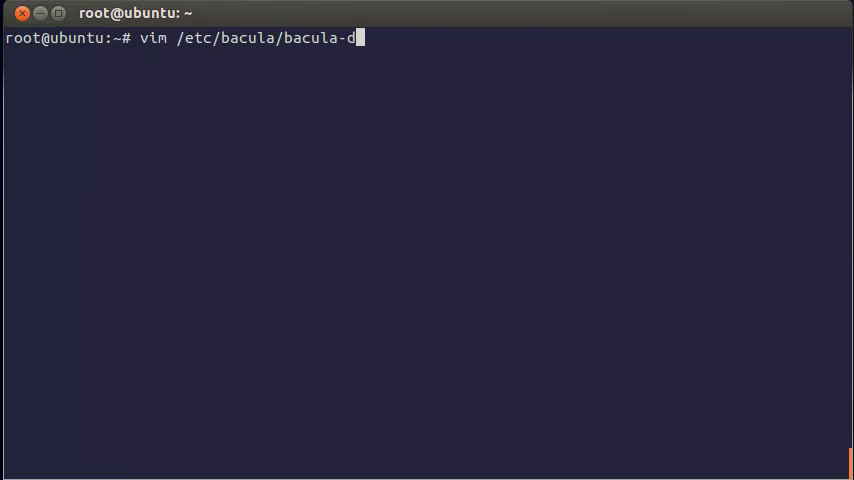
key("Return")
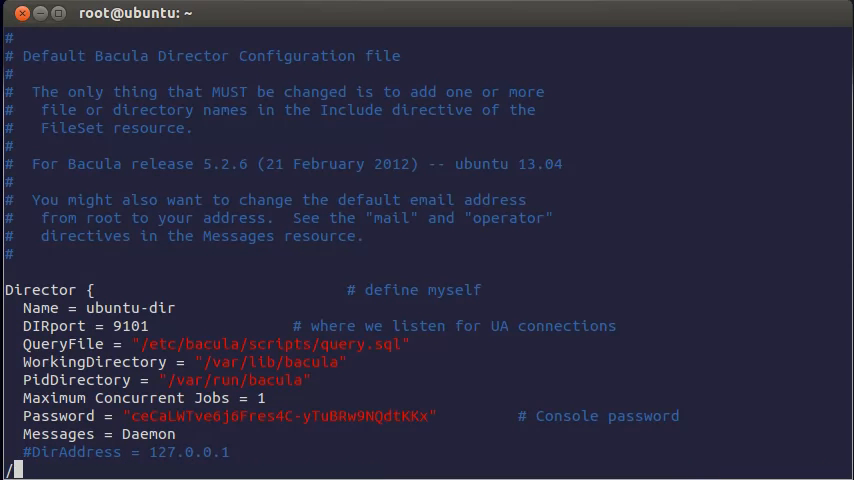
scroll("down", 3)
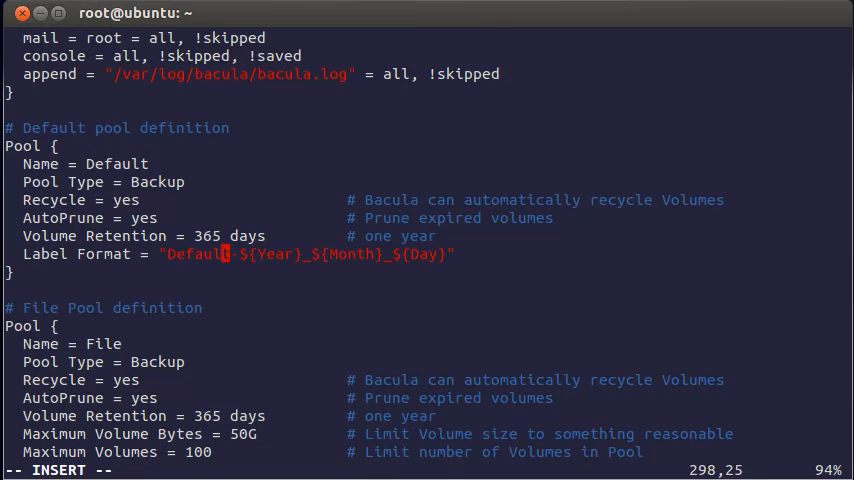
scroll("down", 3)
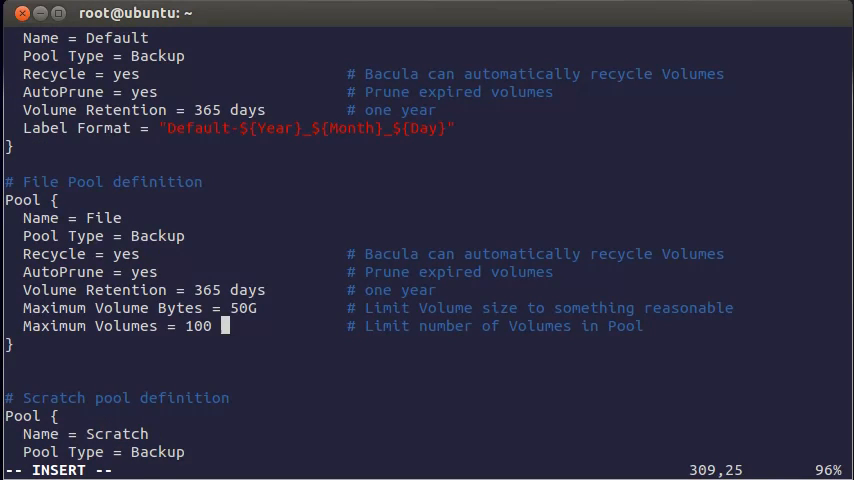
type("service bacula-director restart")
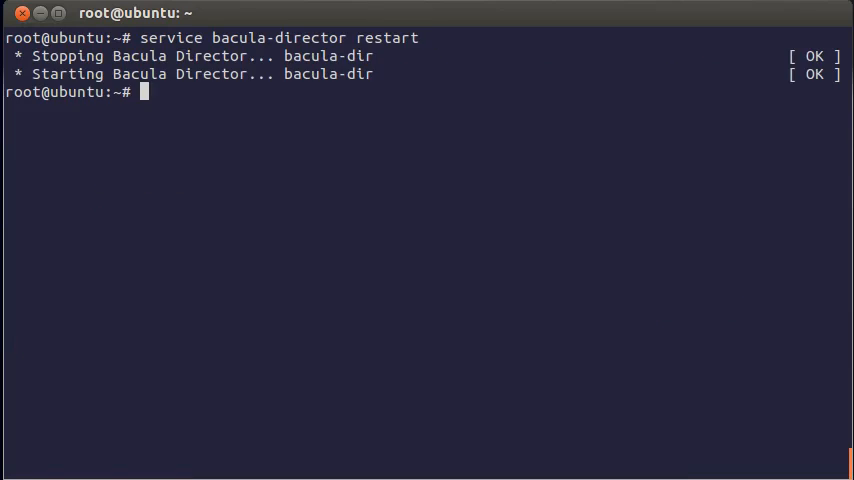
type("vim")
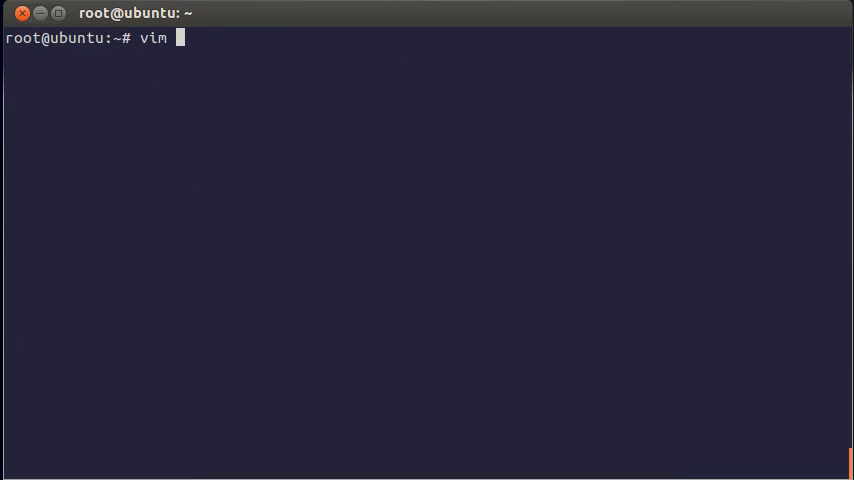
Edit /etc/bacula/bacula-sd.conf in vim and restart the bacula-sd storage daemon.
type("/etc/bacula/")
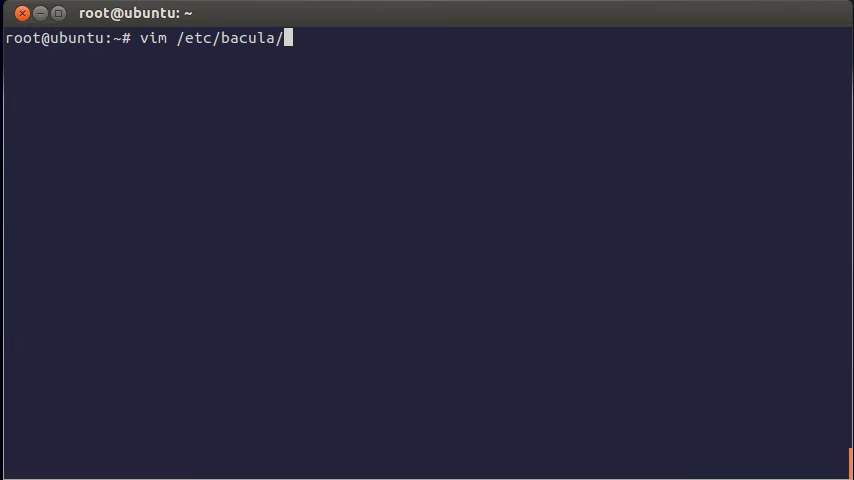
type("bacula-sd.conf")
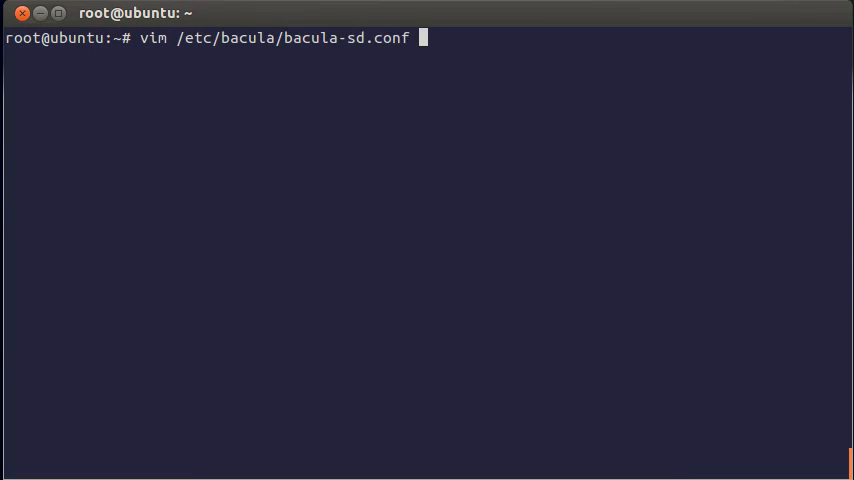
key("Return")
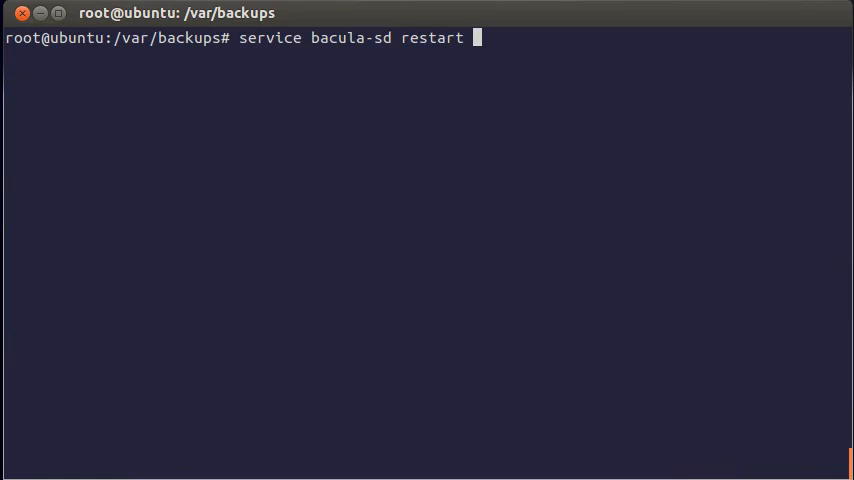
key("Return")
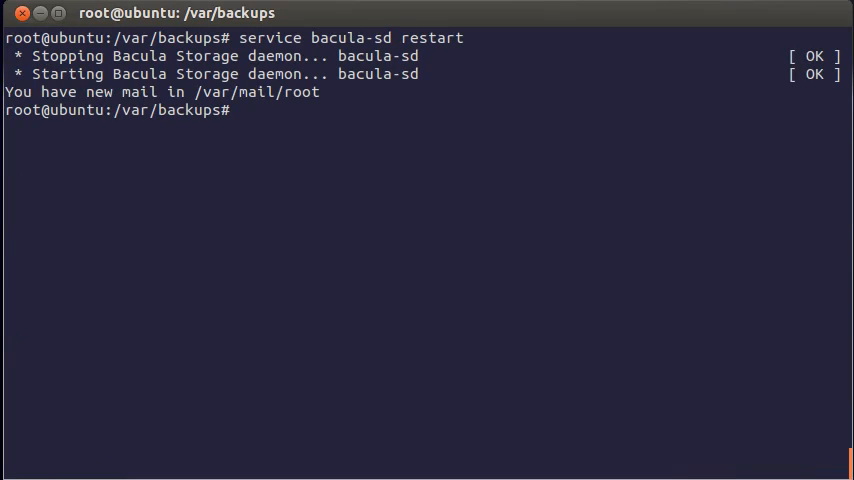
Create the /var/bacula_backups directory with mkdir -p.
type("mkdir")
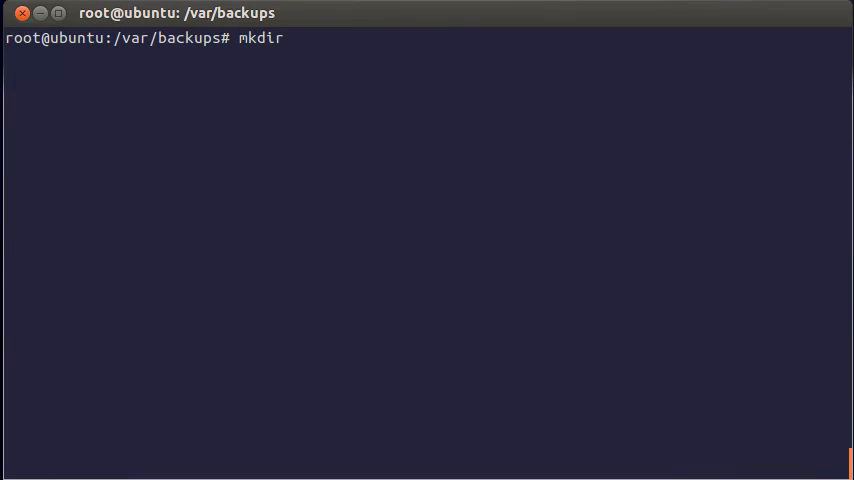
type("-p /va")
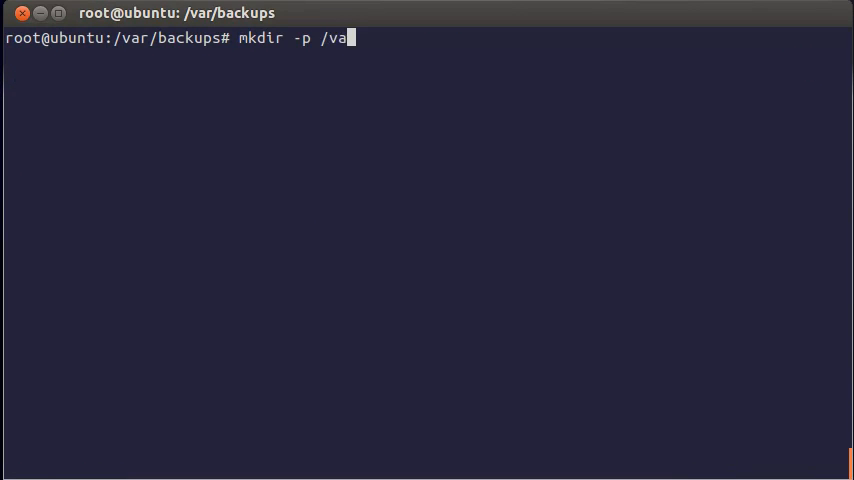
type("r/bacula_backups")
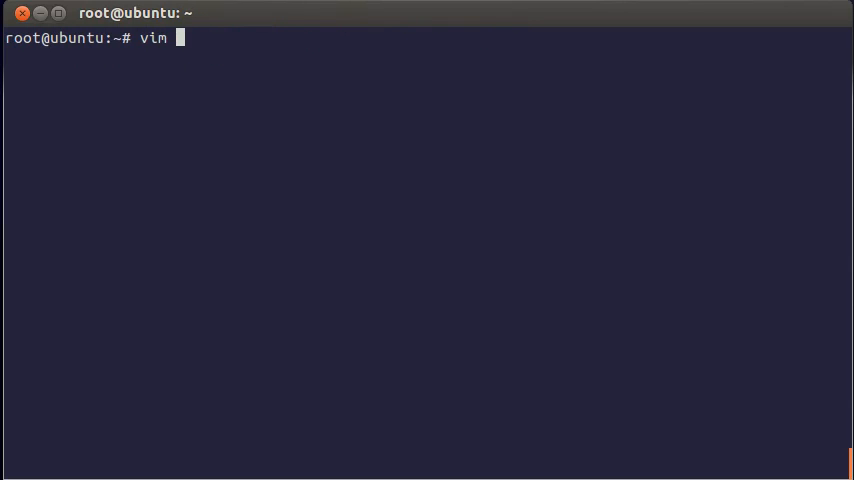
Set the JobDefs Client to user-pc-fd in bacula-dir.conf and restart bacula-director.
type("/")
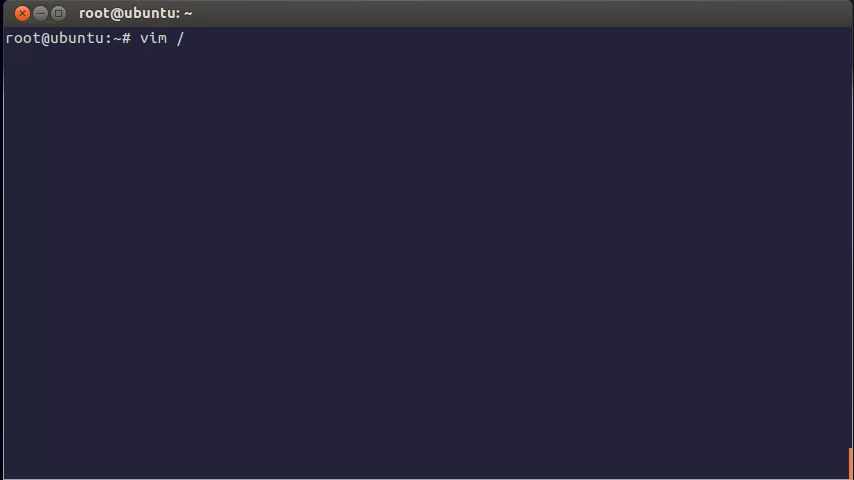
type("etc/bac")
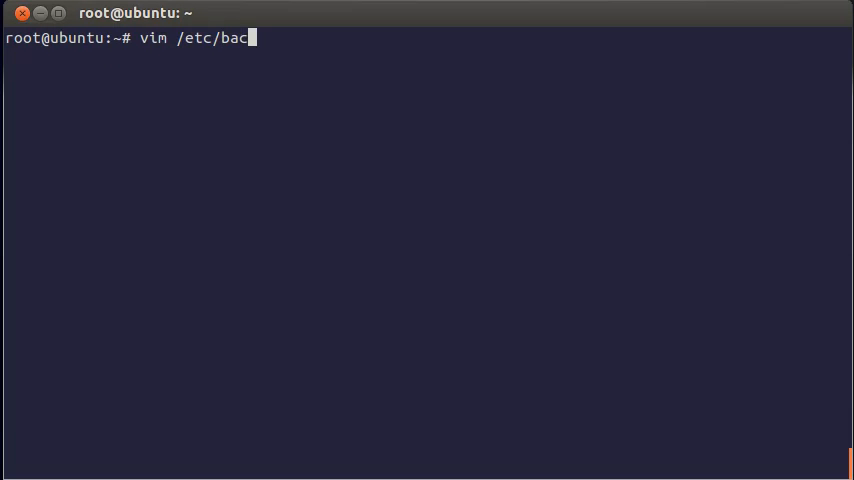
type("ula/bacula-")
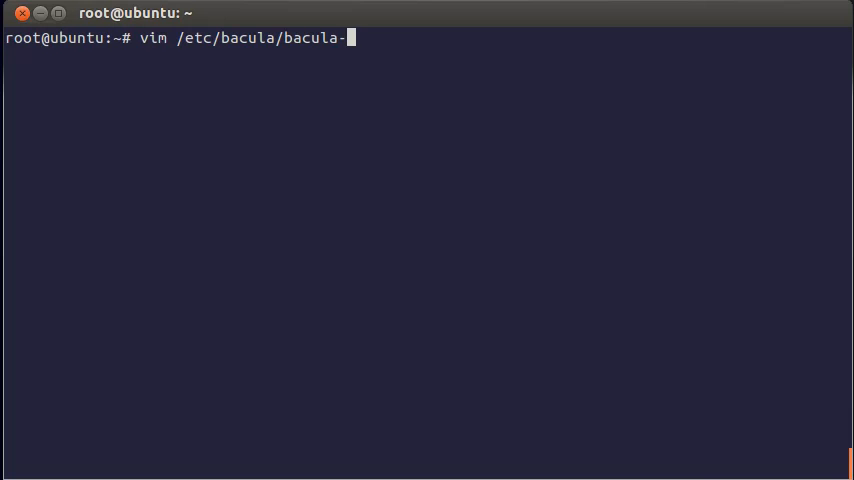
key("Return")
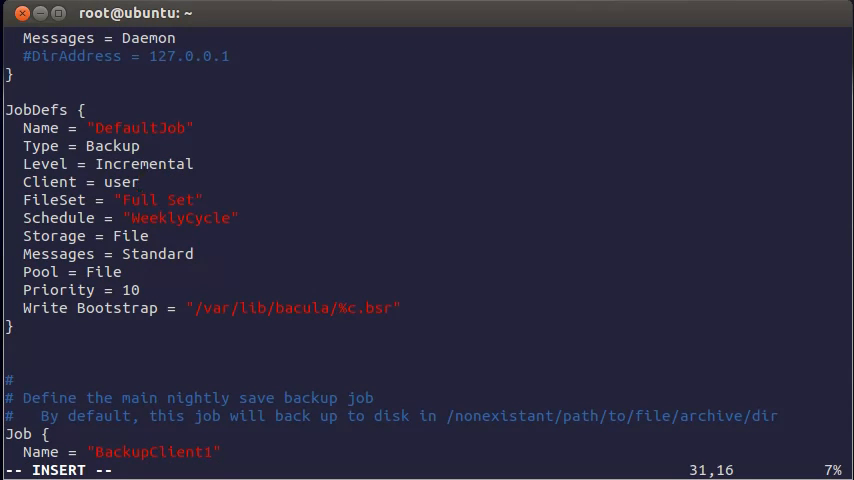
type("-pc-fd")
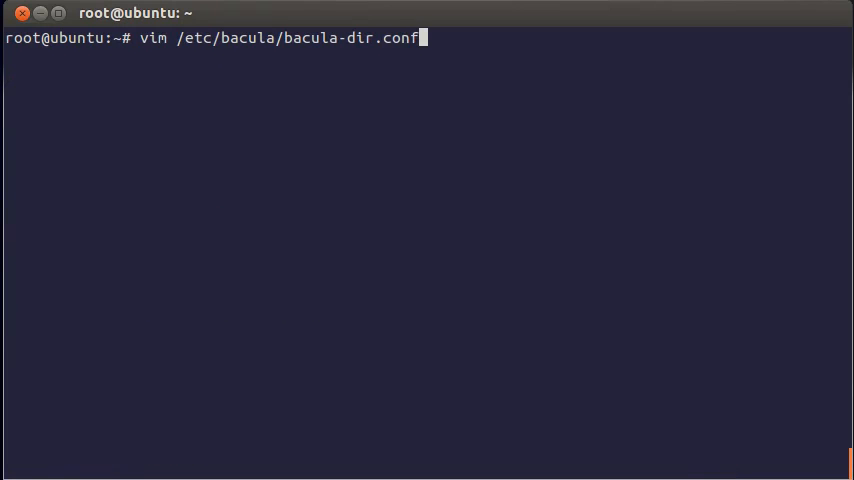
type("service bacula-director restart")
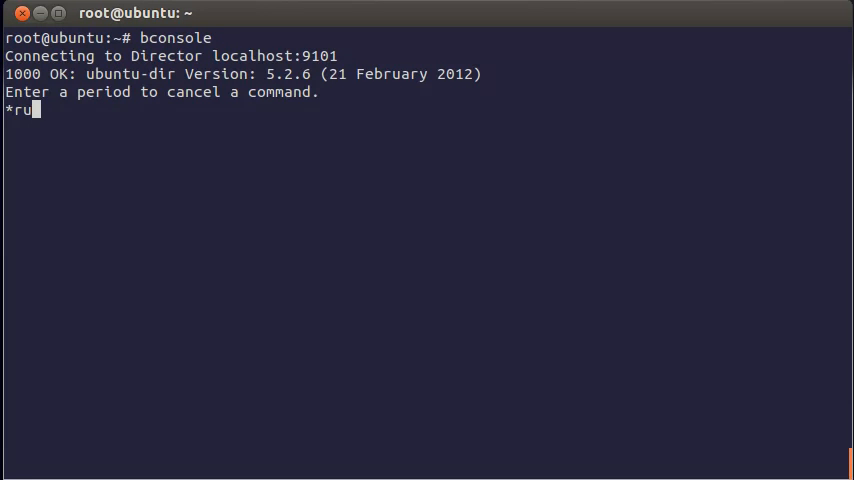
Queue BackupClient1 from bconsole as JobId 2 and view the director status.
key("Return")
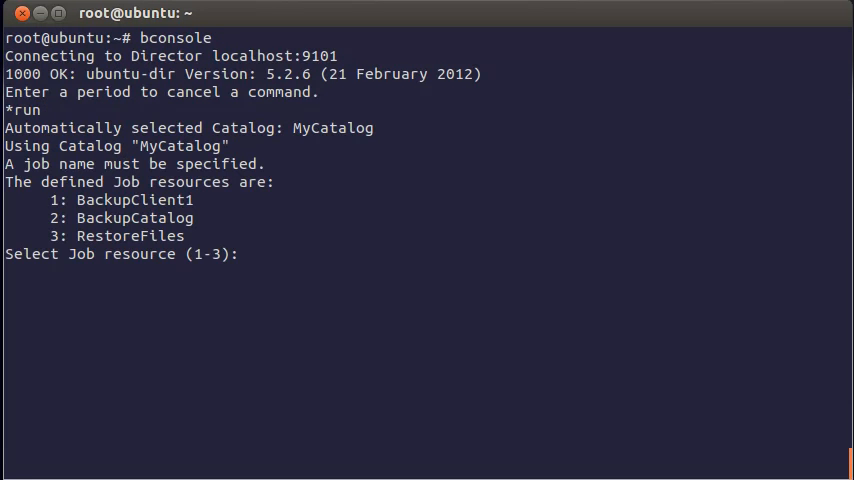
type("1")
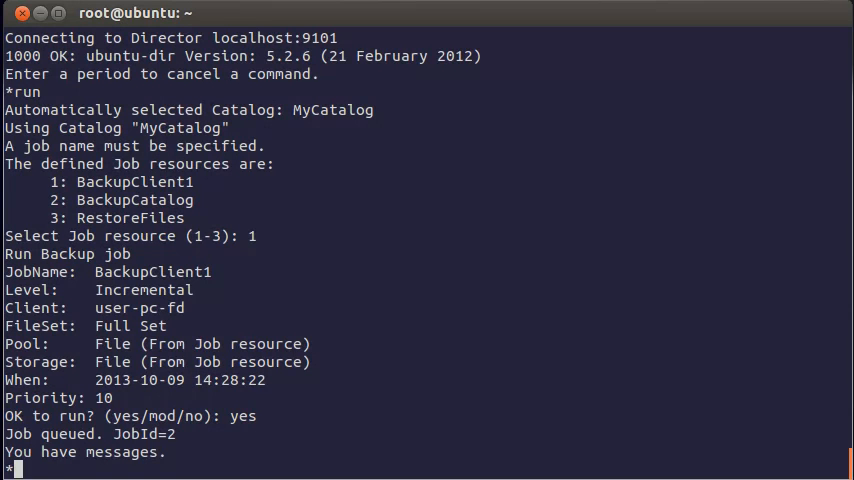
type("status dir")
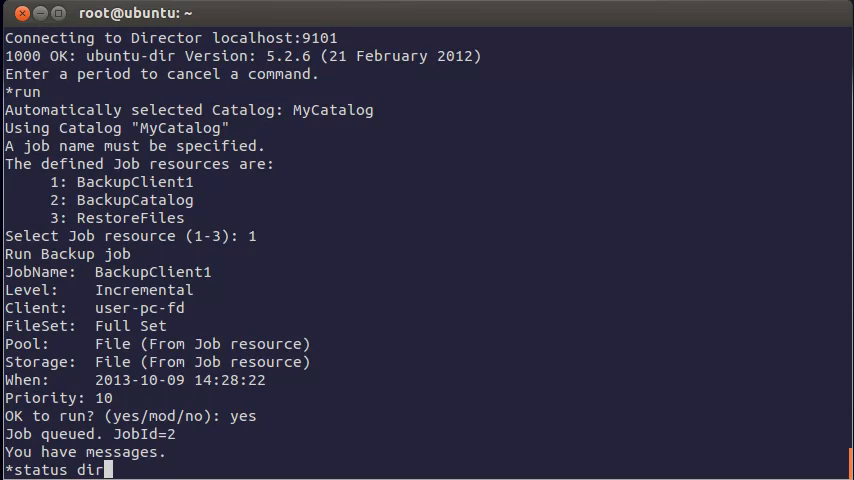
key("Return")
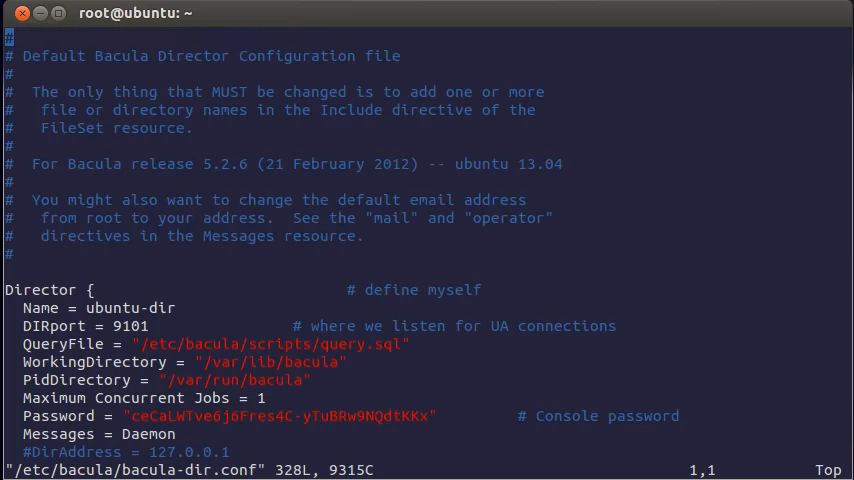
Replace localhost with 192.168.100.152 in the File storage Address and save with :wq.
scroll("down", 3)
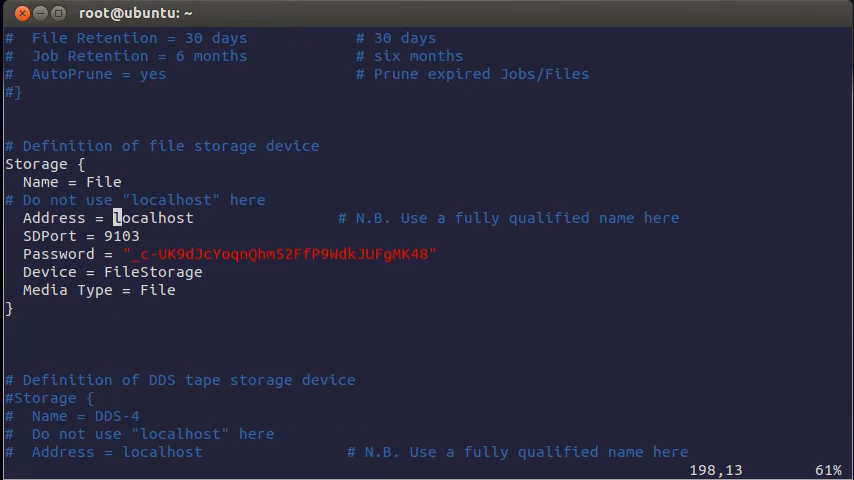
key("i")
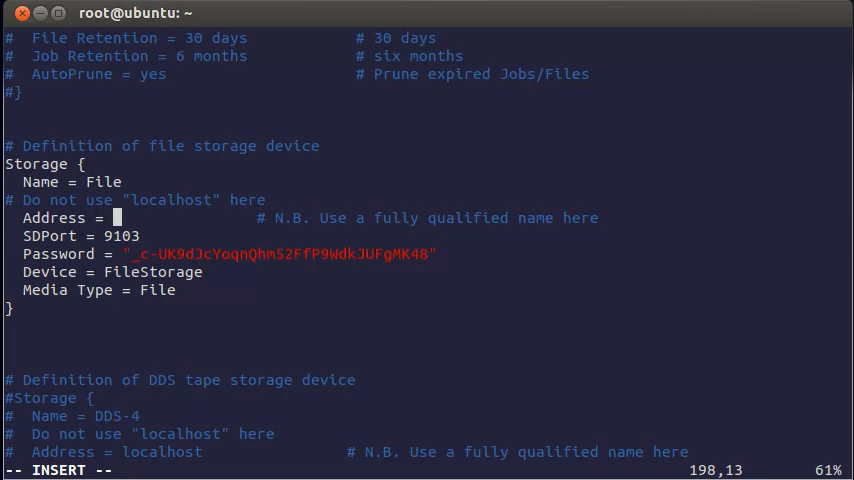
type("192.16")
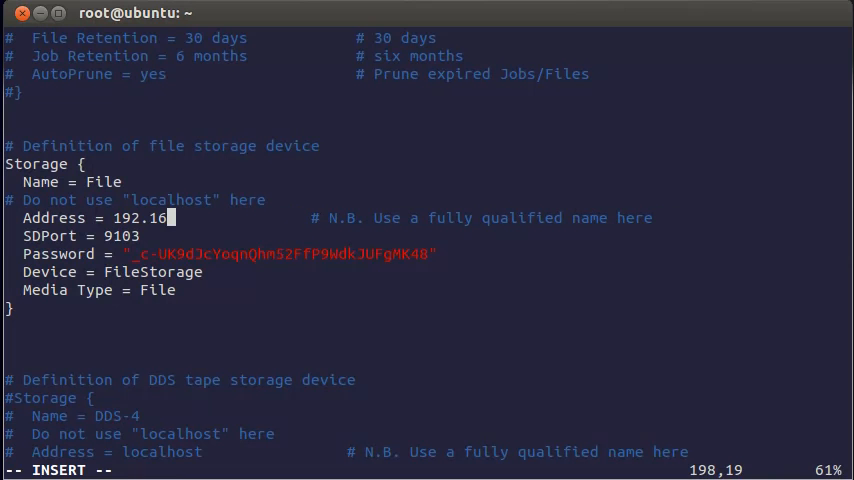
type("8.100")
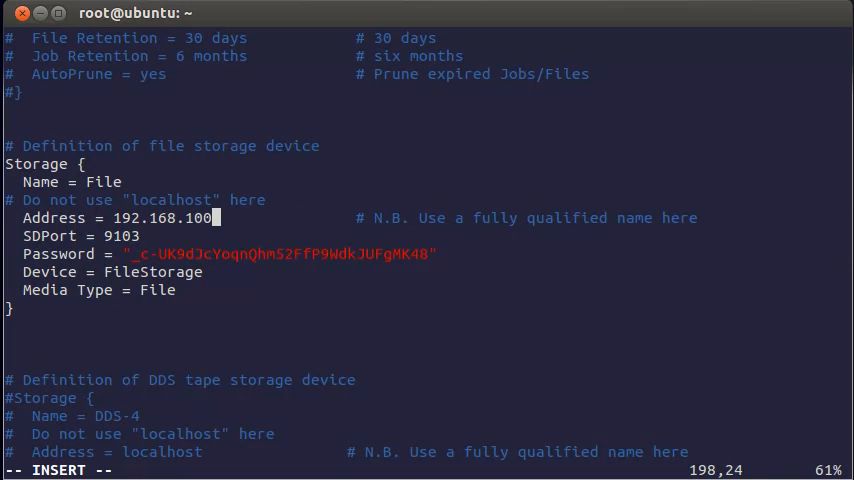
type(".152")
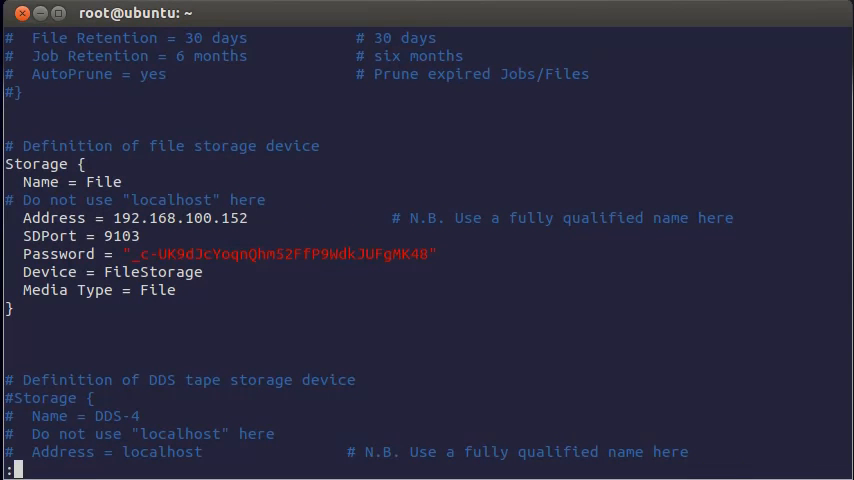
type(":wq")
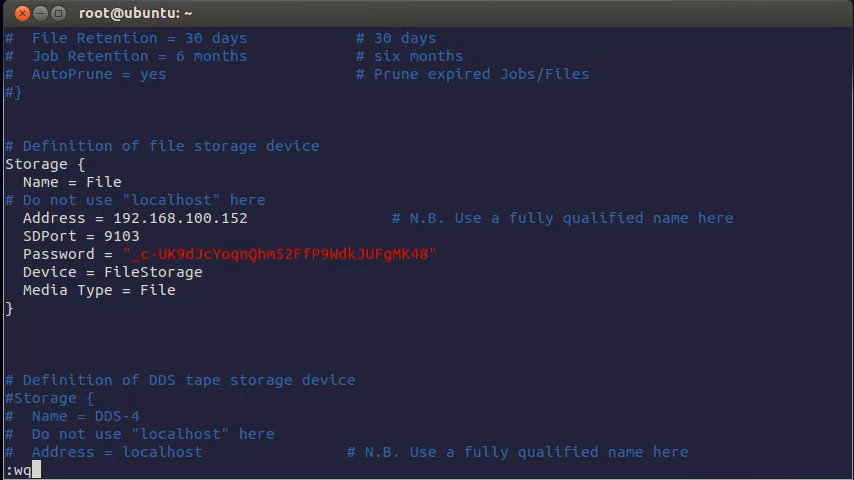
key("Return")
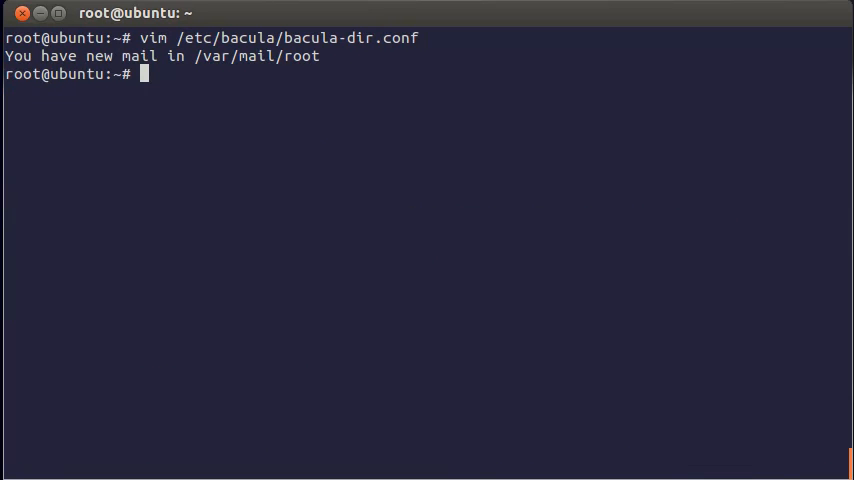
Restart the Bacula Director service and clear the terminal.
type("service bacula-director restart")
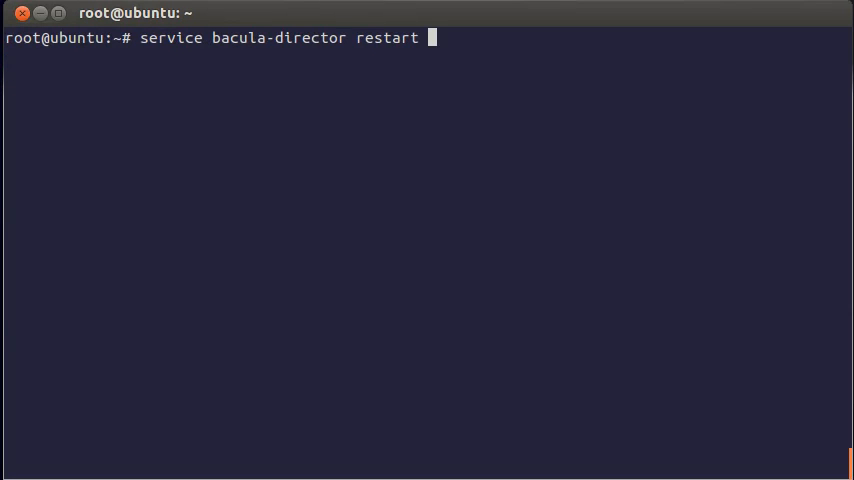
key("Return")
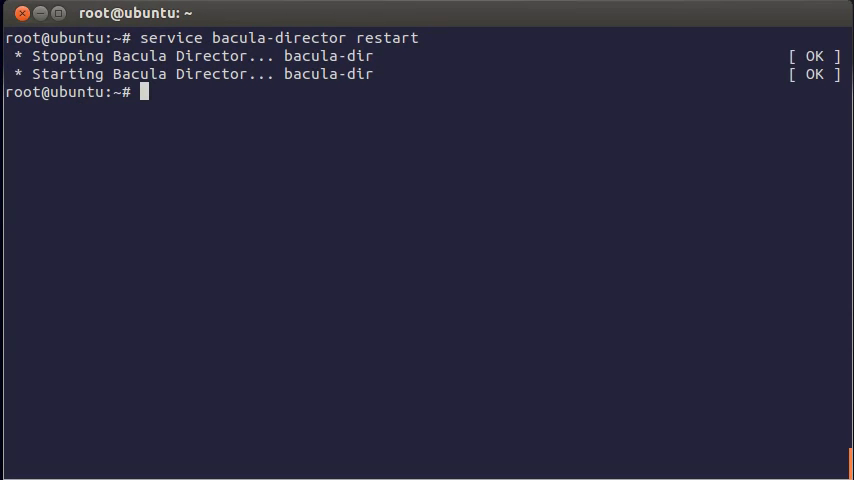
type("clear")
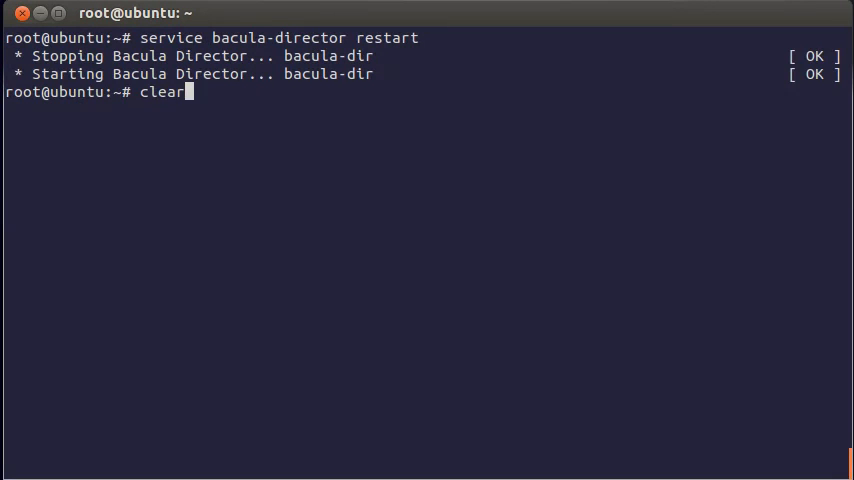
key("Return")
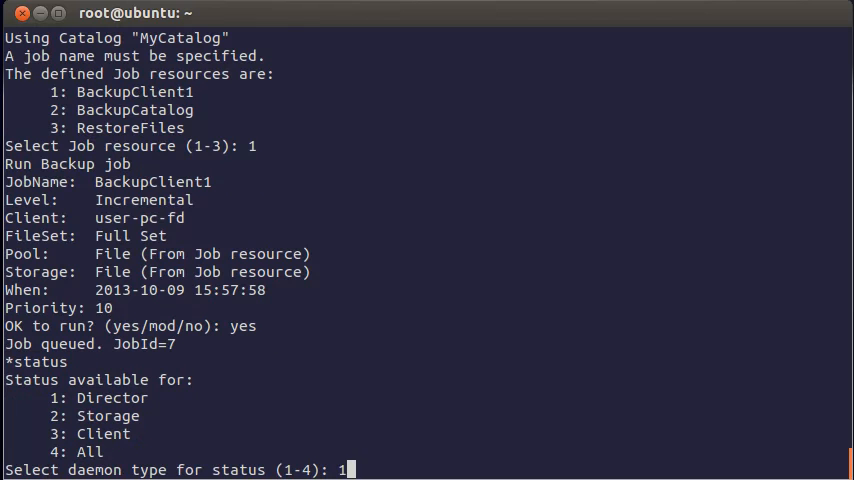
Check Director status in bconsole, showing BackupClient1 running as job 7.
key("Return")
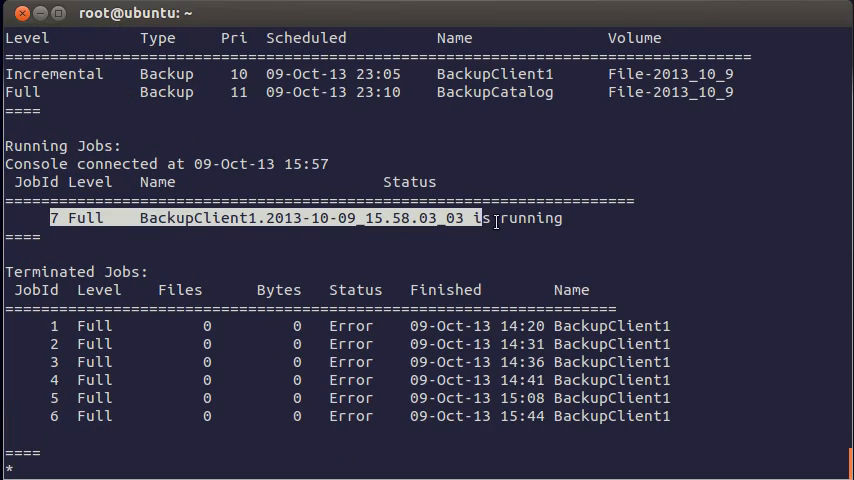
type("status")
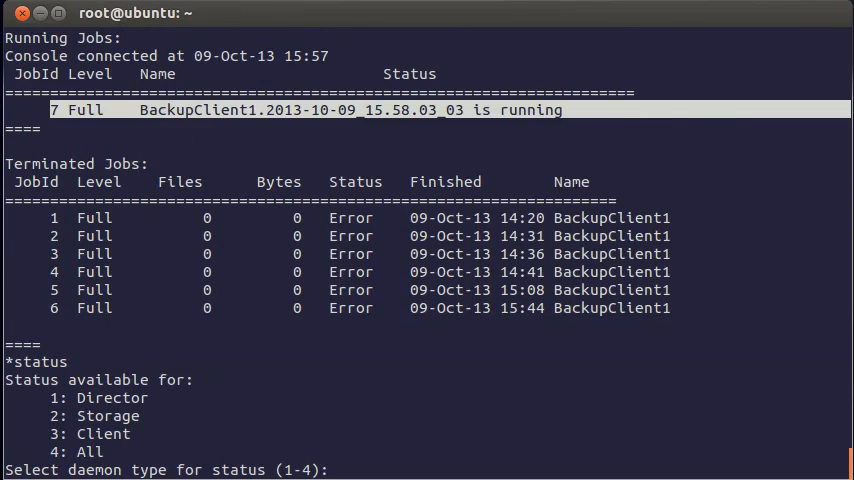
type("4")
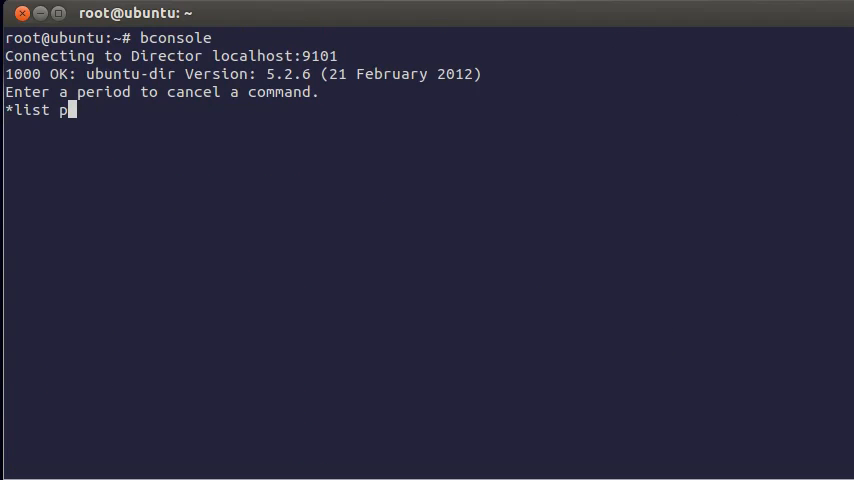
List jobs and rerun BackupClient1 as JobId 9, whose messages report a fatal VSS error.
type("obs")
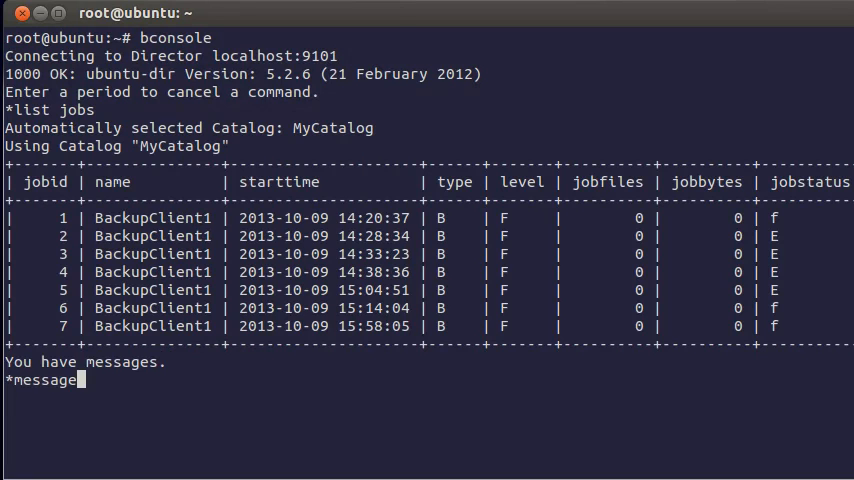
key("Return")
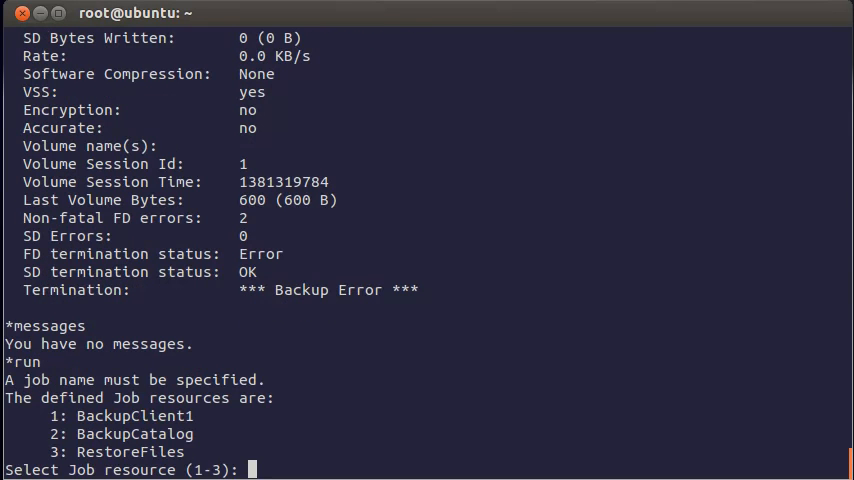
type("1")
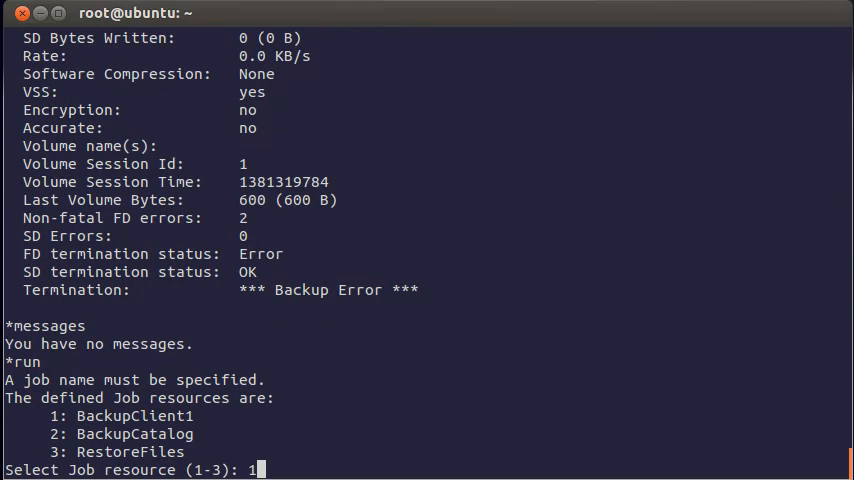
type("1")
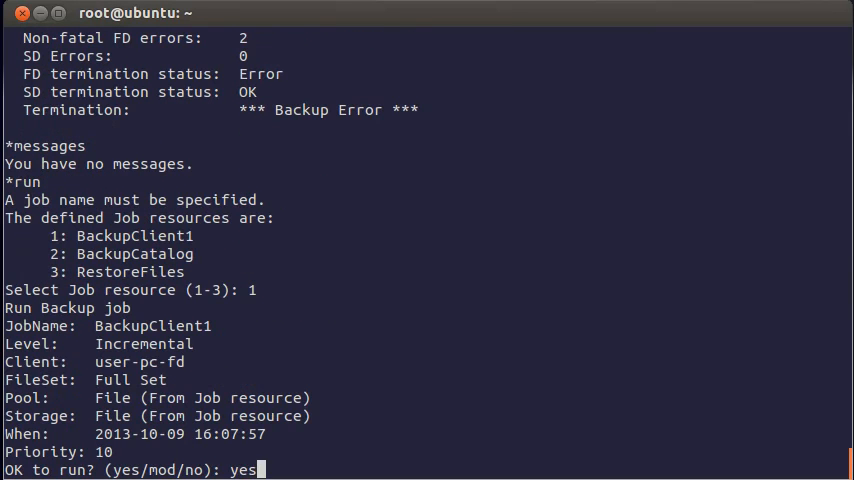
key("Return")
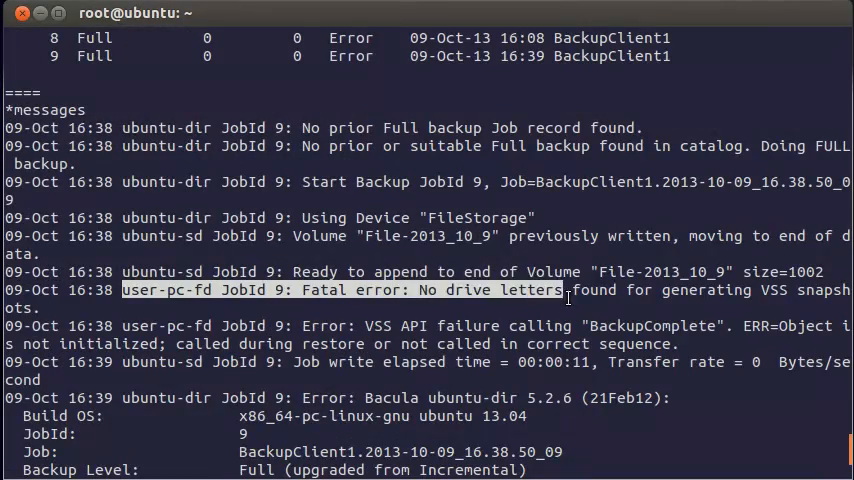
type("vim /etc/bacula/bacula-d")
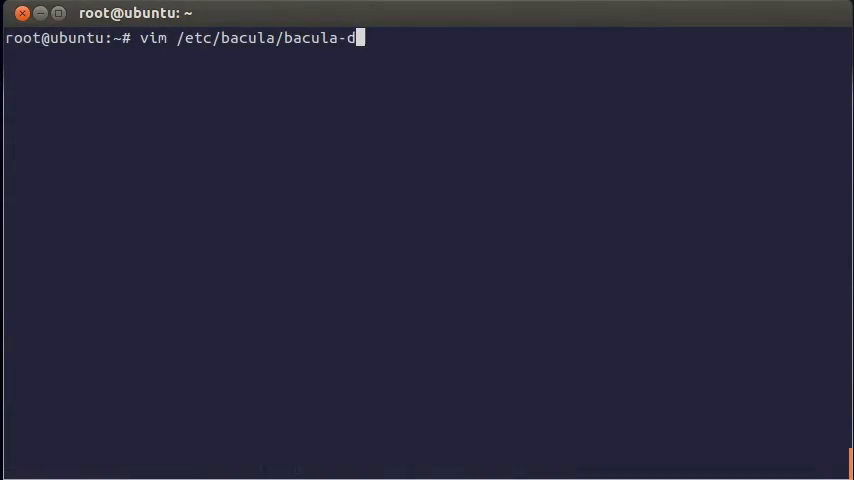
Comment out File = /usr/sbin and add File = "C:/Program Files/Bacula" to the FileSet.
key("Return")
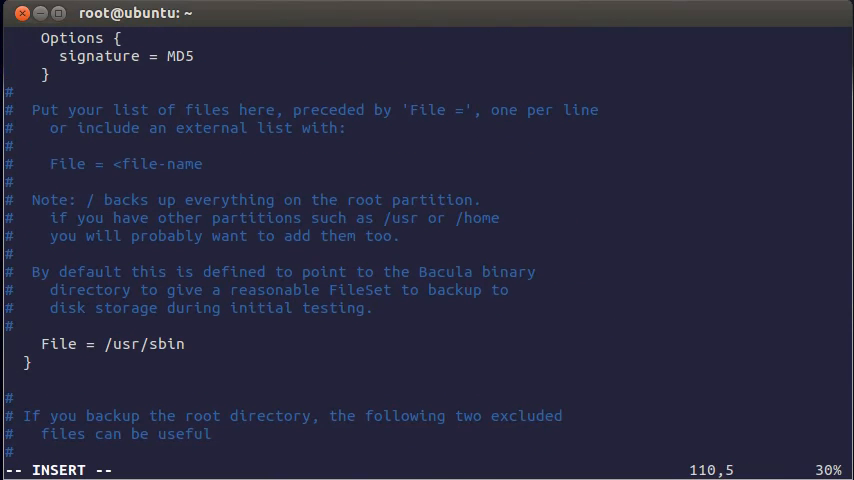
type("#")
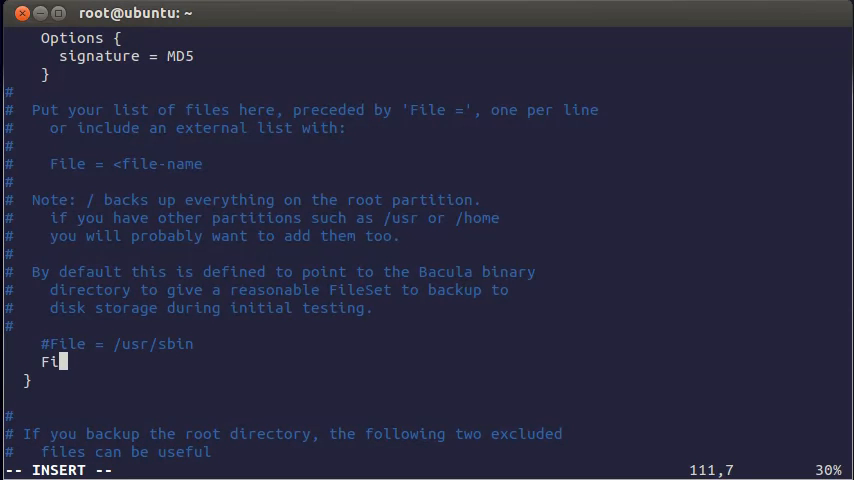
type("le = \"C:/Progra")
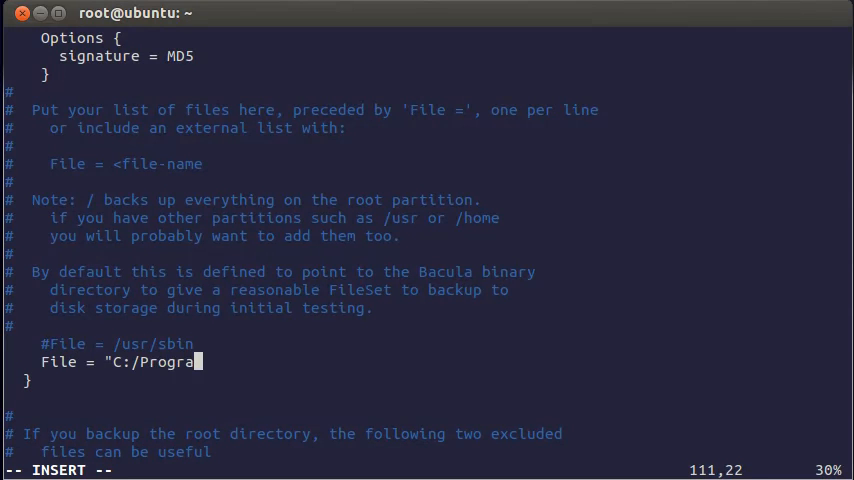
type("m Files/Bacula")
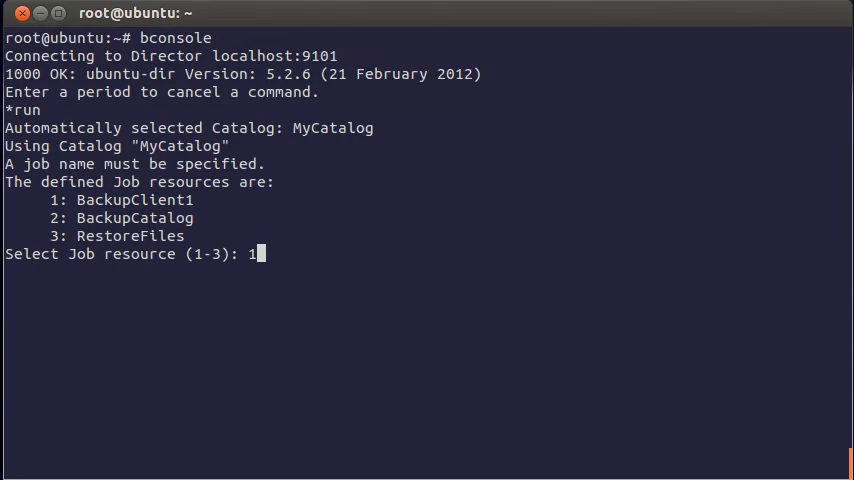
Run BackupClient1 again from bconsole, queued as JobId 10, and view director status.
key("Return")
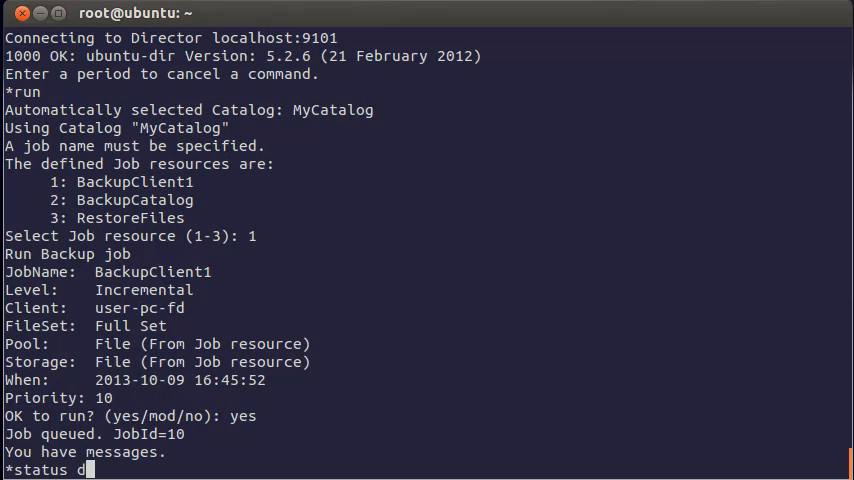
key("Return")
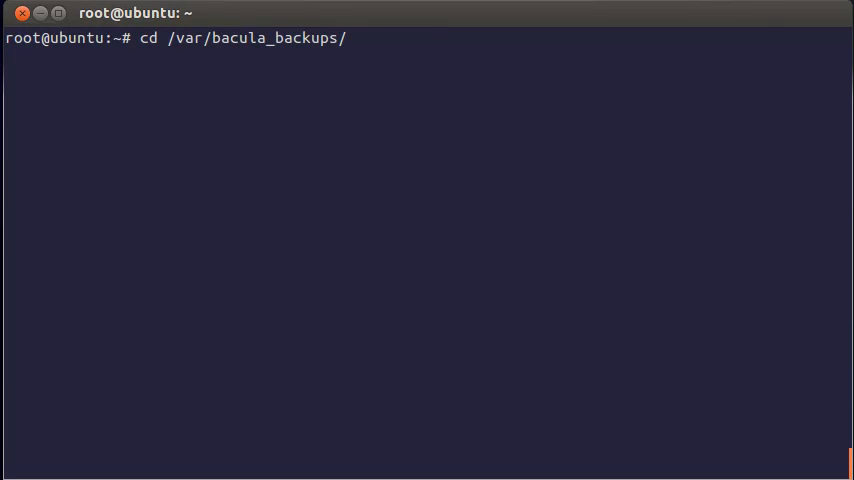
List /var/bacula_backups and highlight the 51 MB File-2013_10_9 backup volume.
key("Return")
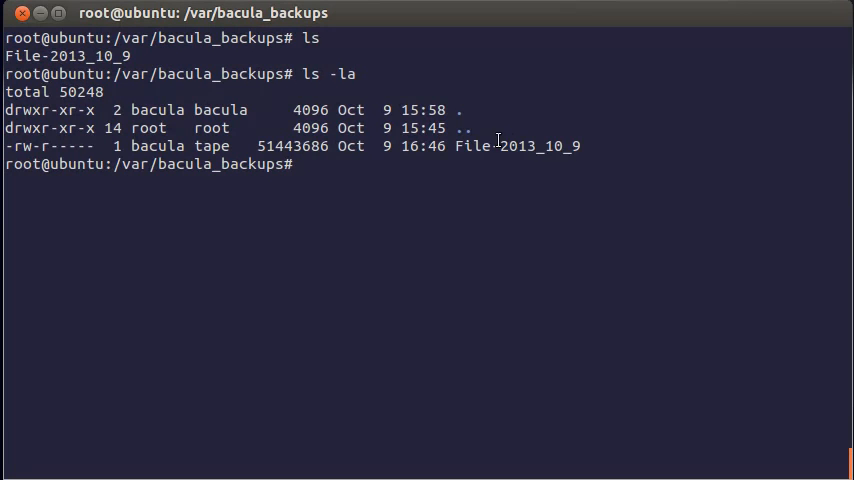
double_click(517, 146)
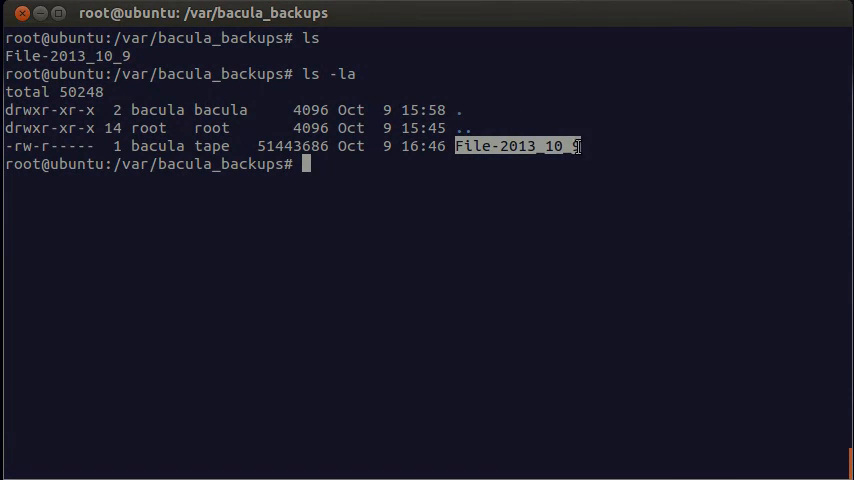